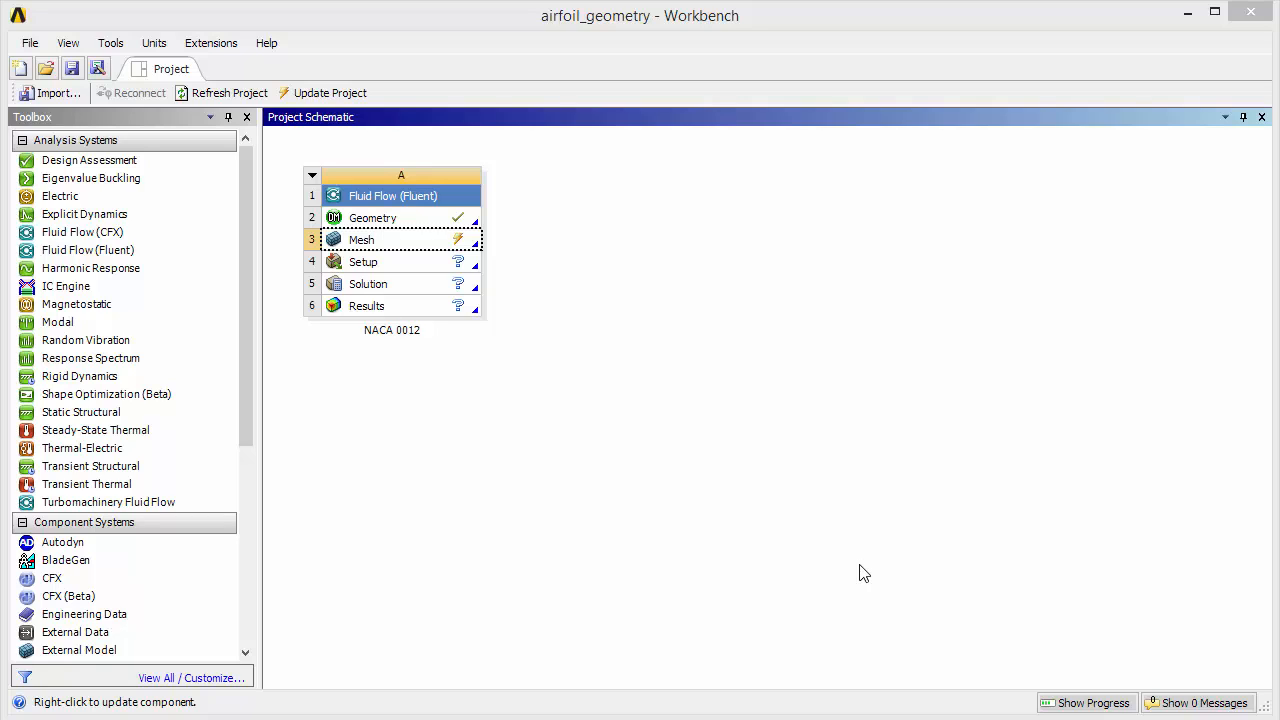
{"action": "mouse_move", "coordinate": [368, 248]}
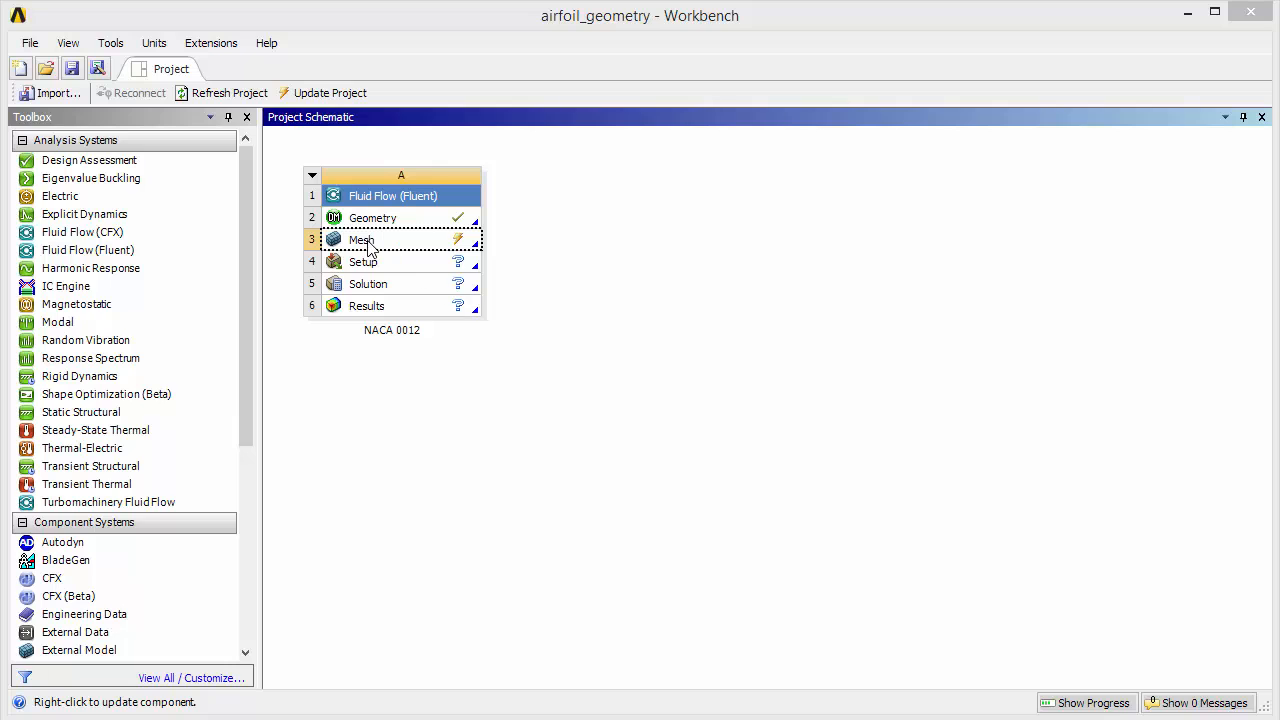
Launch Meshing from the Mesh cell and select Mesh to show its CFD/Fluent defaults.
{"action": "left_click", "coordinate": [400, 240]}
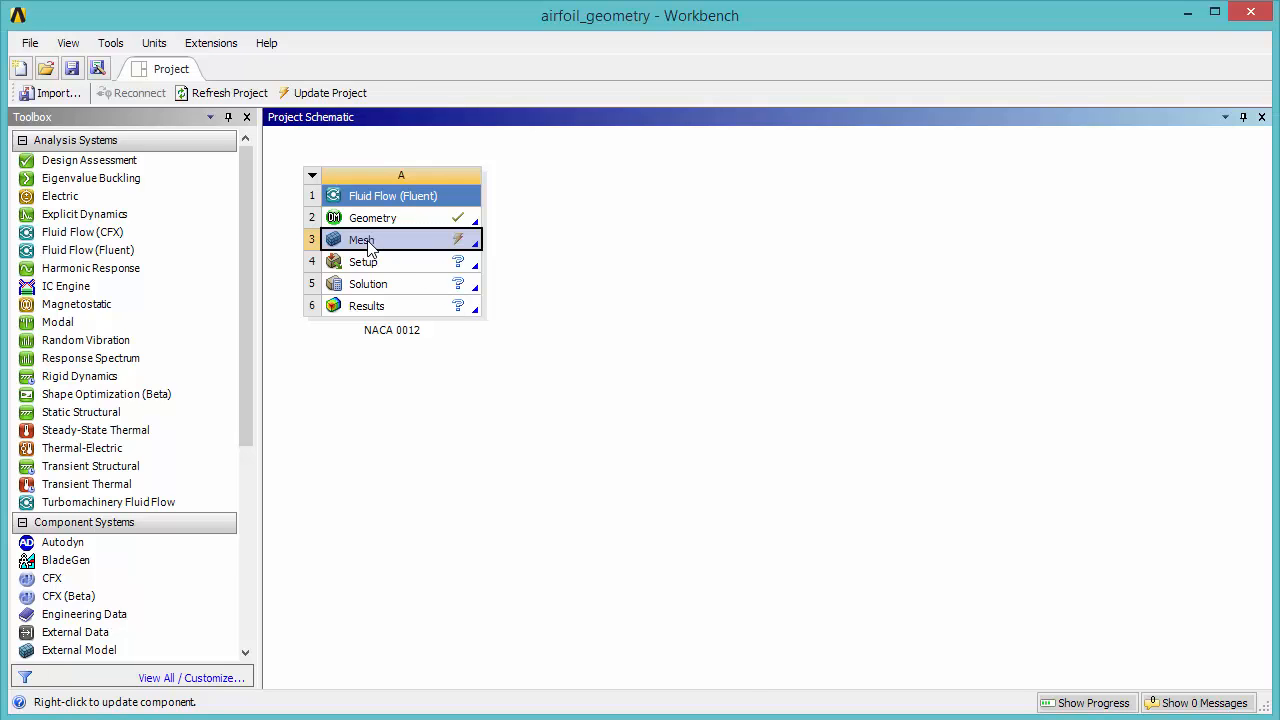
{"action": "double_click", "coordinate": [360, 240]}
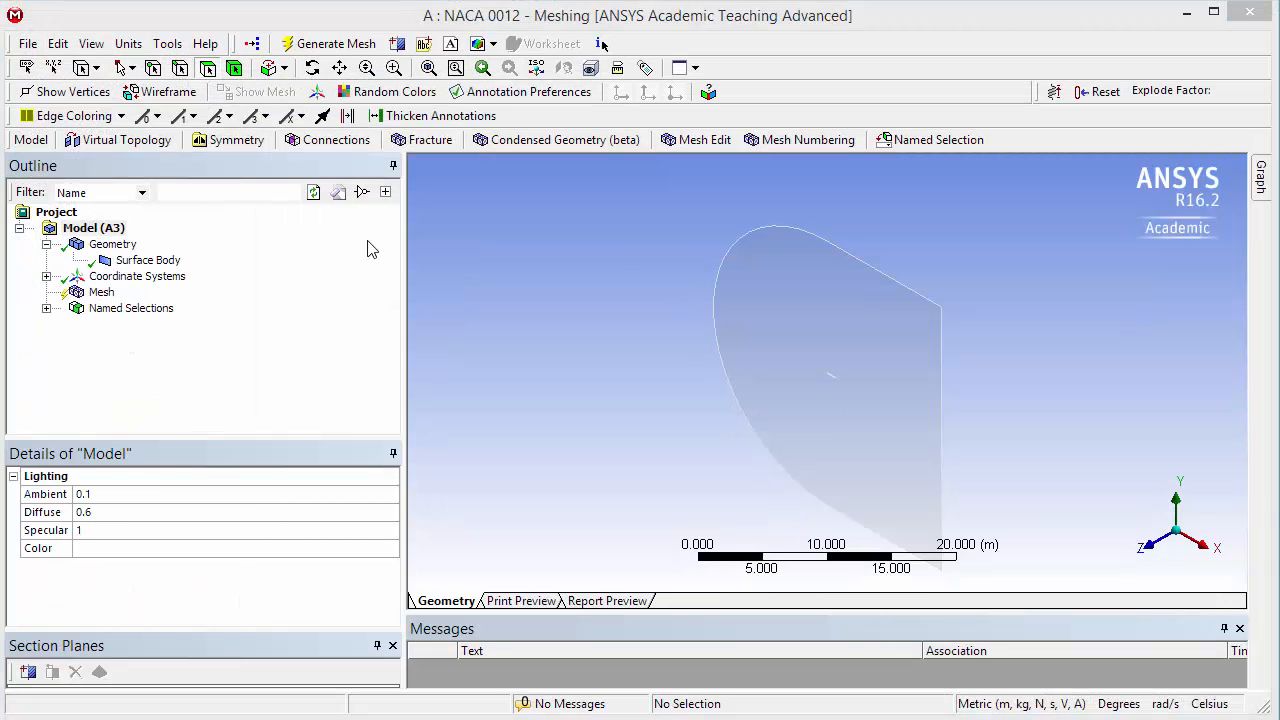
{"action": "left_click", "coordinate": [80, 228]}
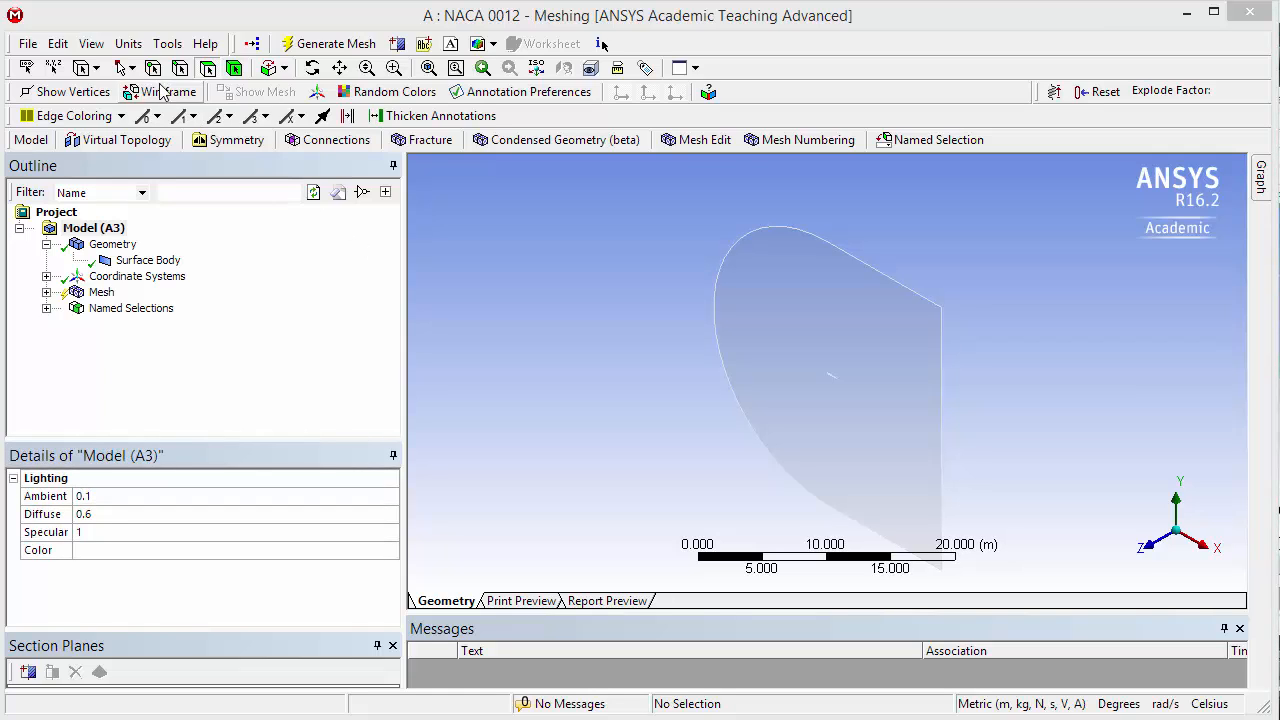
{"action": "left_click", "coordinate": [128, 44]}
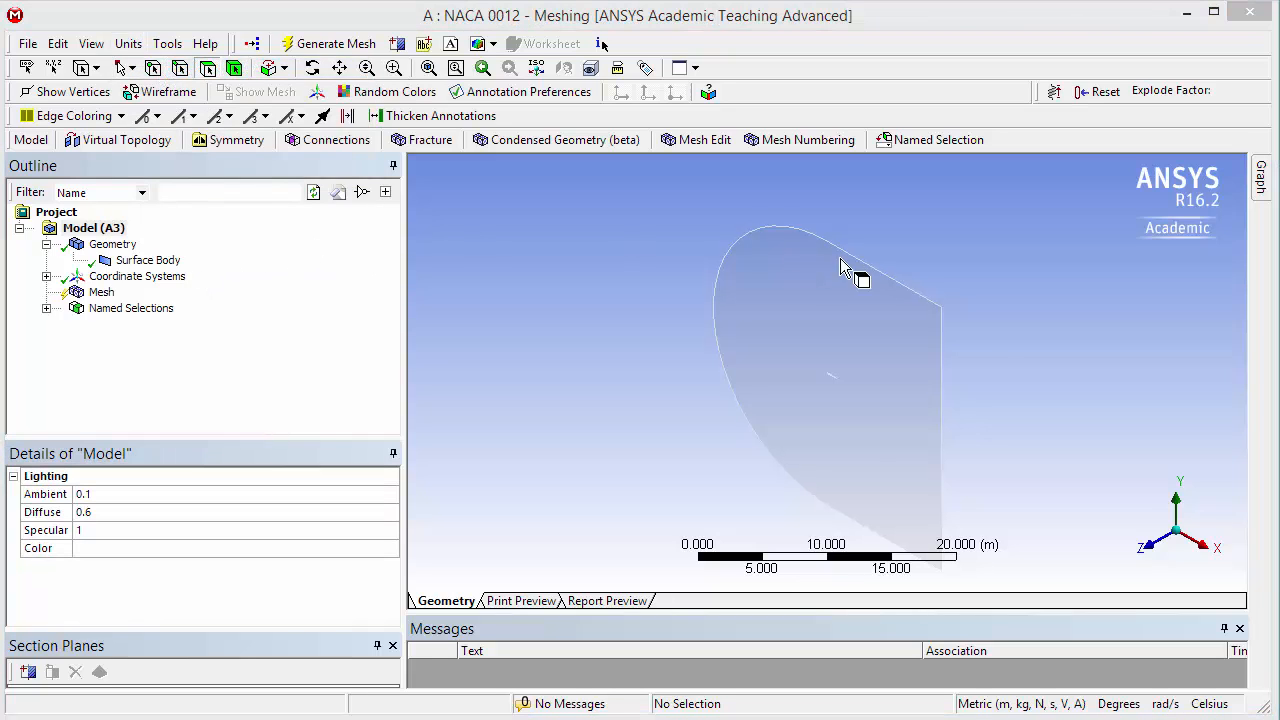
{"action": "mouse_move", "coordinate": [1144, 548]}
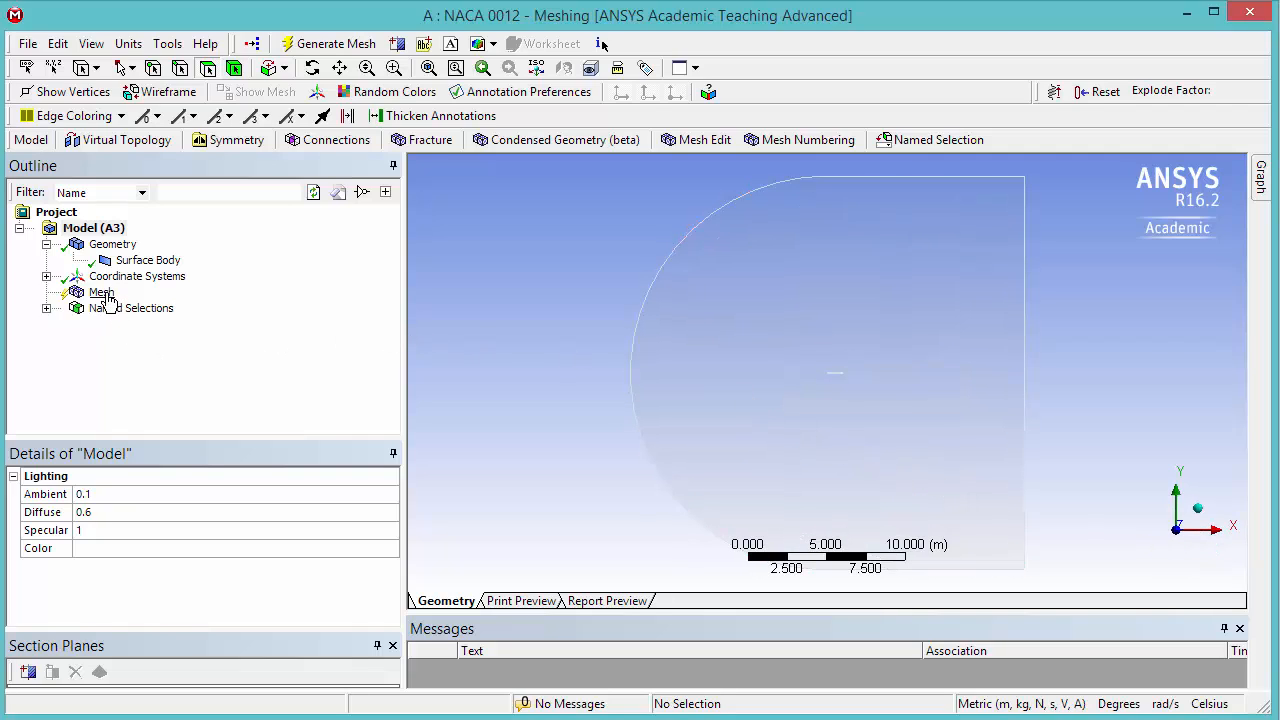
{"action": "left_click", "coordinate": [100, 292]}
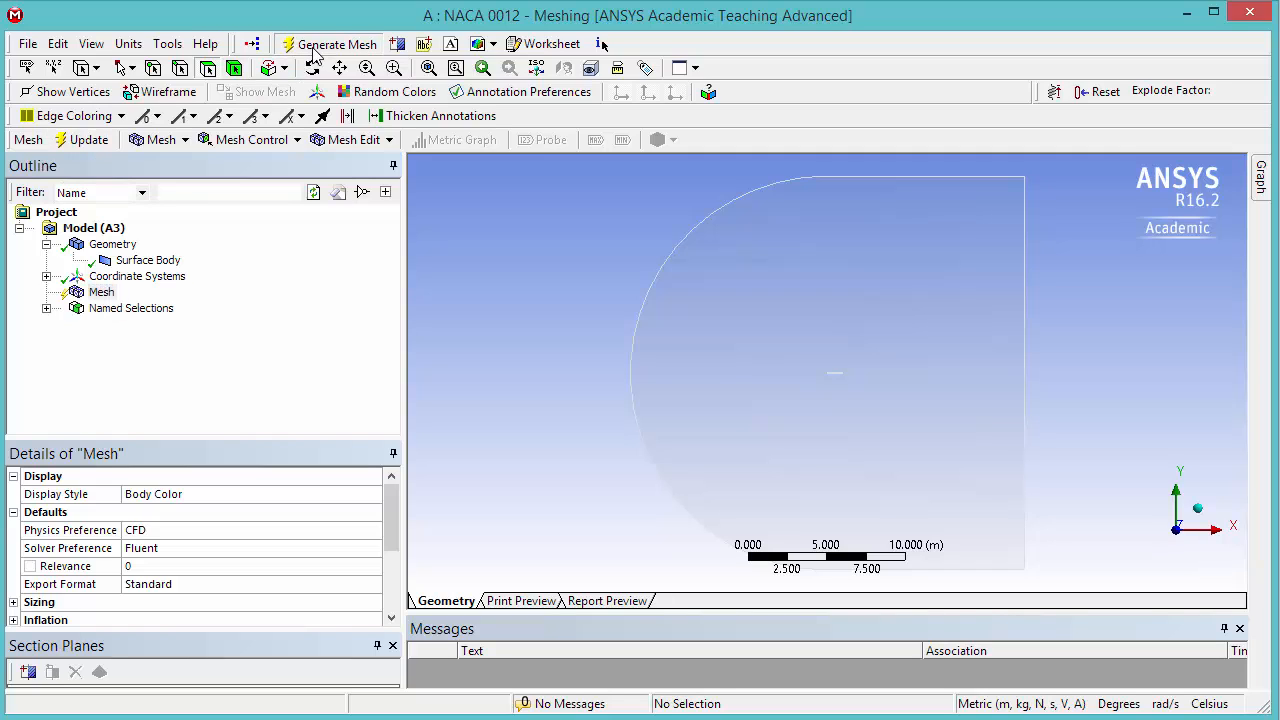
Generate the default coarse quad mesh and zoom in to inspect it around the airfoil.
{"action": "left_click", "coordinate": [336, 44]}
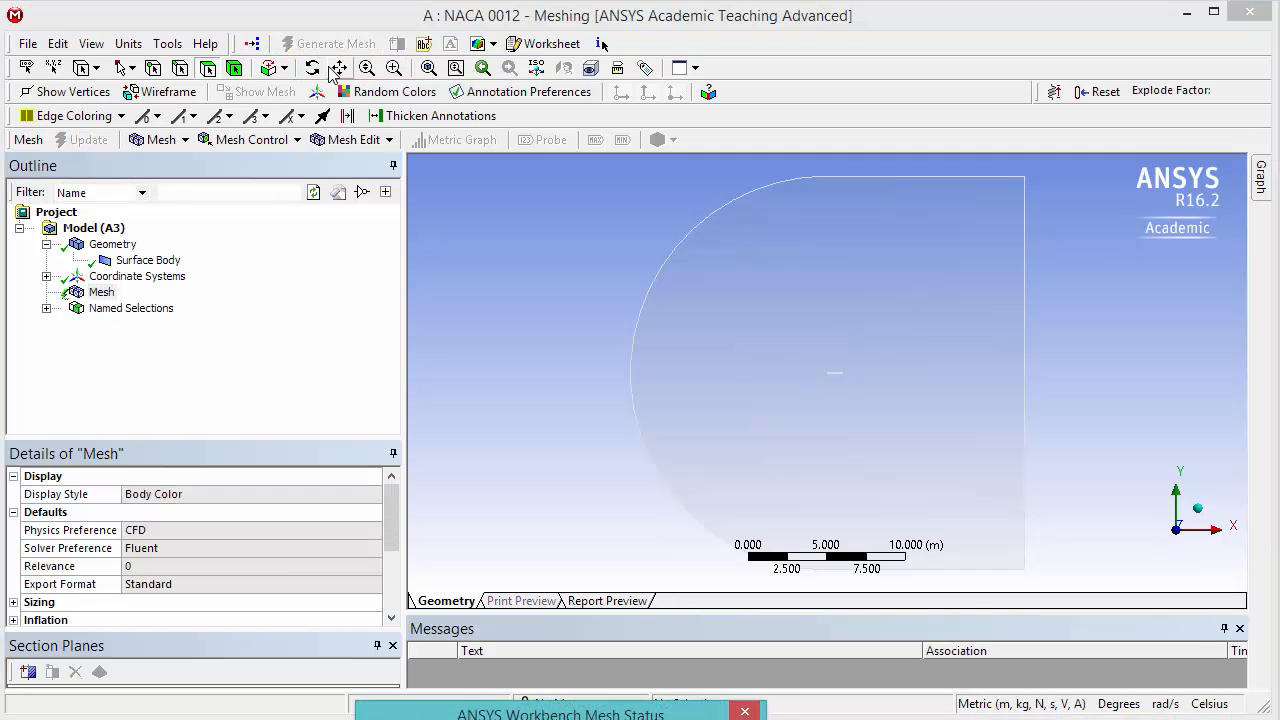
{"action": "left_click", "coordinate": [336, 44]}
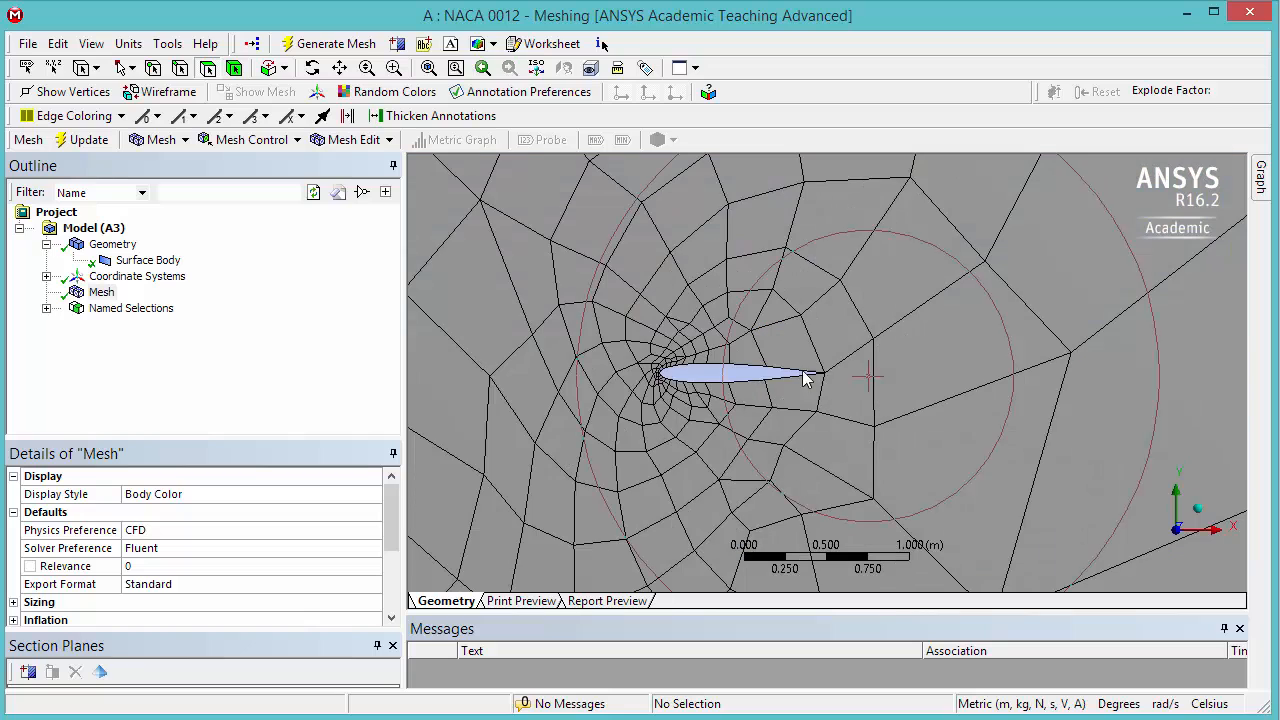
{"action": "left_click_drag", "start_coordinate": [808, 378], "coordinate": [870, 444]}
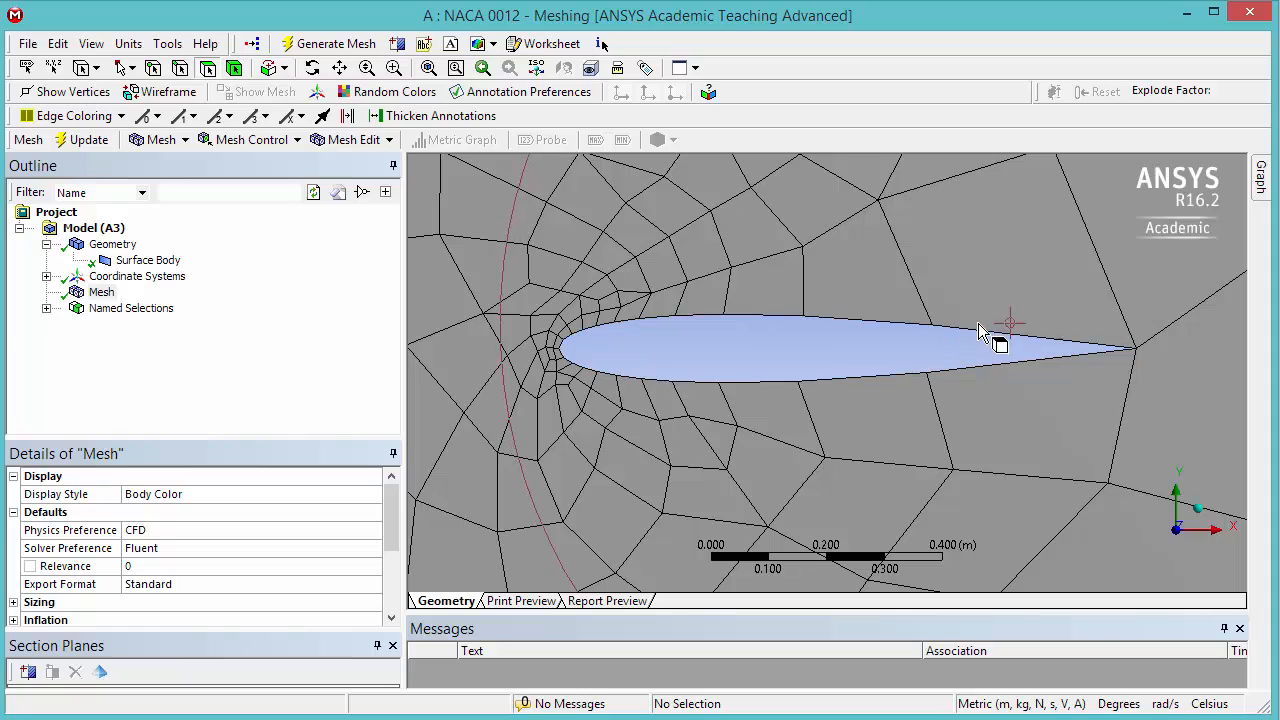
{"action": "left_click", "coordinate": [800, 360]}
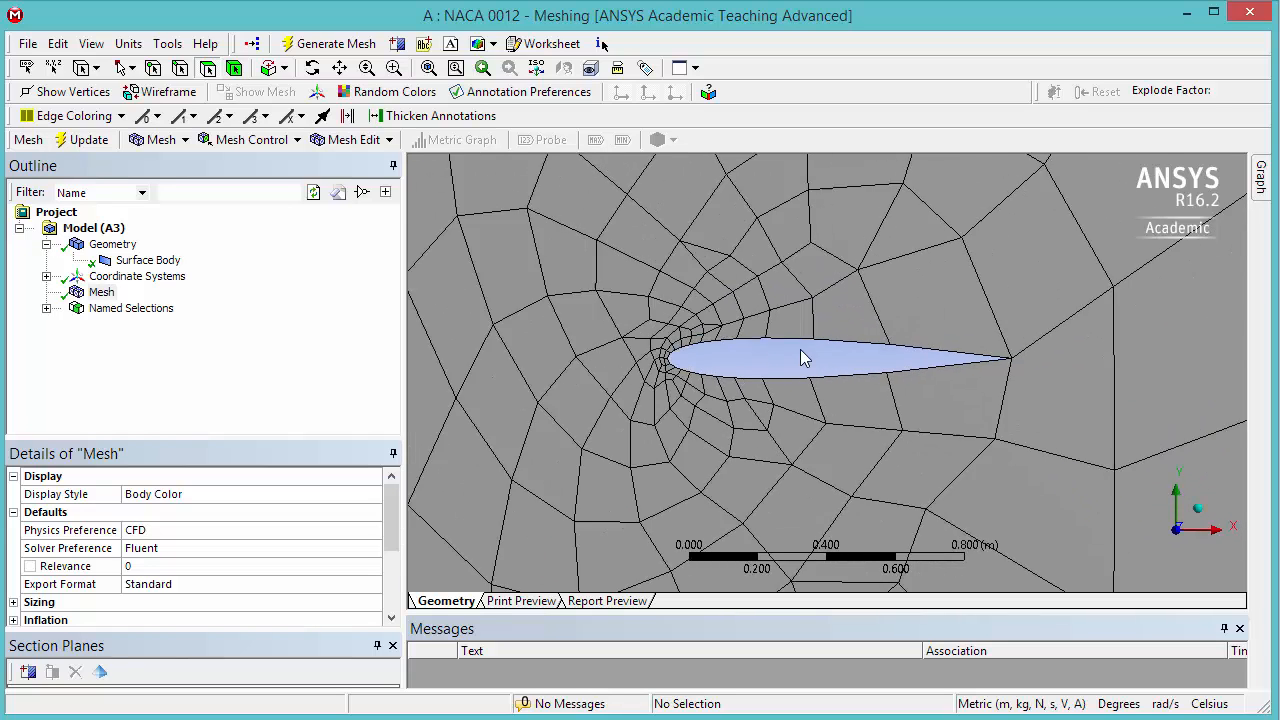
{"action": "scroll", "scroll_direction": "down", "scroll_amount": 3}
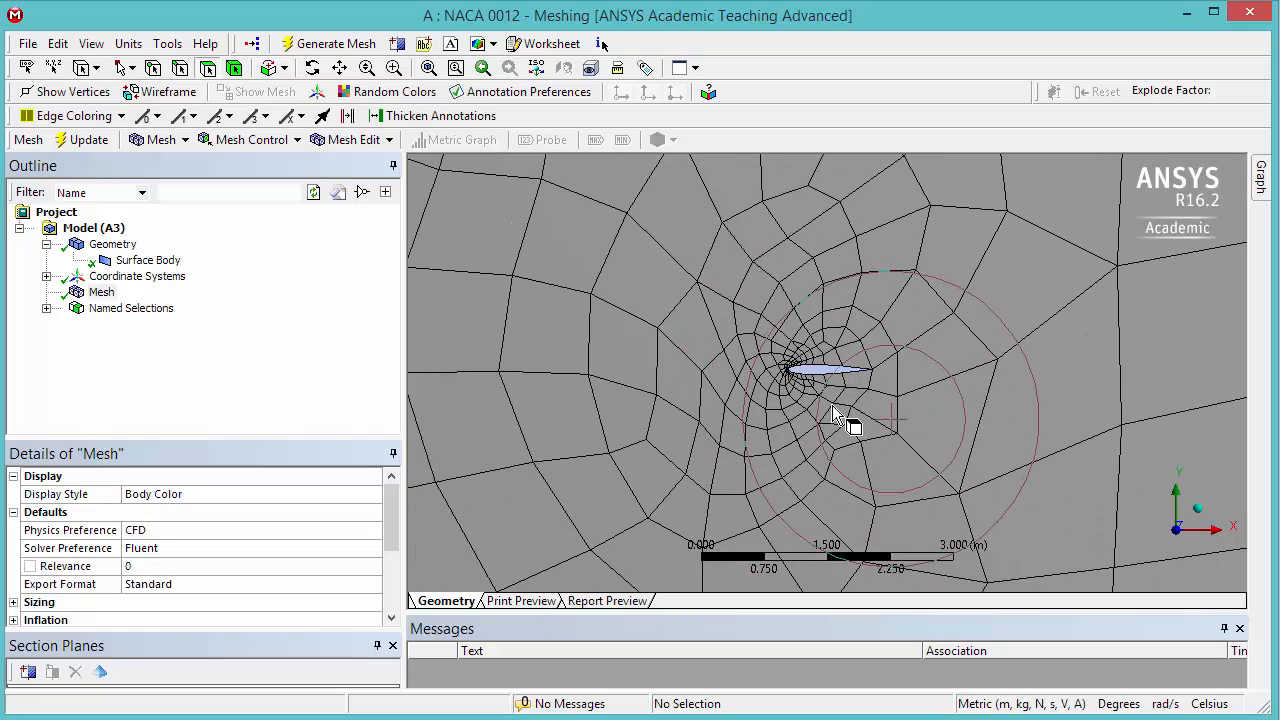
Insert a Sizing control under the mesh from the Mesh Control list.
{"action": "left_click", "coordinate": [250, 140]}
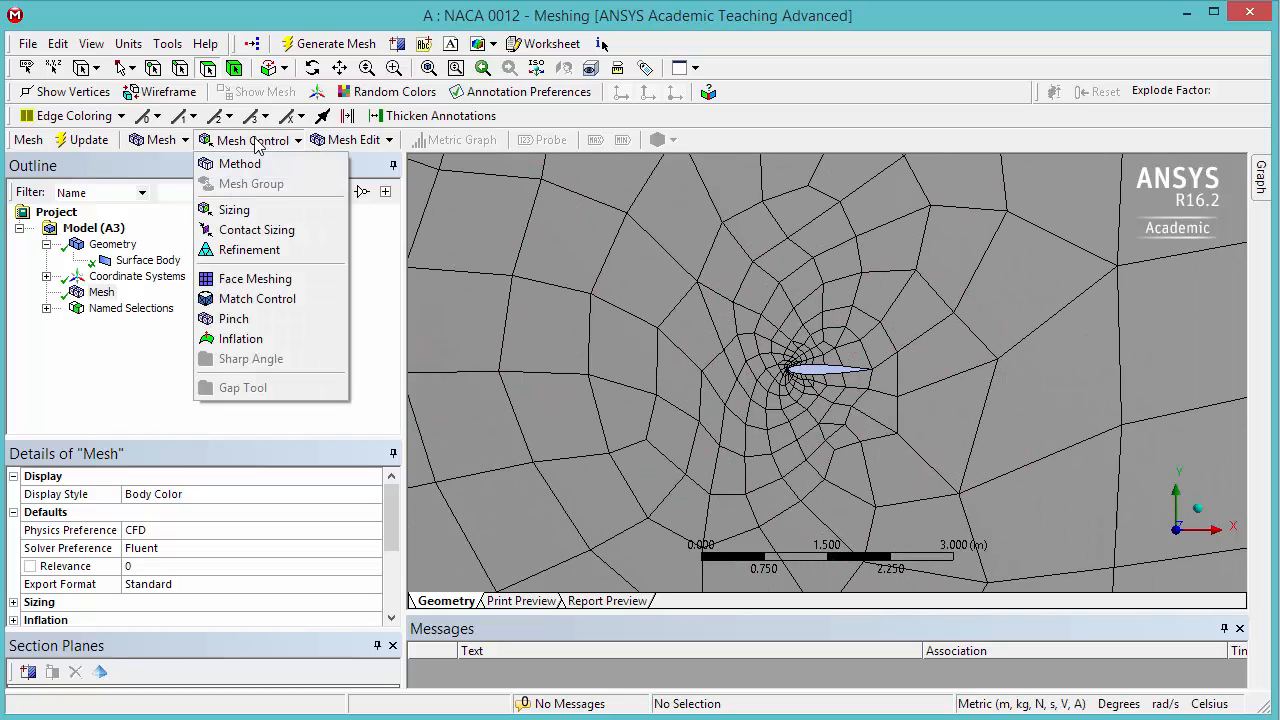
{"action": "mouse_move", "coordinate": [236, 210]}
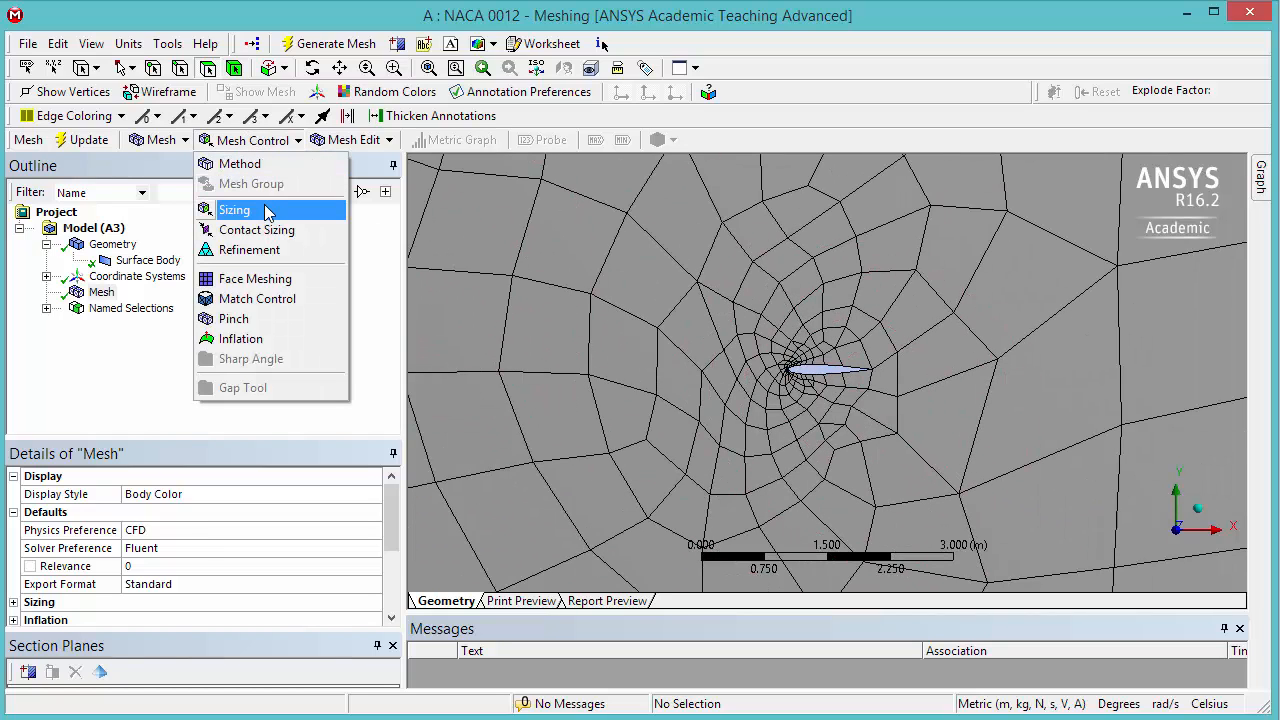
{"action": "left_click", "coordinate": [236, 210]}
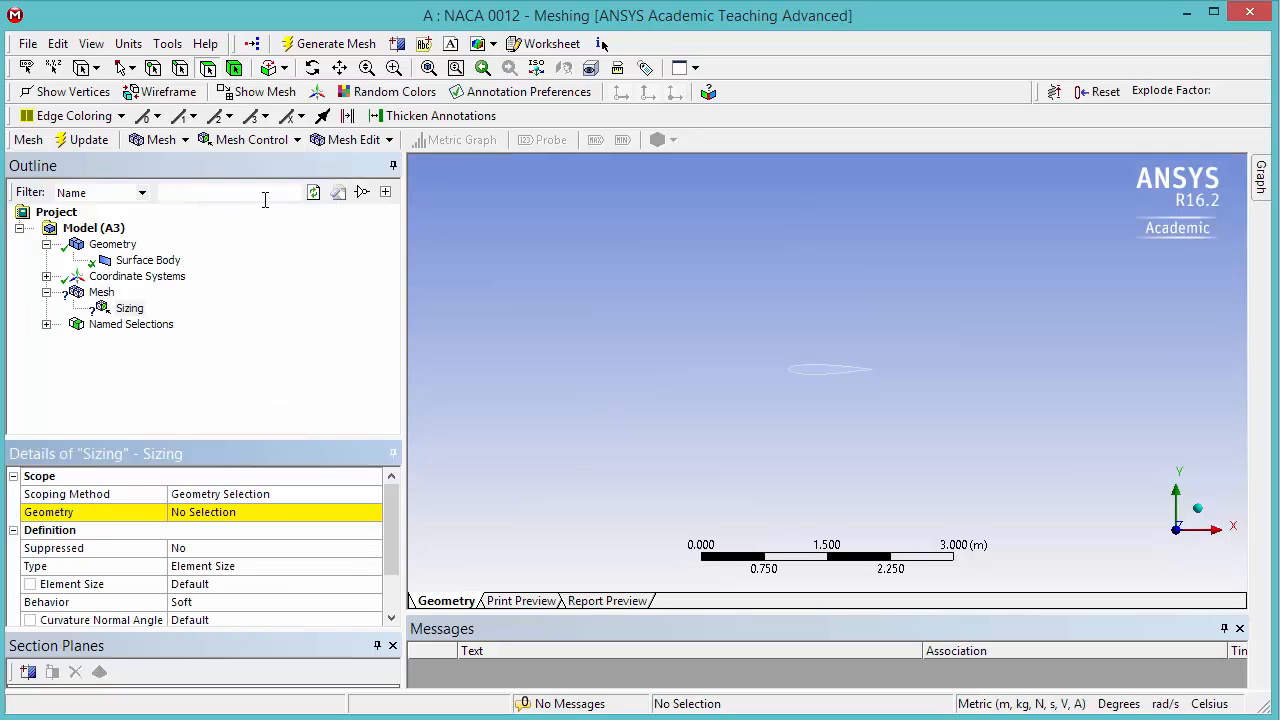
{"action": "mouse_move", "coordinate": [236, 68]}
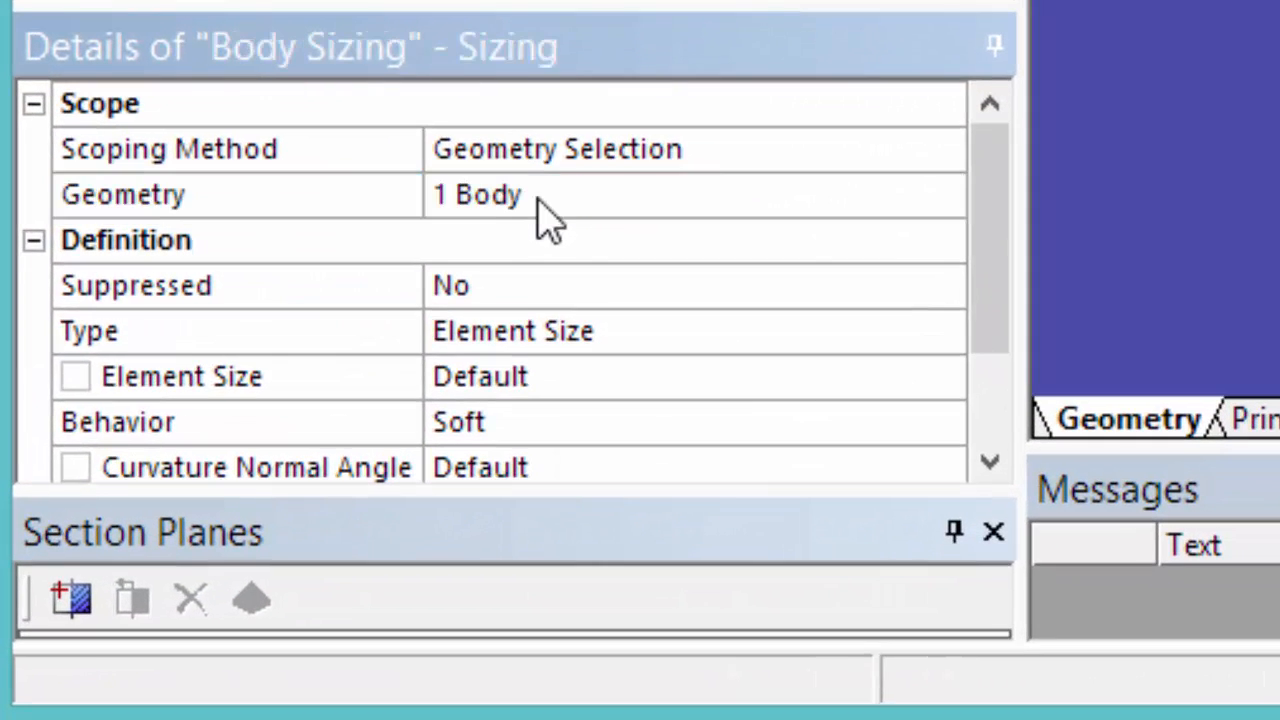
Make the body sizing a Sphere of Influence centred on the global coordinate system.
{"action": "left_click", "coordinate": [236, 332]}
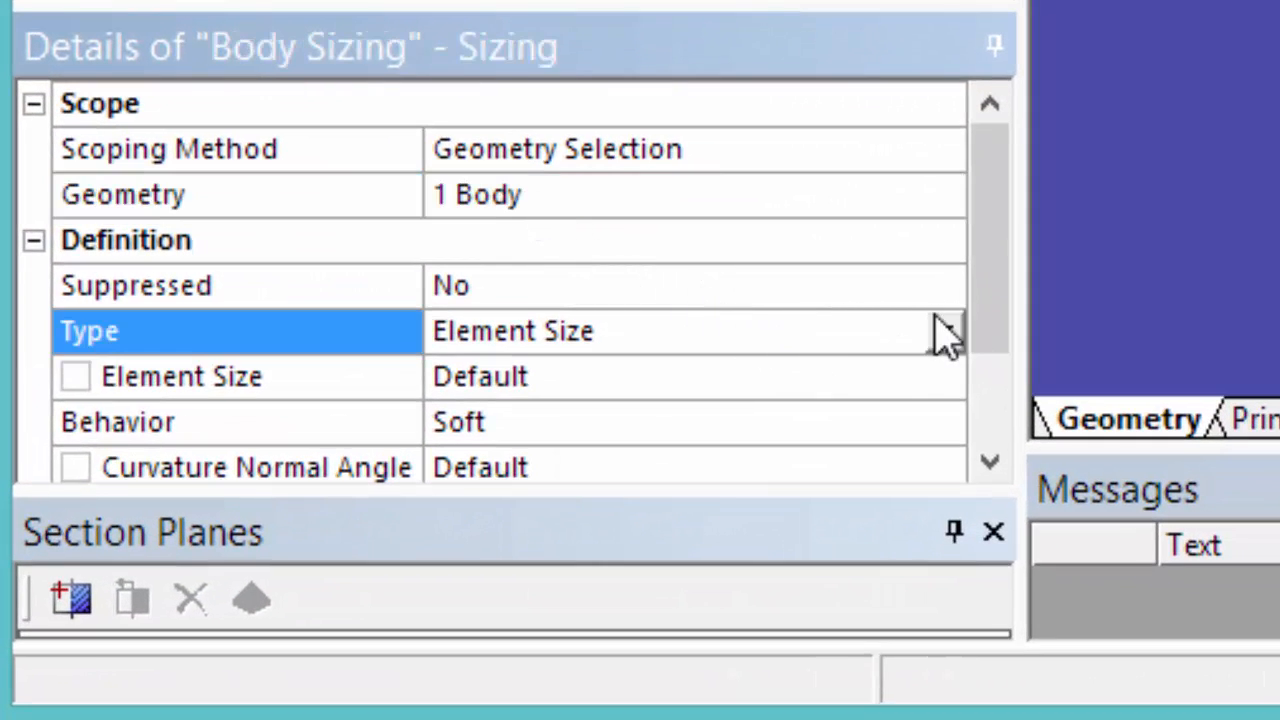
{"action": "left_click", "coordinate": [940, 332]}
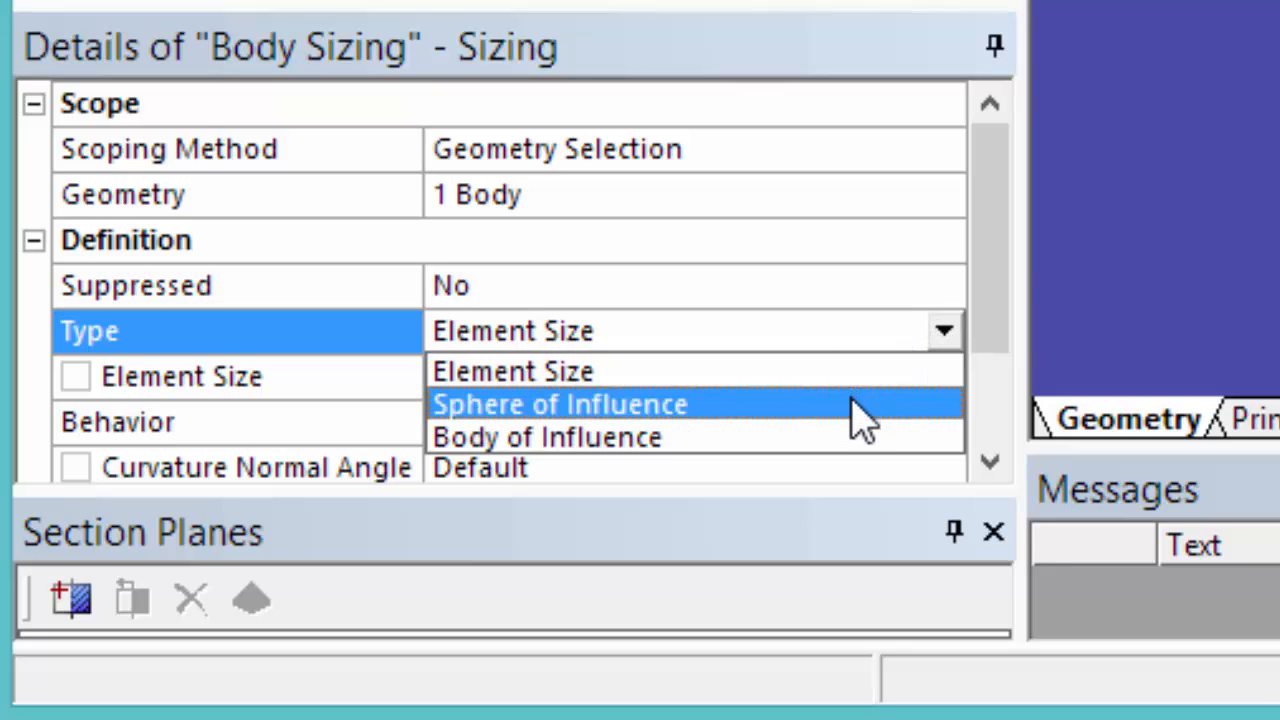
{"action": "mouse_move", "coordinate": [860, 424]}
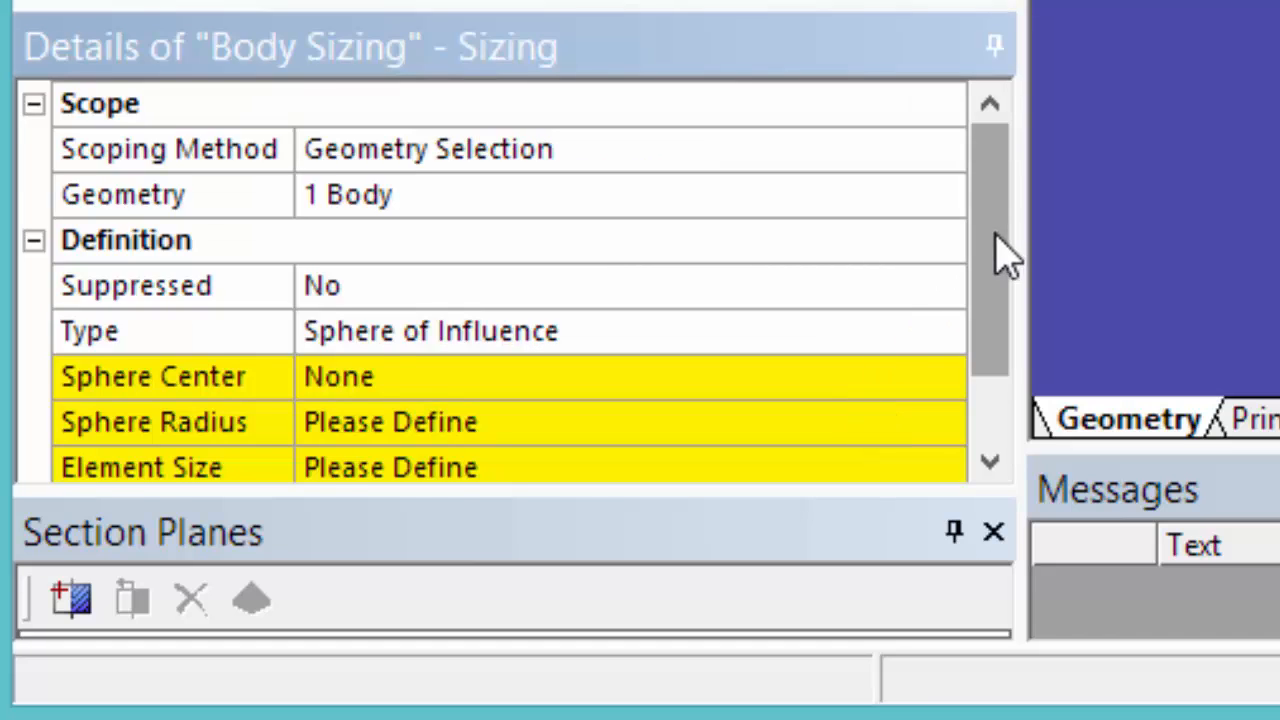
{"action": "scroll", "scroll_direction": "down", "scroll_amount": 3}
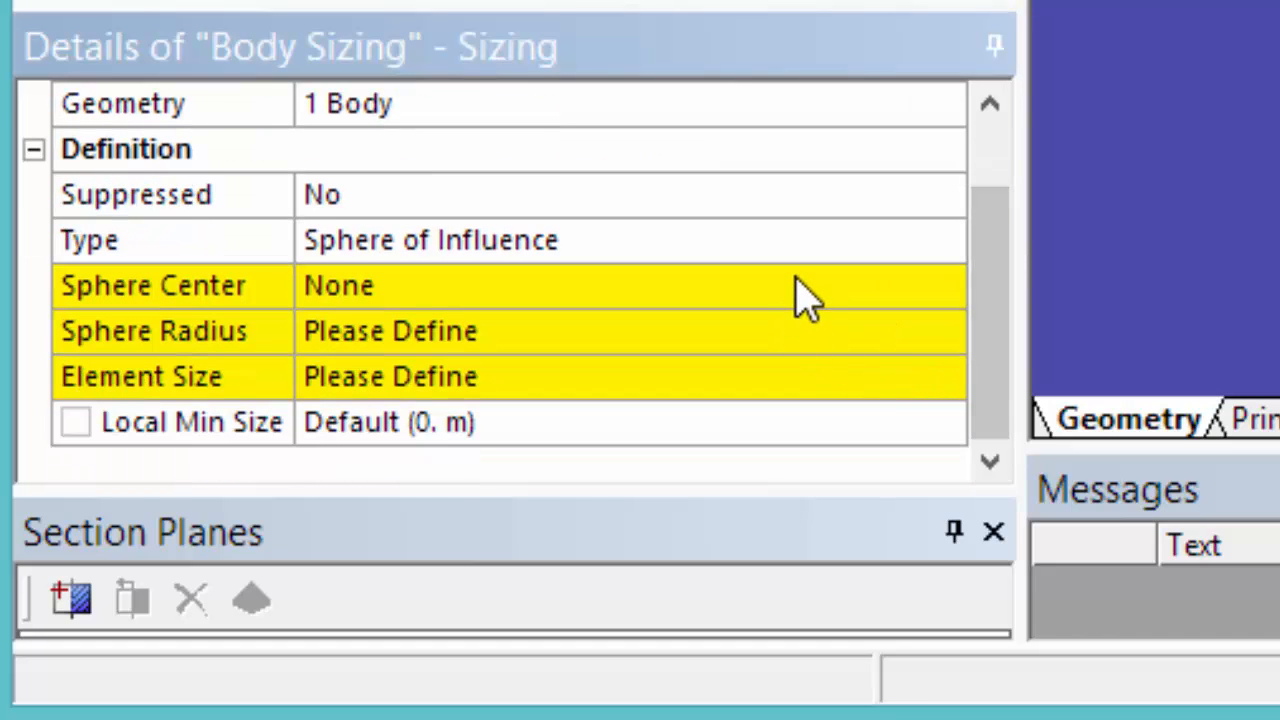
{"action": "left_click", "coordinate": [630, 284]}
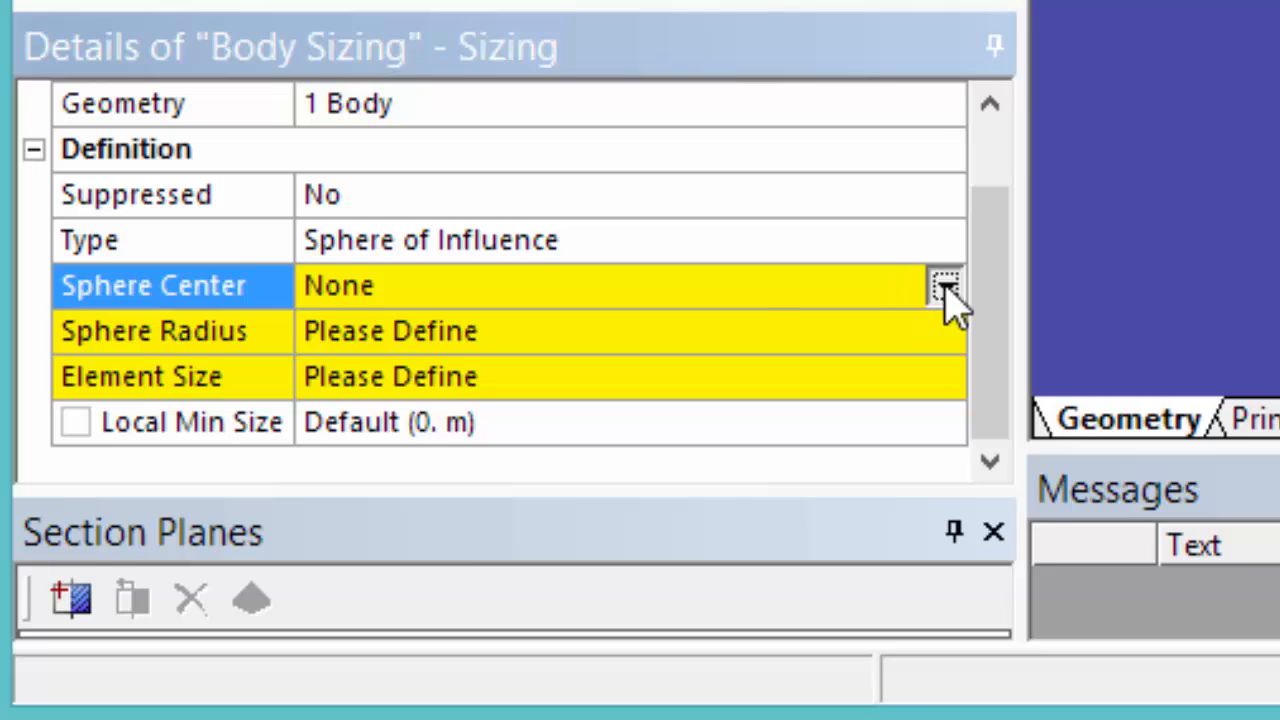
{"action": "left_click", "coordinate": [944, 284]}
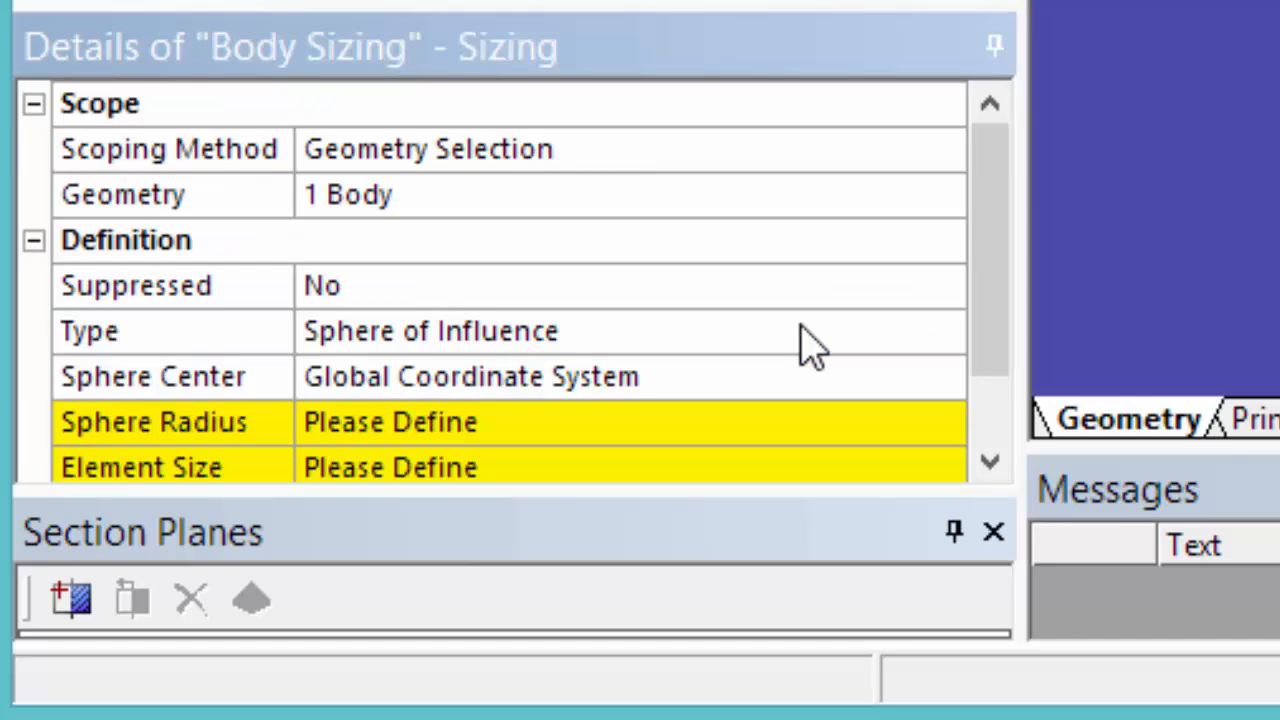
Set the sphere radius to 3 m and the element size to 5e-2 m.
{"action": "scroll", "scroll_direction": "down", "scroll_amount": 3}
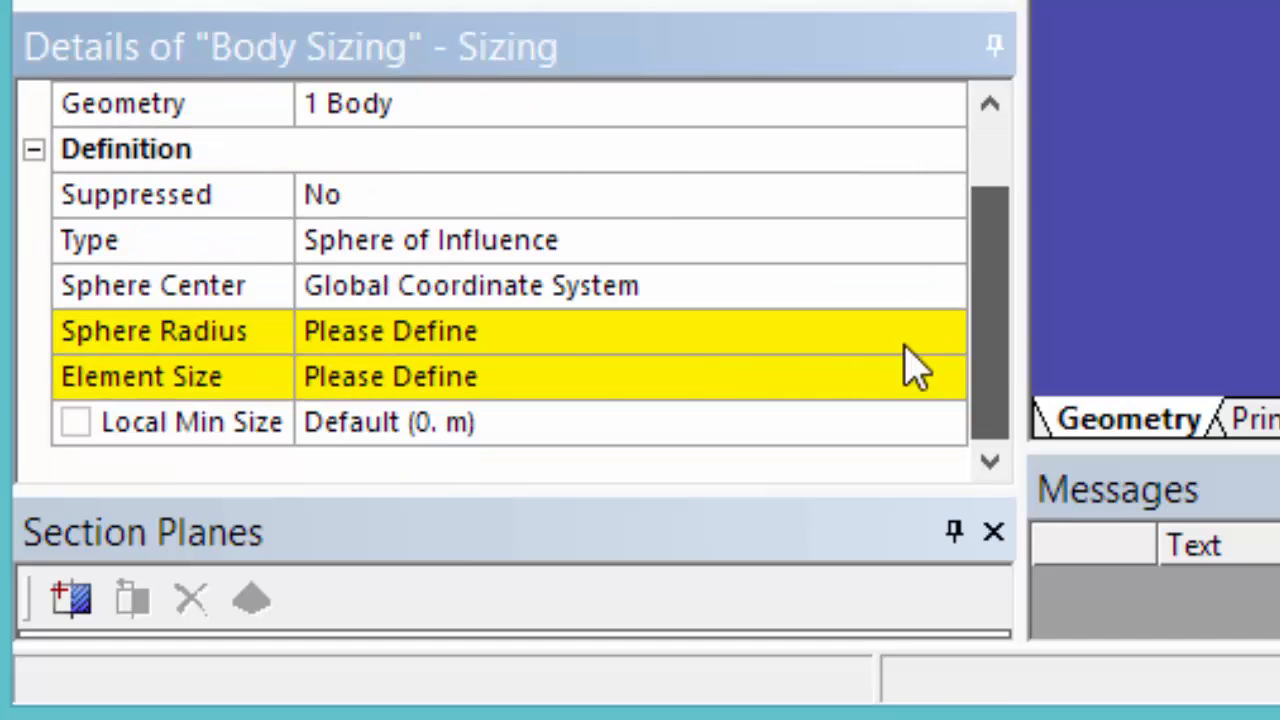
{"action": "type", "text": "3. m"}
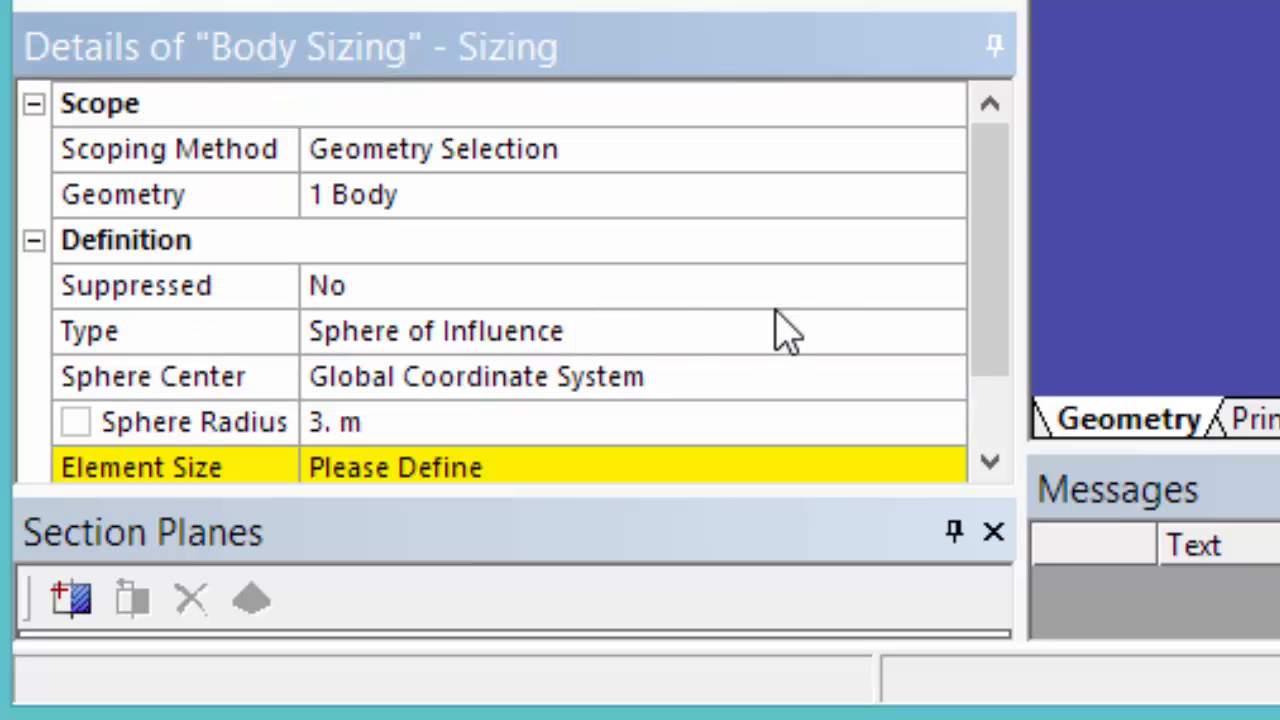
{"action": "scroll", "scroll_direction": "down", "scroll_amount": 3}
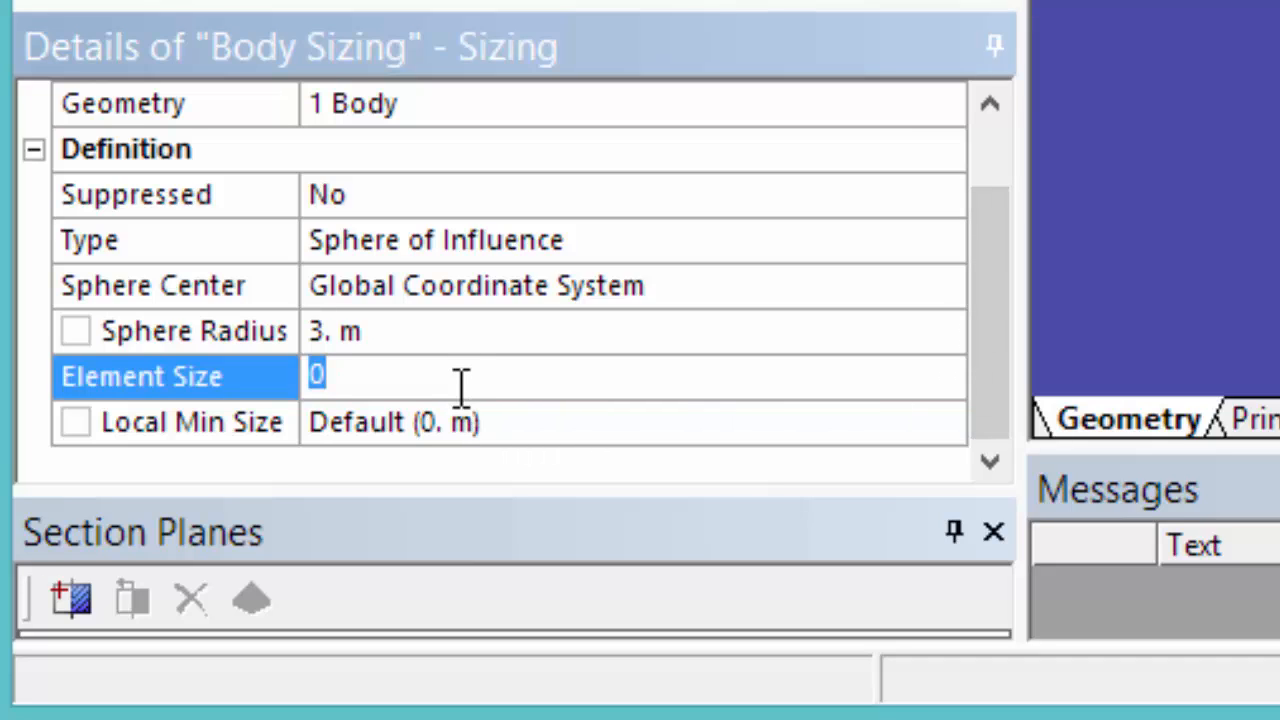
{"action": "type", "text": "5e-"}
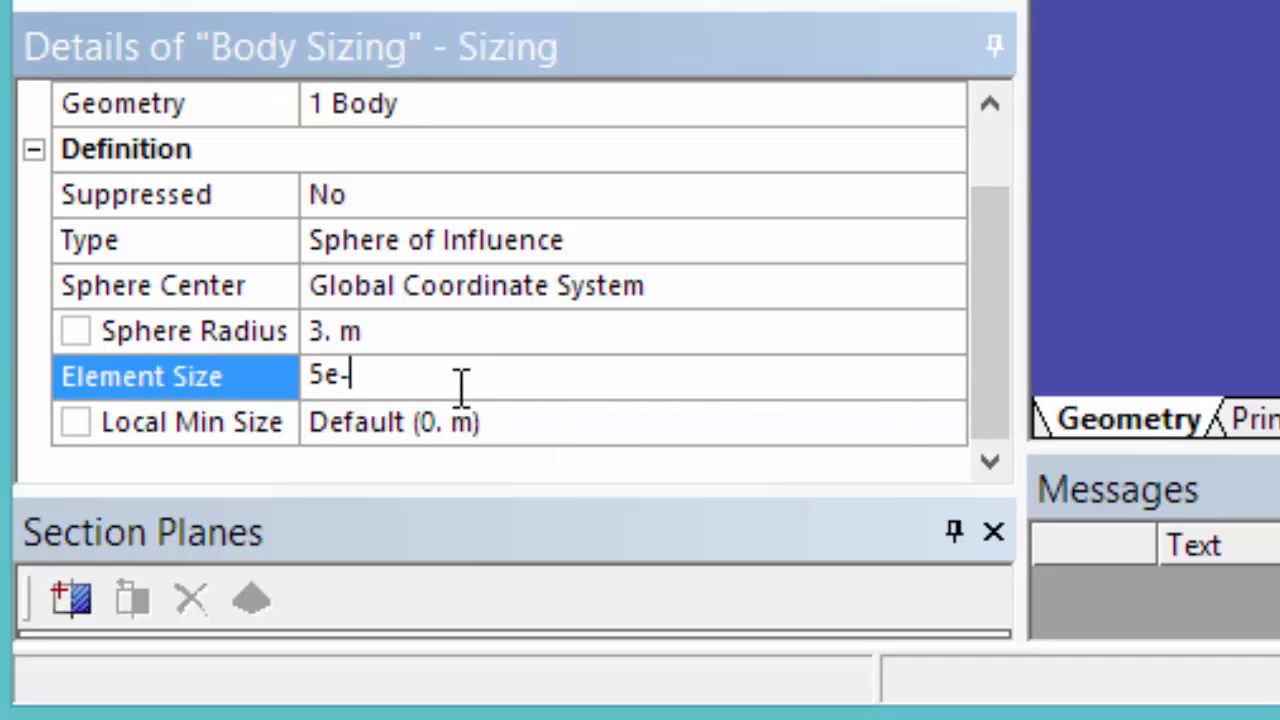
{"action": "type", "text": "2"}
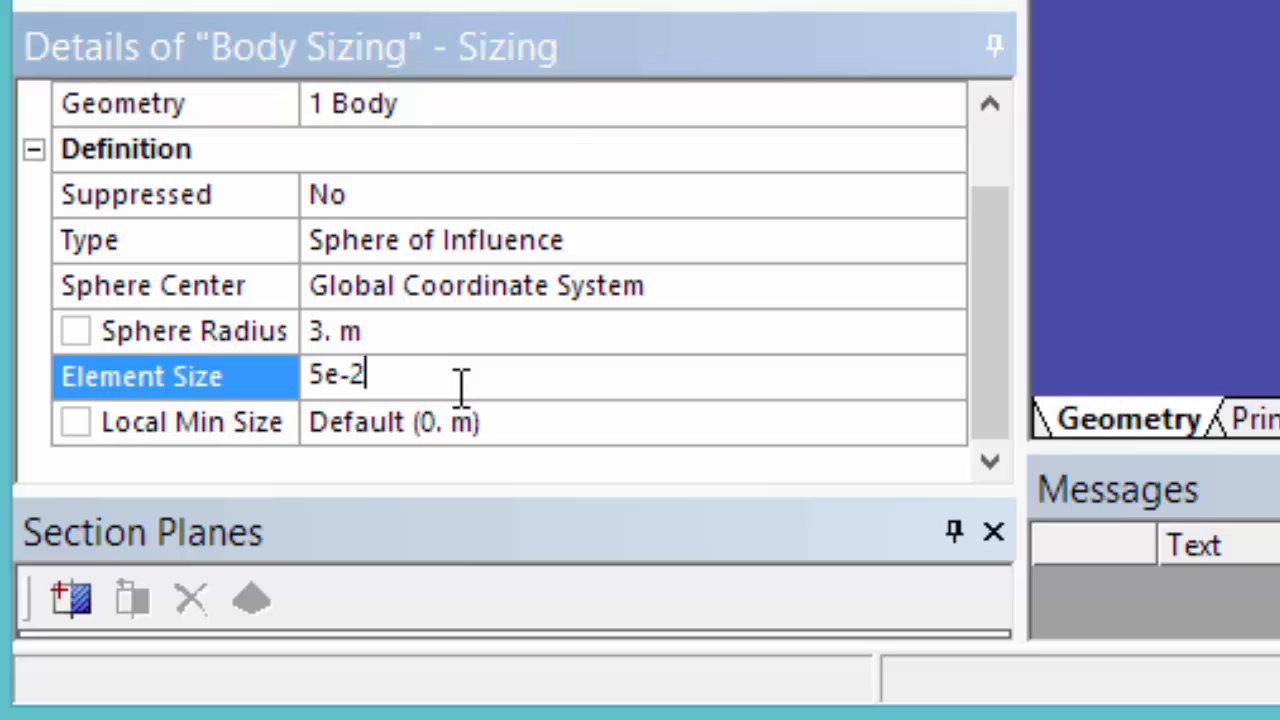
{"action": "key", "text": "Return"}
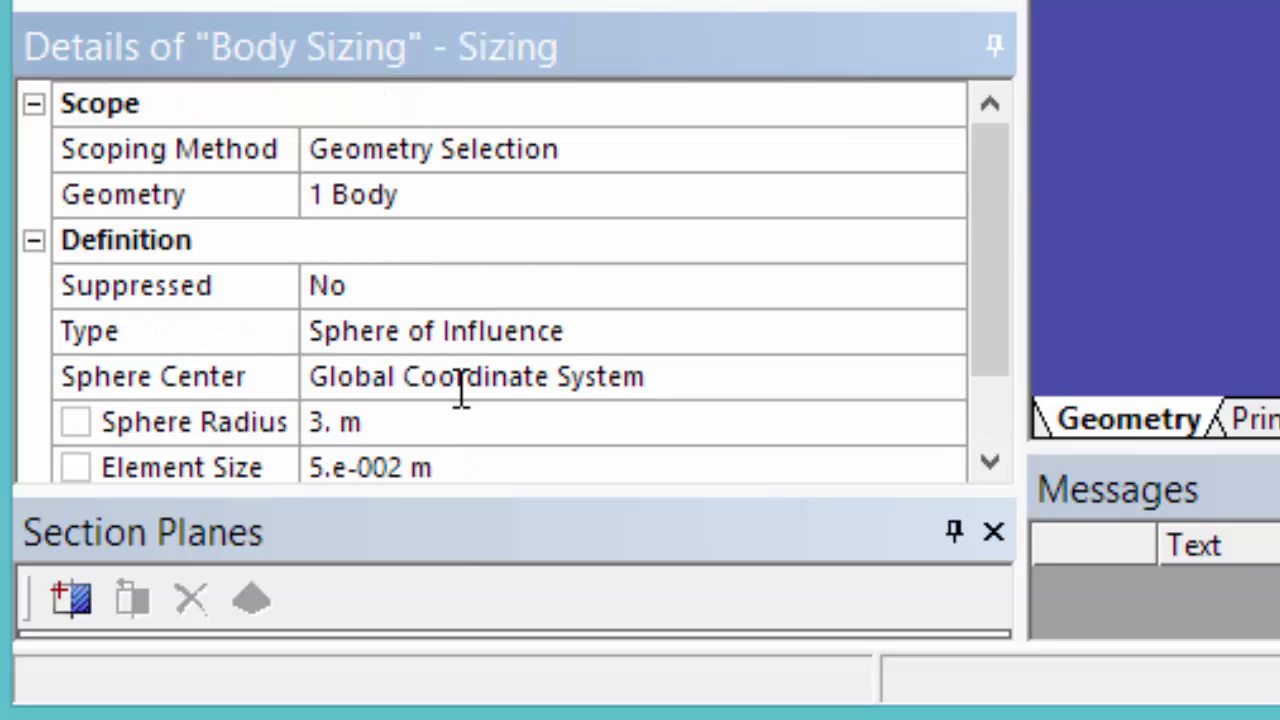
{"action": "mouse_move", "coordinate": [460, 390]}
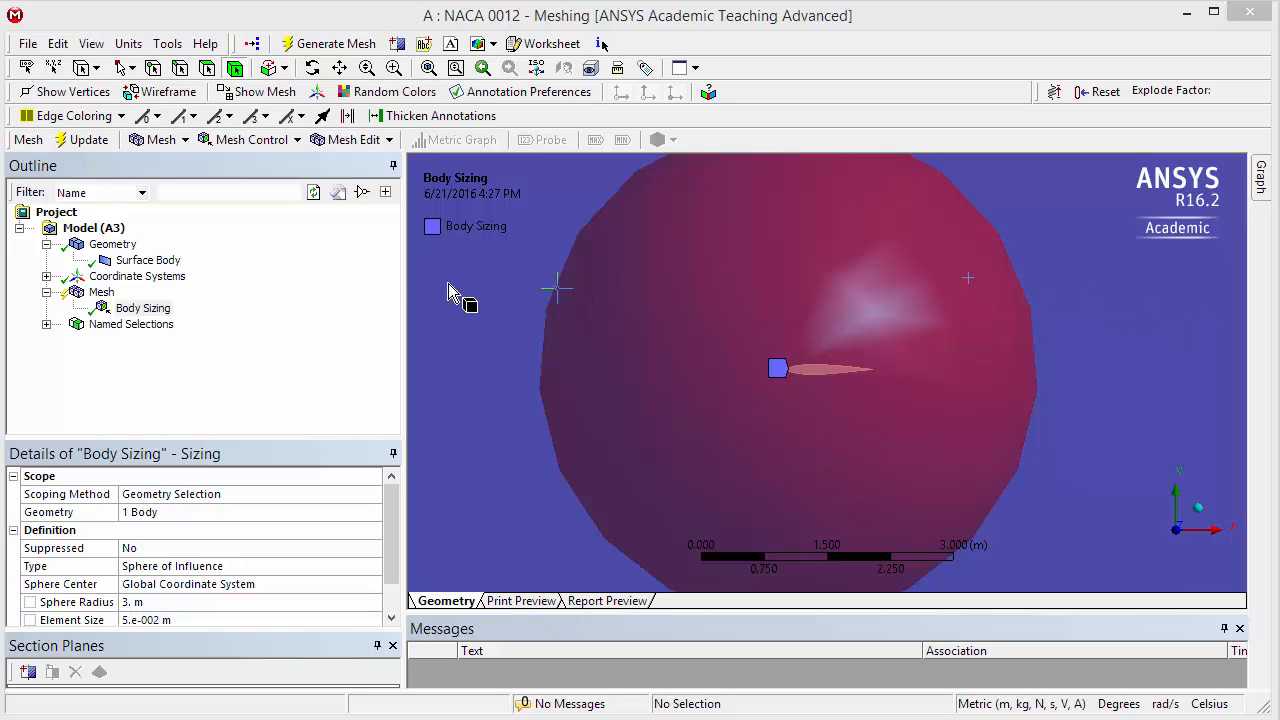
Insert a new sizing control scoped to the airfoil's upper edge.
{"action": "left_click", "coordinate": [252, 140]}
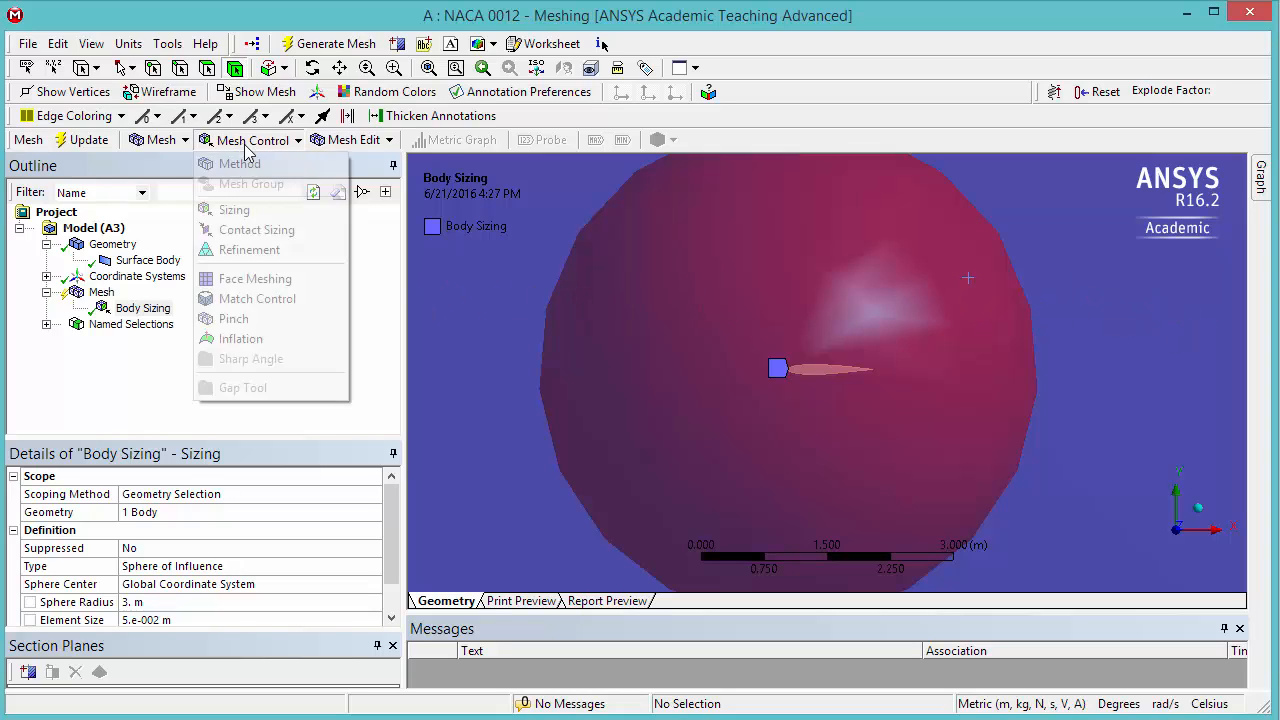
{"action": "left_click", "coordinate": [234, 210]}
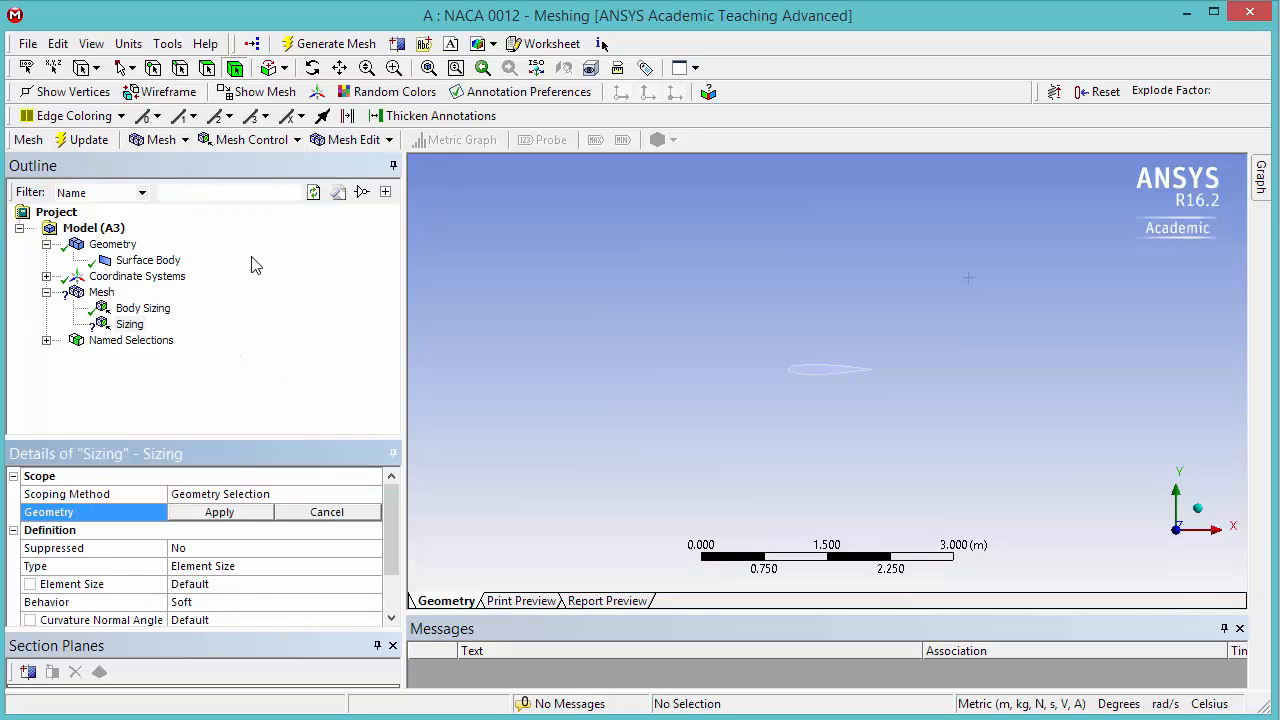
{"action": "mouse_move", "coordinate": [180, 68]}
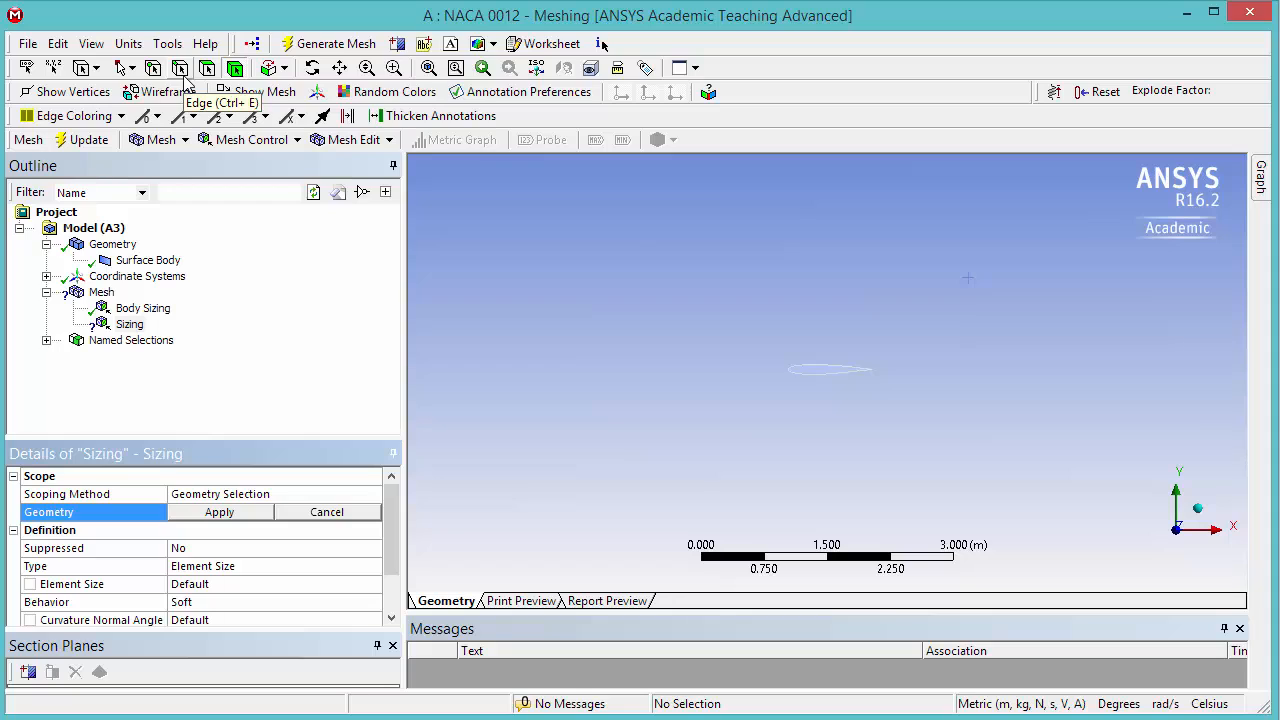
{"action": "mouse_move", "coordinate": [764, 392]}
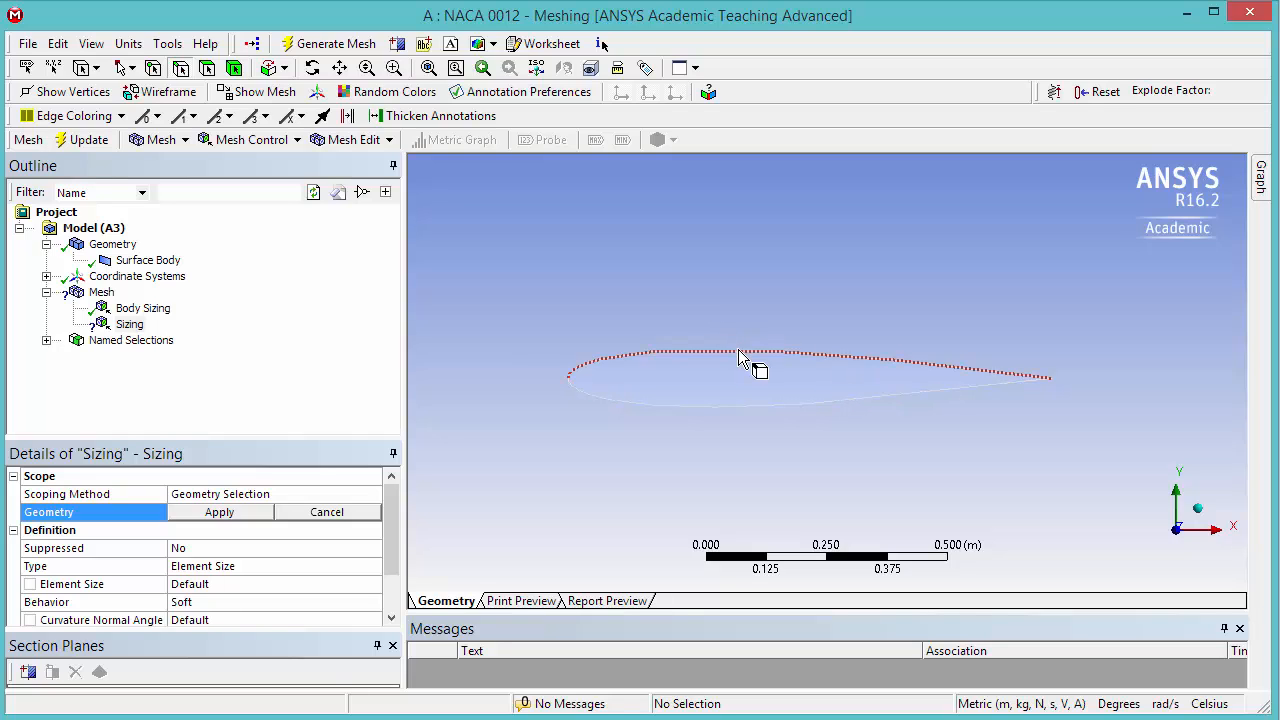
{"action": "left_click", "coordinate": [740, 360]}
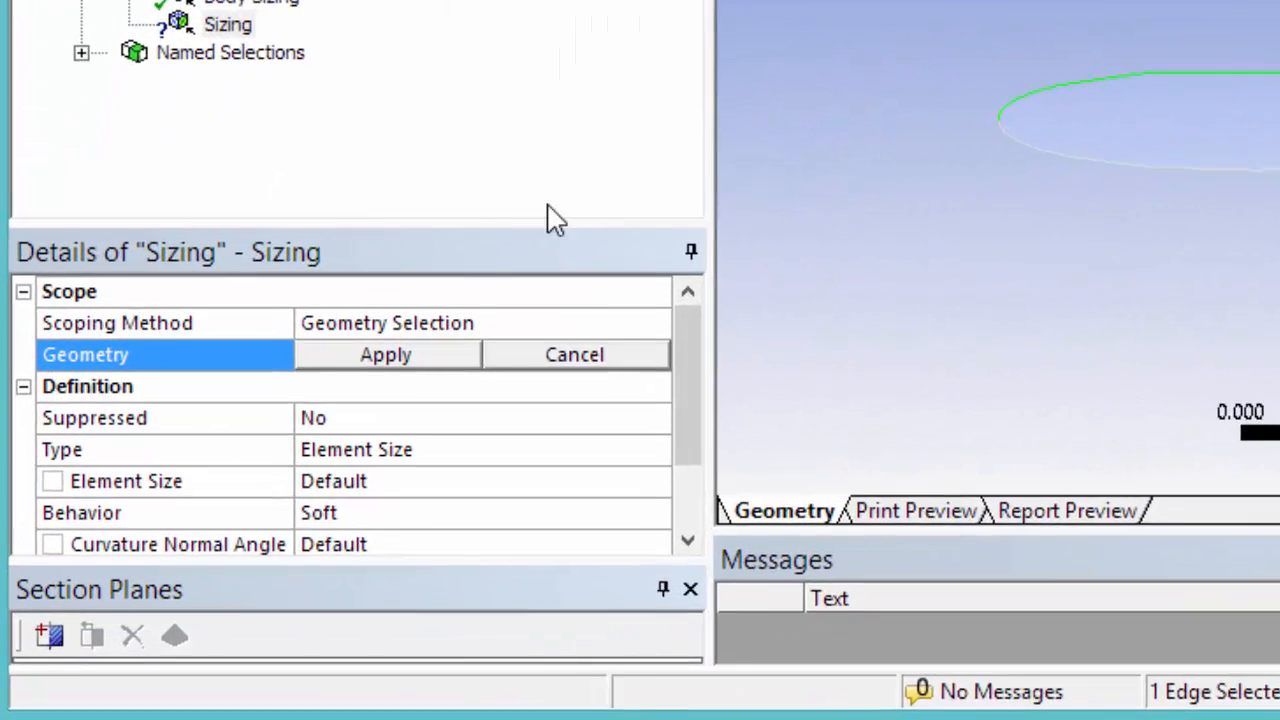
{"action": "left_click", "coordinate": [384, 354]}
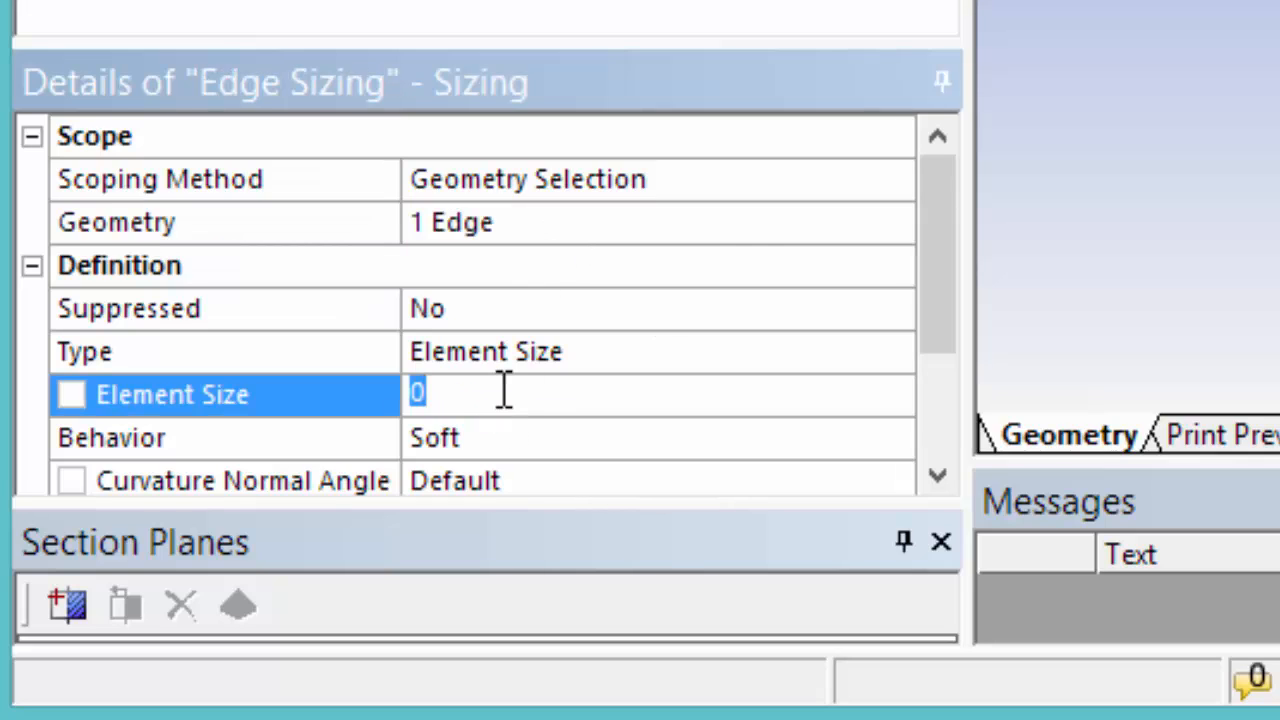
Set the edge element size to 3e-3 m with hard behavior.
{"action": "type", "text": "3e-3"}
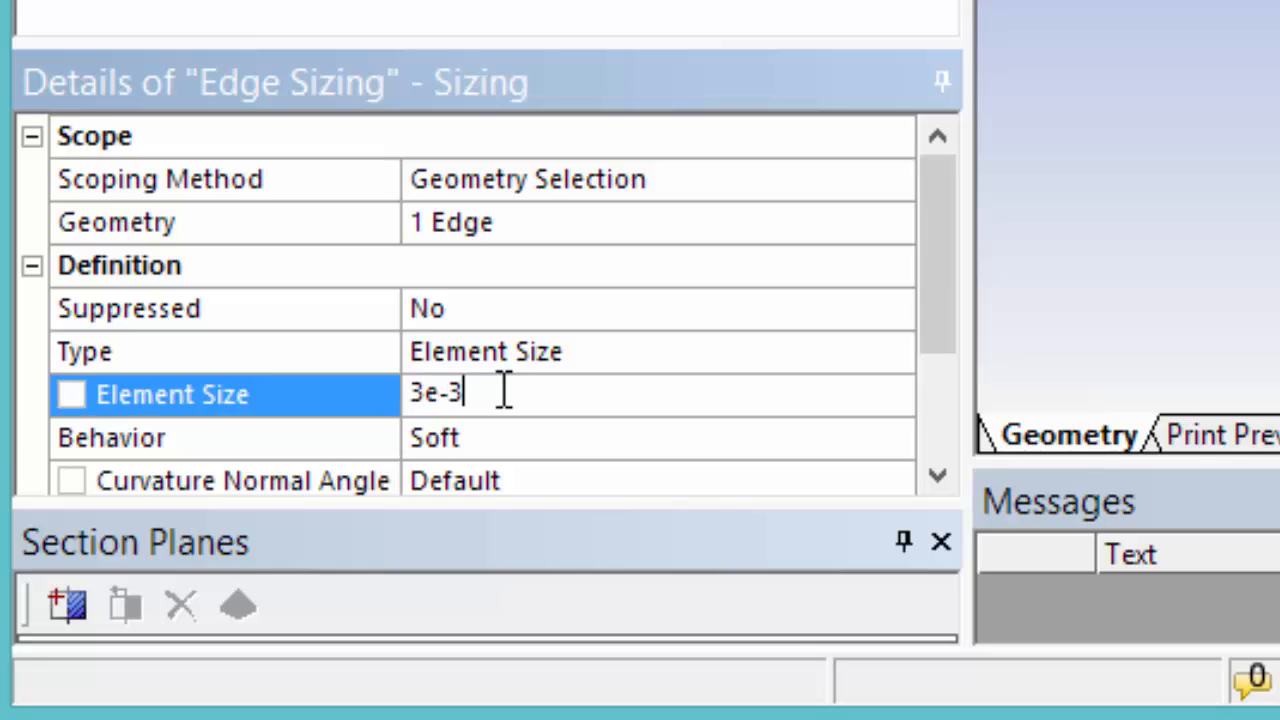
{"action": "key", "text": "Return"}
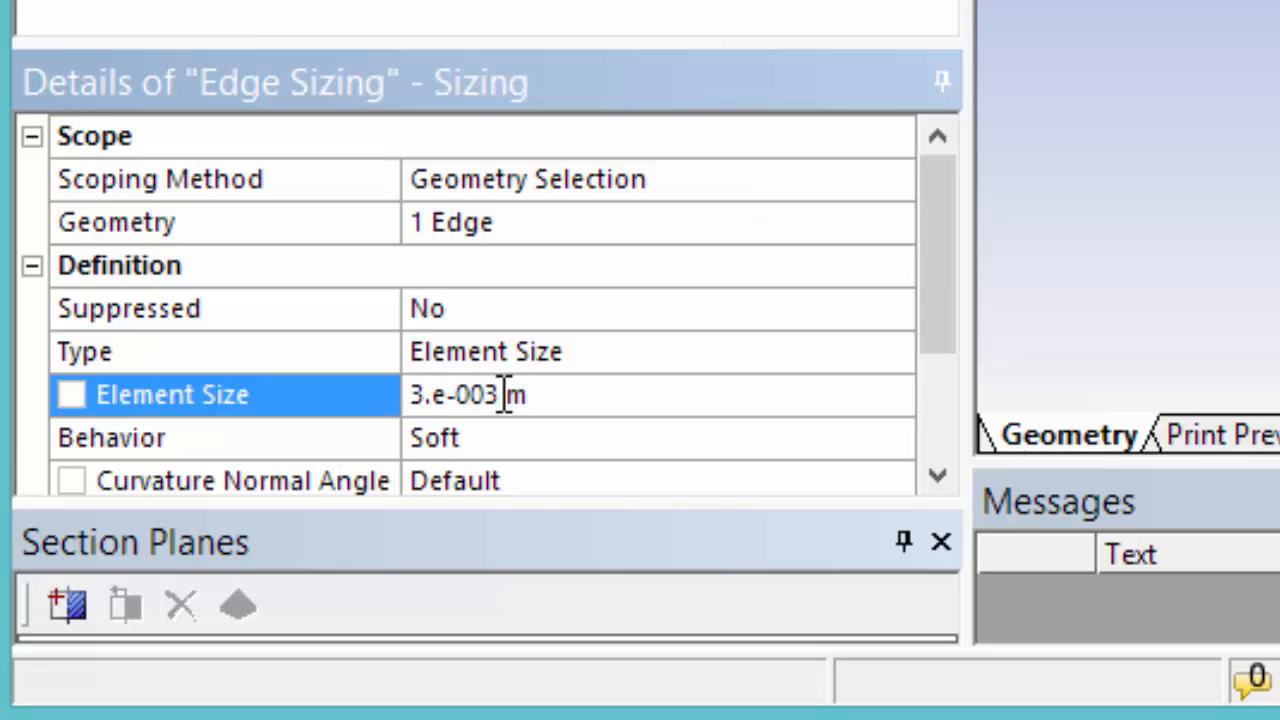
{"action": "scroll", "scroll_direction": "down", "scroll_amount": 3}
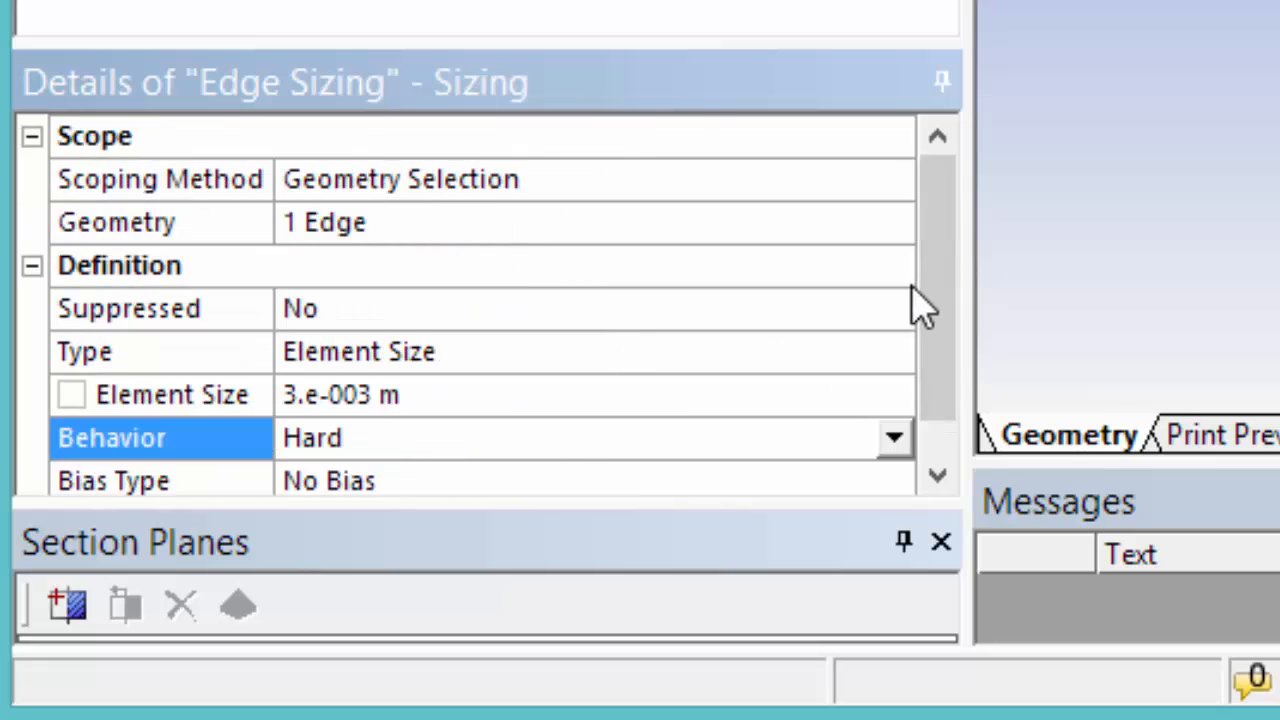
{"action": "scroll", "scroll_direction": "down", "scroll_amount": 3}
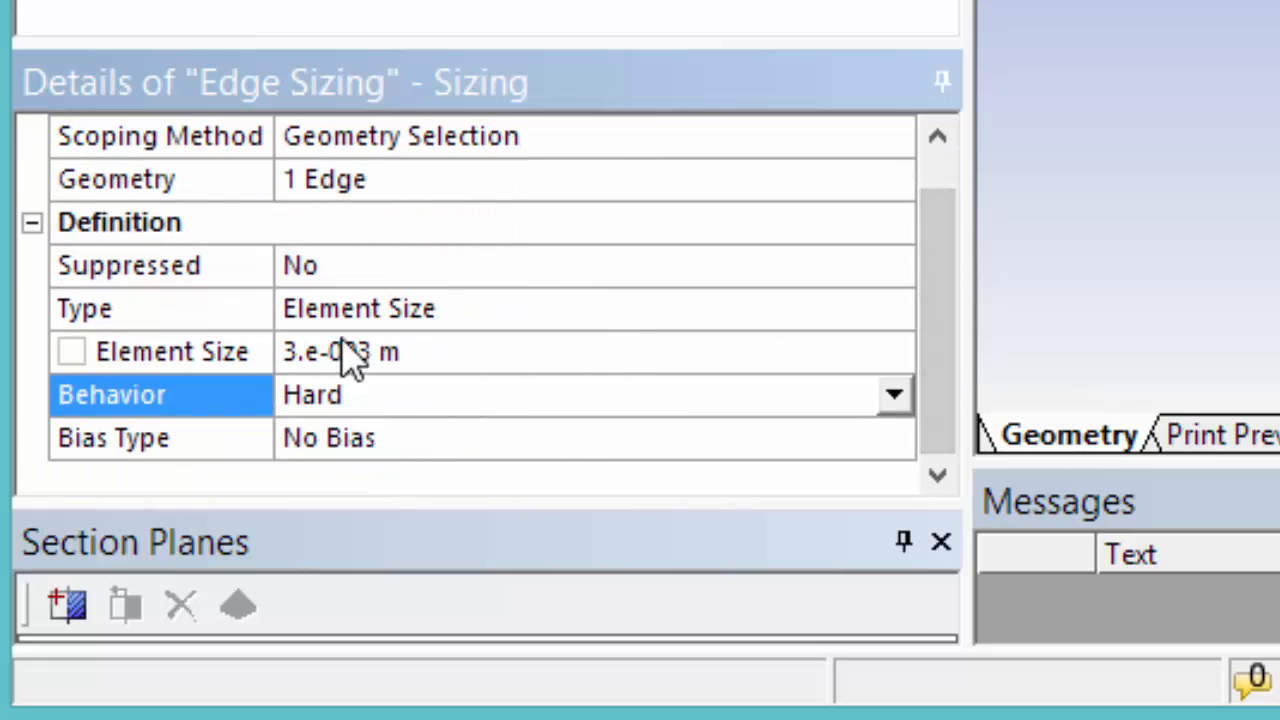
{"action": "mouse_move", "coordinate": [400, 444]}
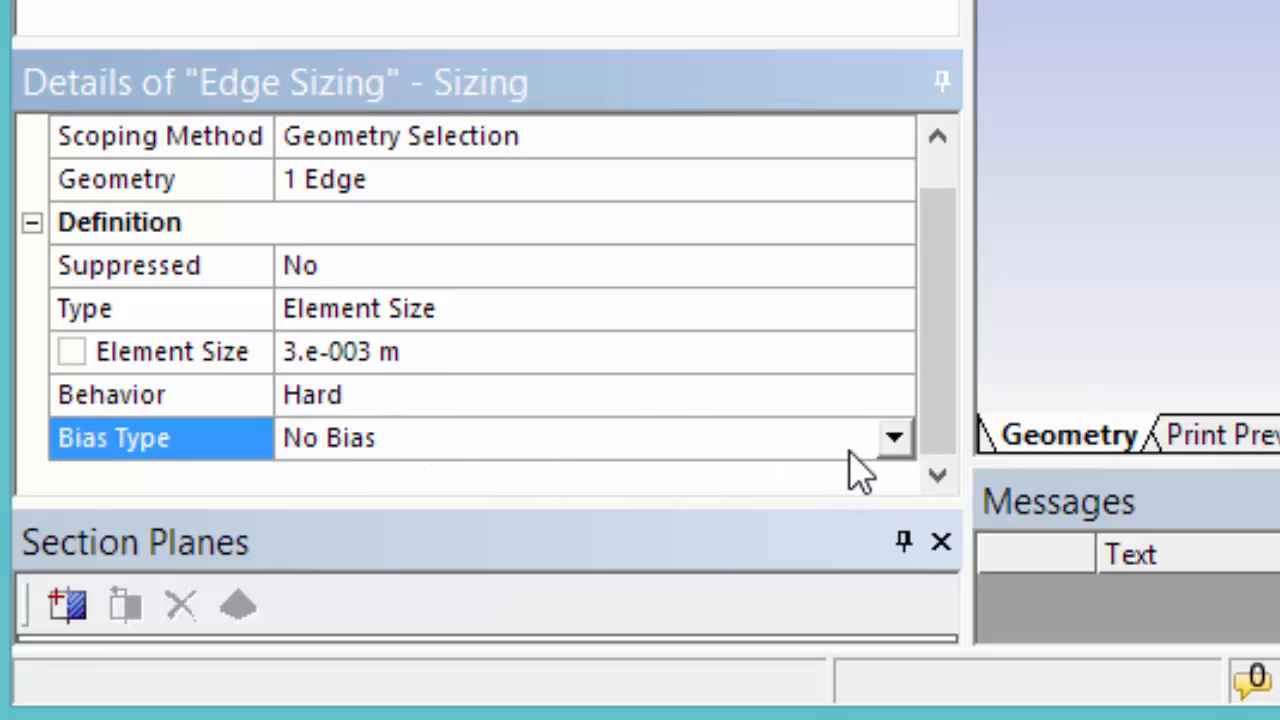
{"action": "mouse_move", "coordinate": [680, 404]}
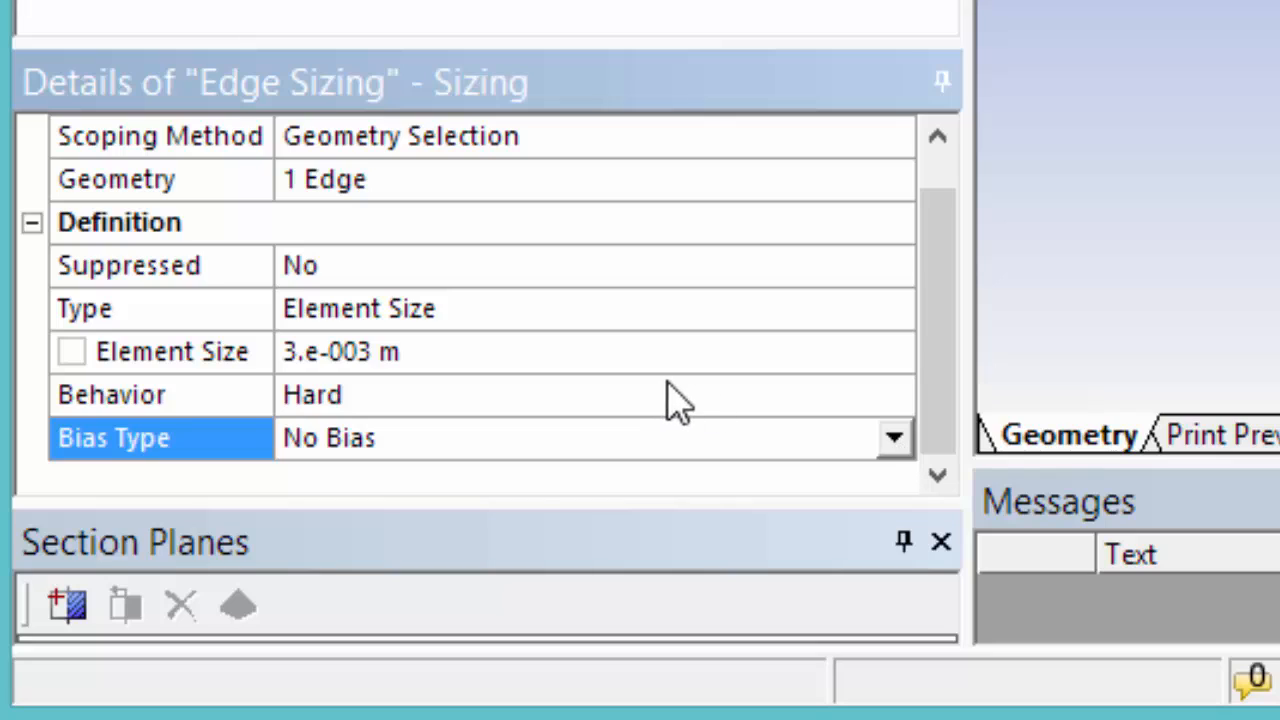
{"action": "mouse_move", "coordinate": [690, 404]}
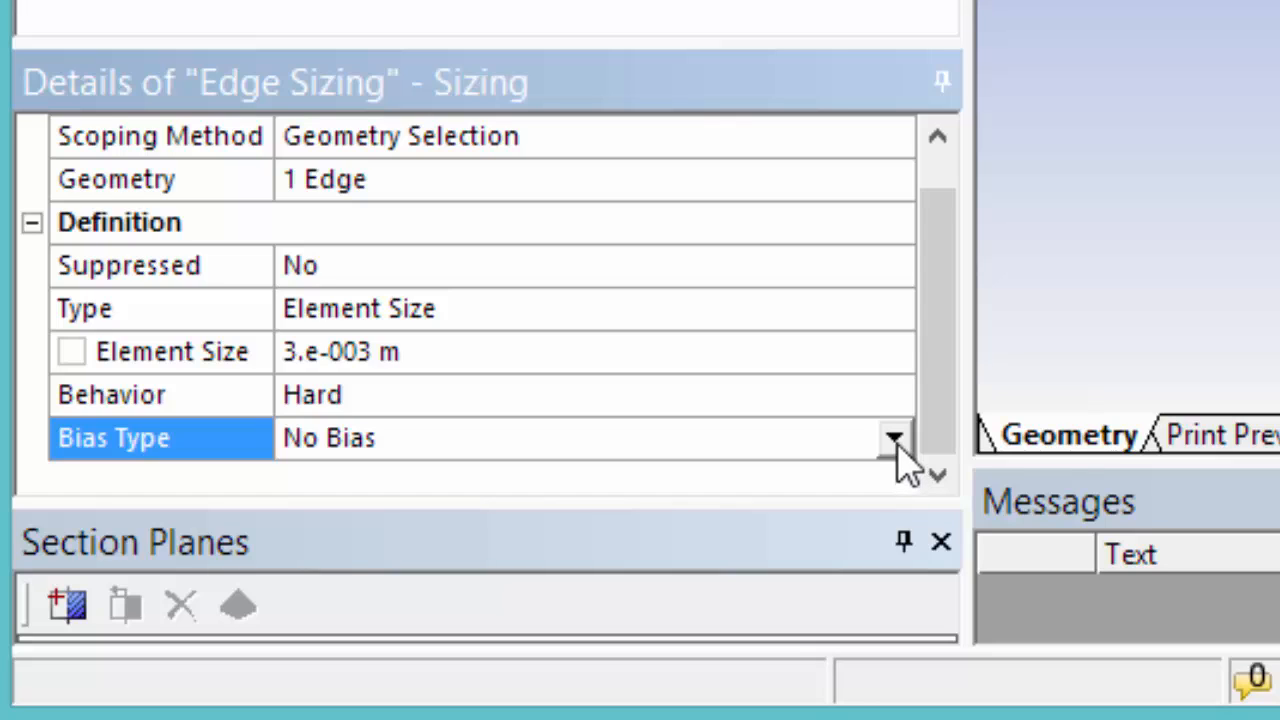
Choose a graded bias type for the upper-edge sizing with bias factor 10.
{"action": "left_click", "coordinate": [892, 436]}
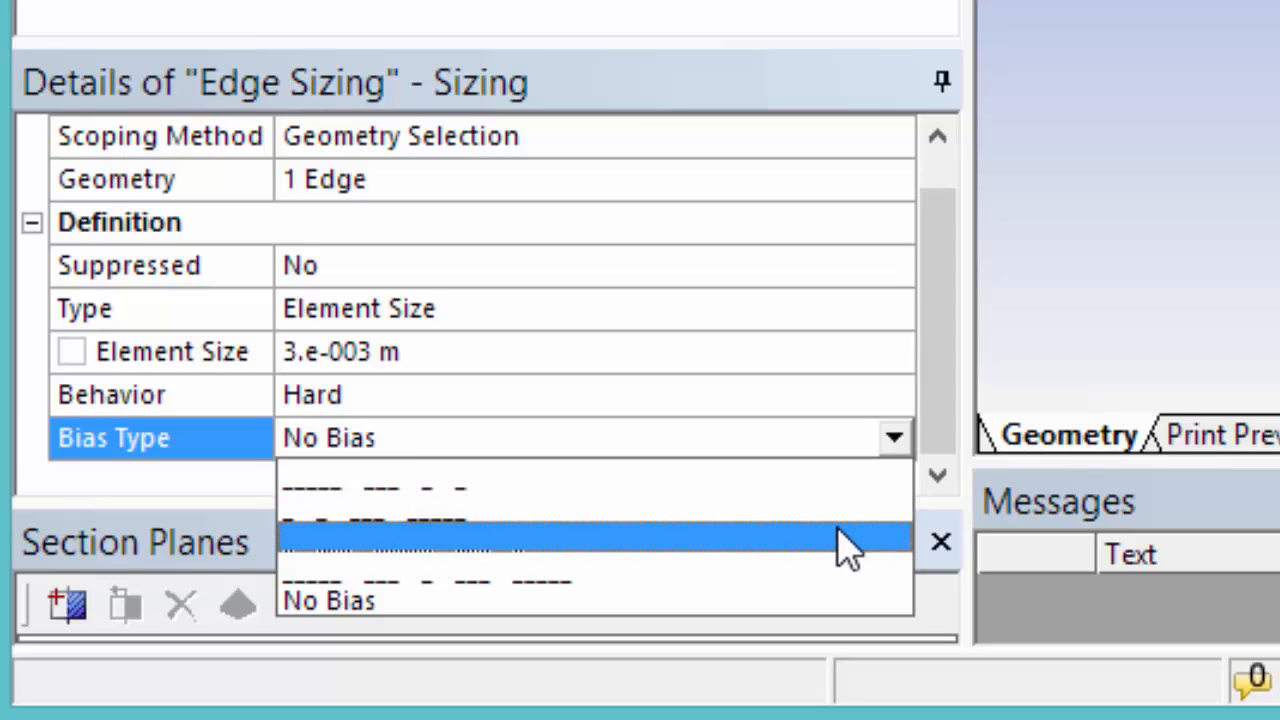
{"action": "left_click", "coordinate": [596, 540]}
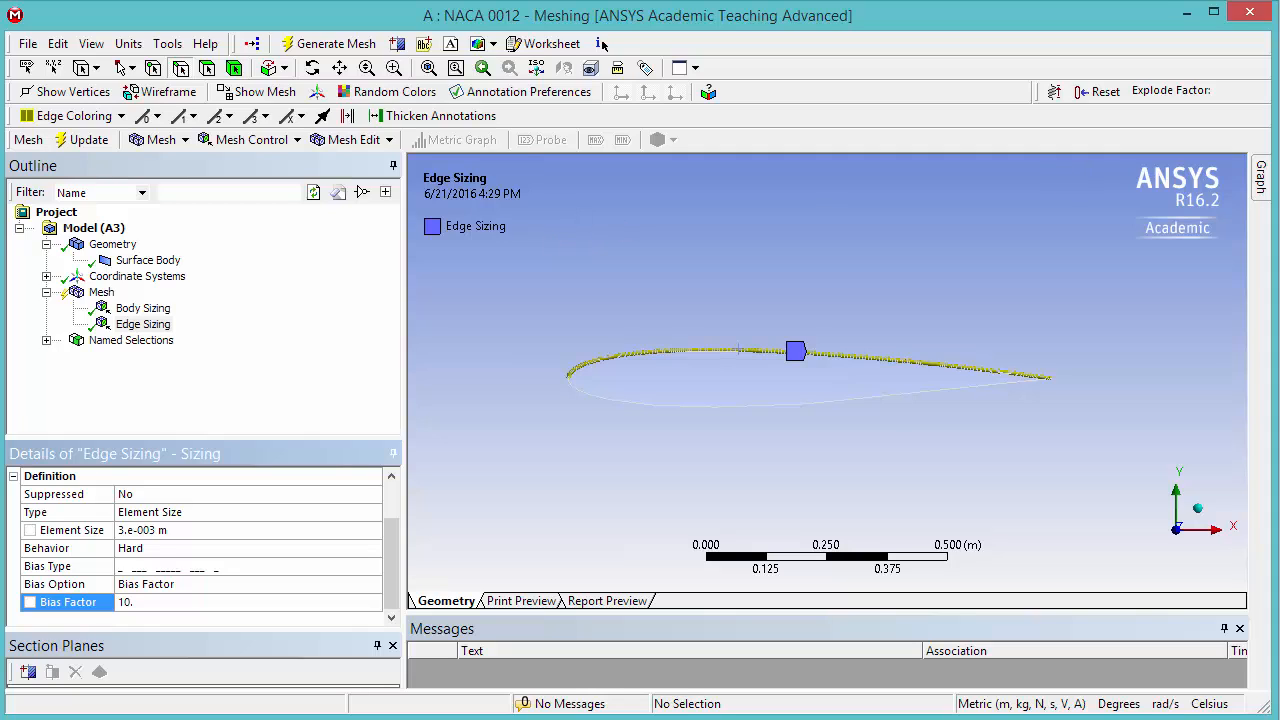
{"action": "mouse_move", "coordinate": [530, 310]}
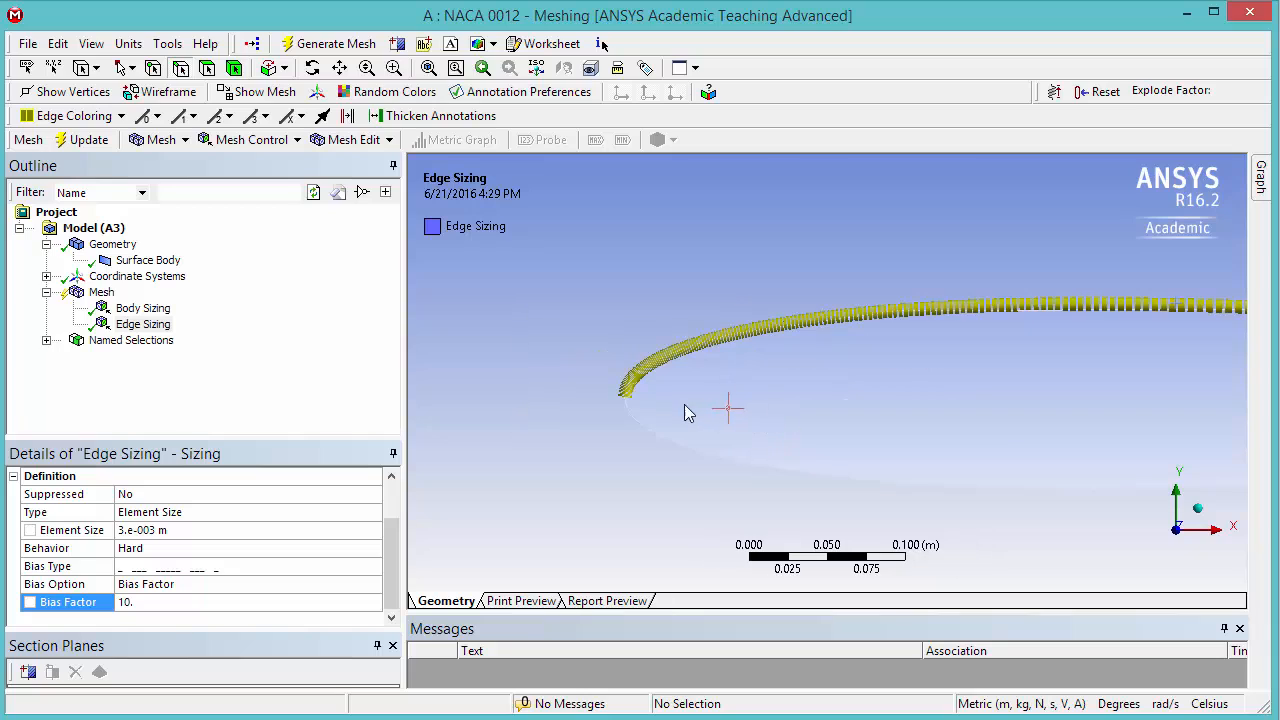
{"action": "left_click_drag", "start_coordinate": [576, 260], "coordinate": [968, 442]}
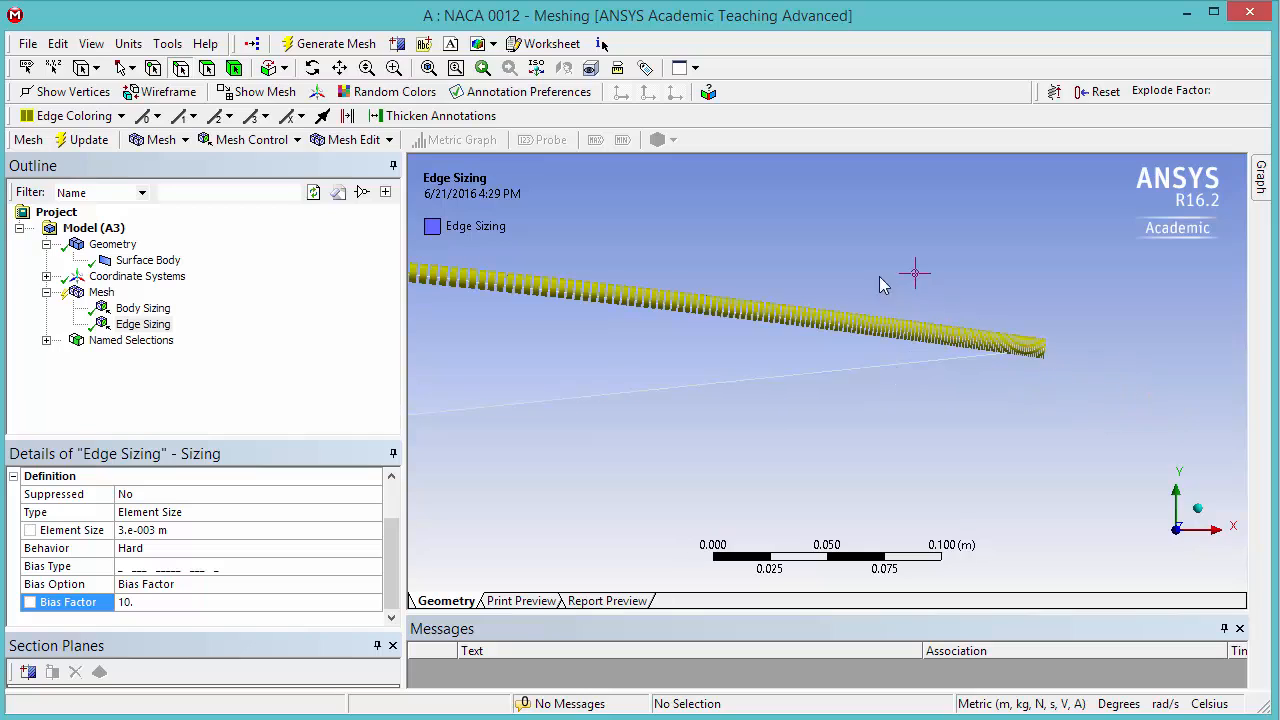
{"action": "mouse_move", "coordinate": [510, 356]}
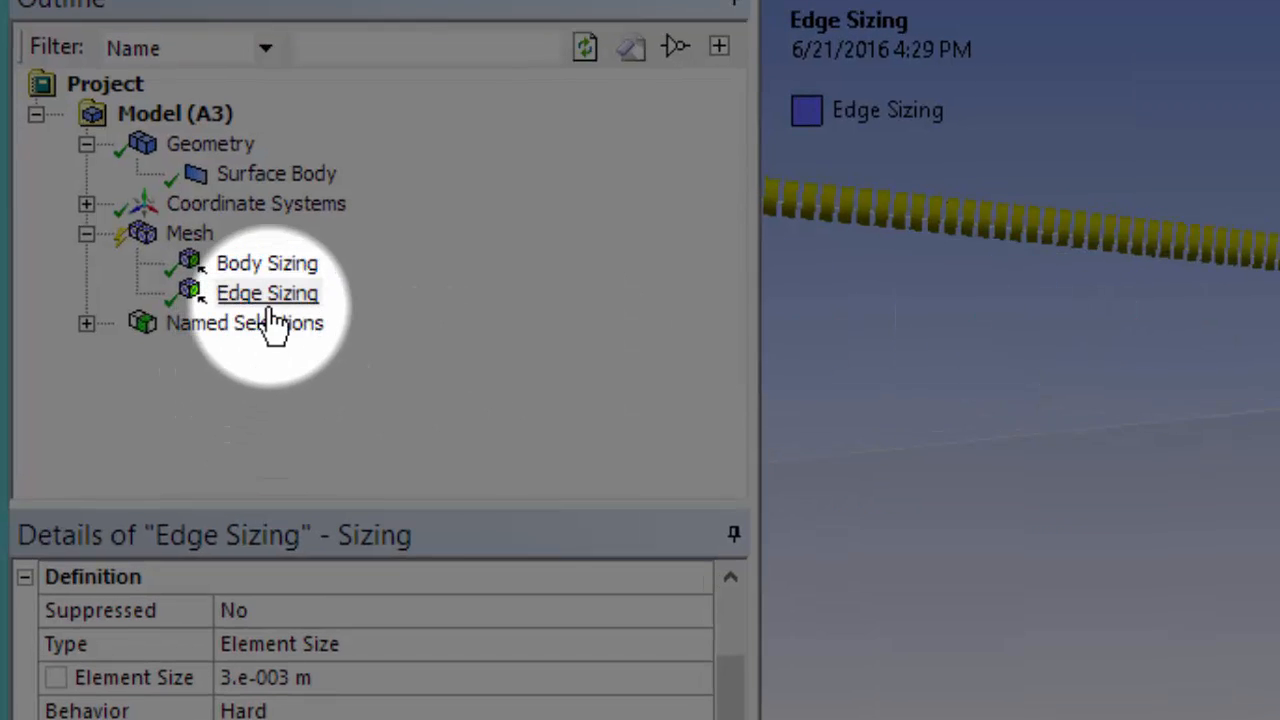
Duplicate the edge sizing as Edge Sizing 2 on the airfoil's lower edge, hard 3e-3 m.
{"action": "right_click", "coordinate": [268, 292]}
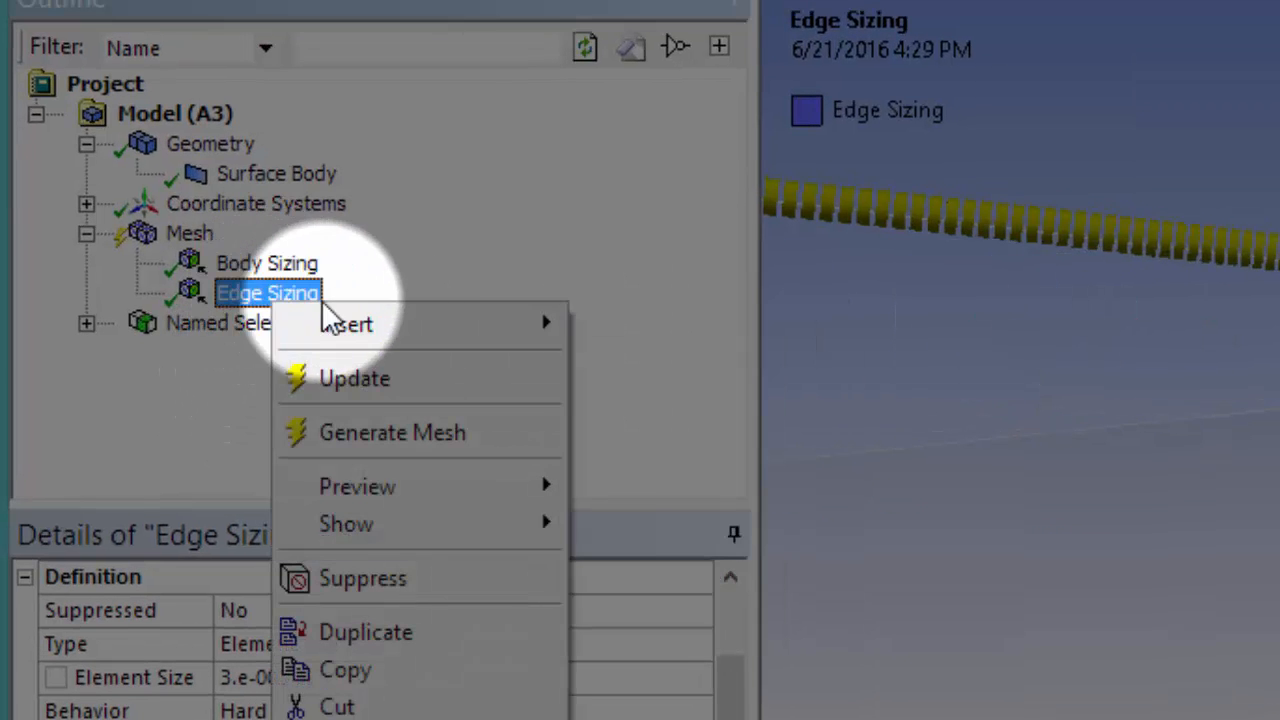
{"action": "left_click", "coordinate": [364, 632]}
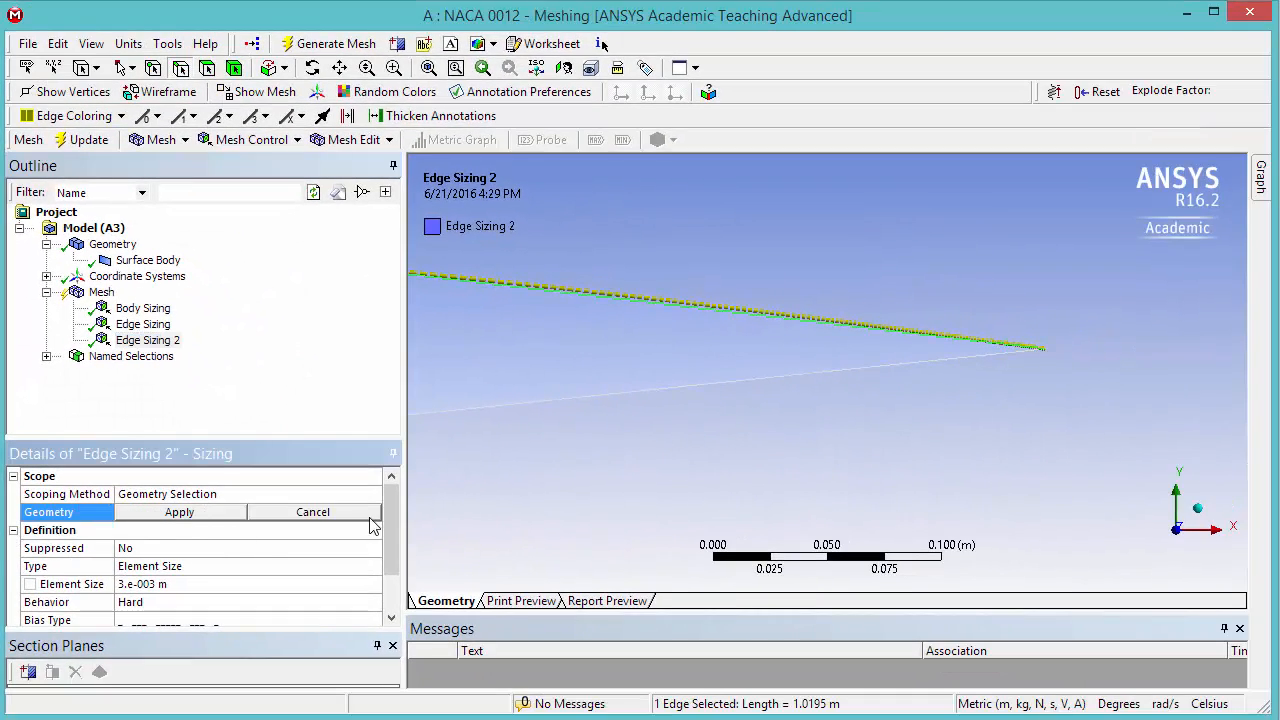
{"action": "left_click", "coordinate": [528, 412]}
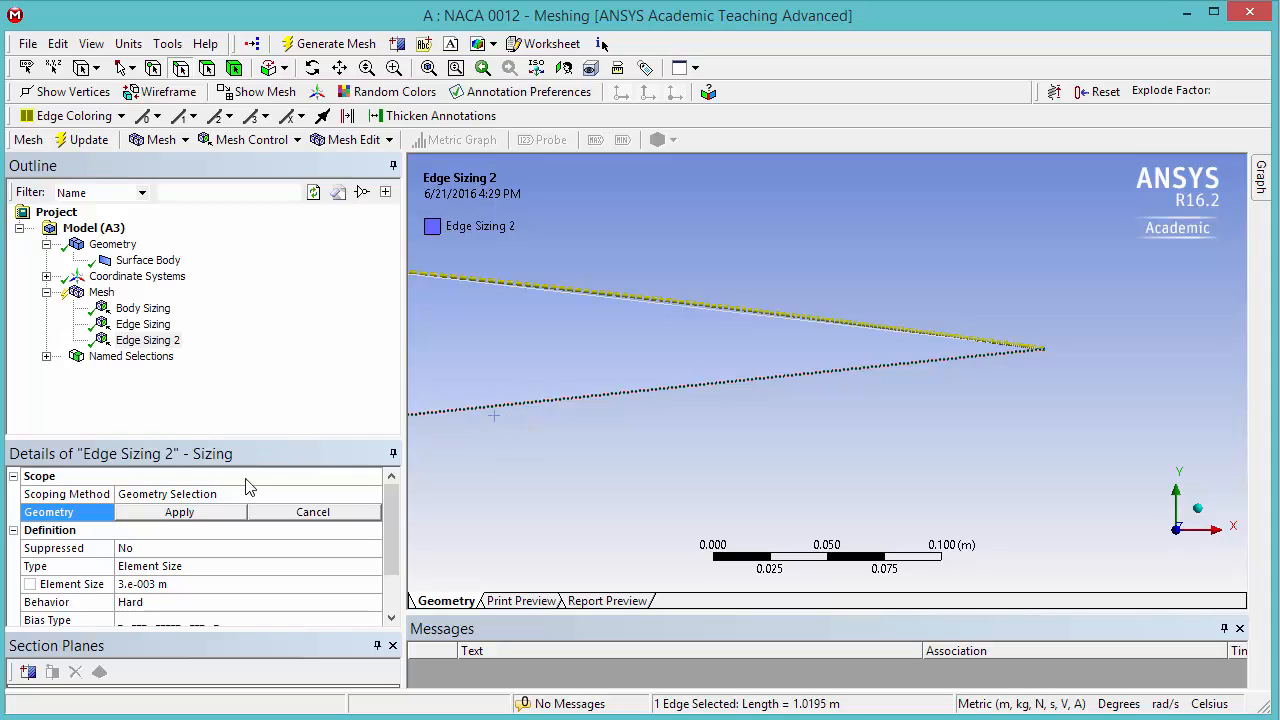
{"action": "left_click", "coordinate": [180, 512]}
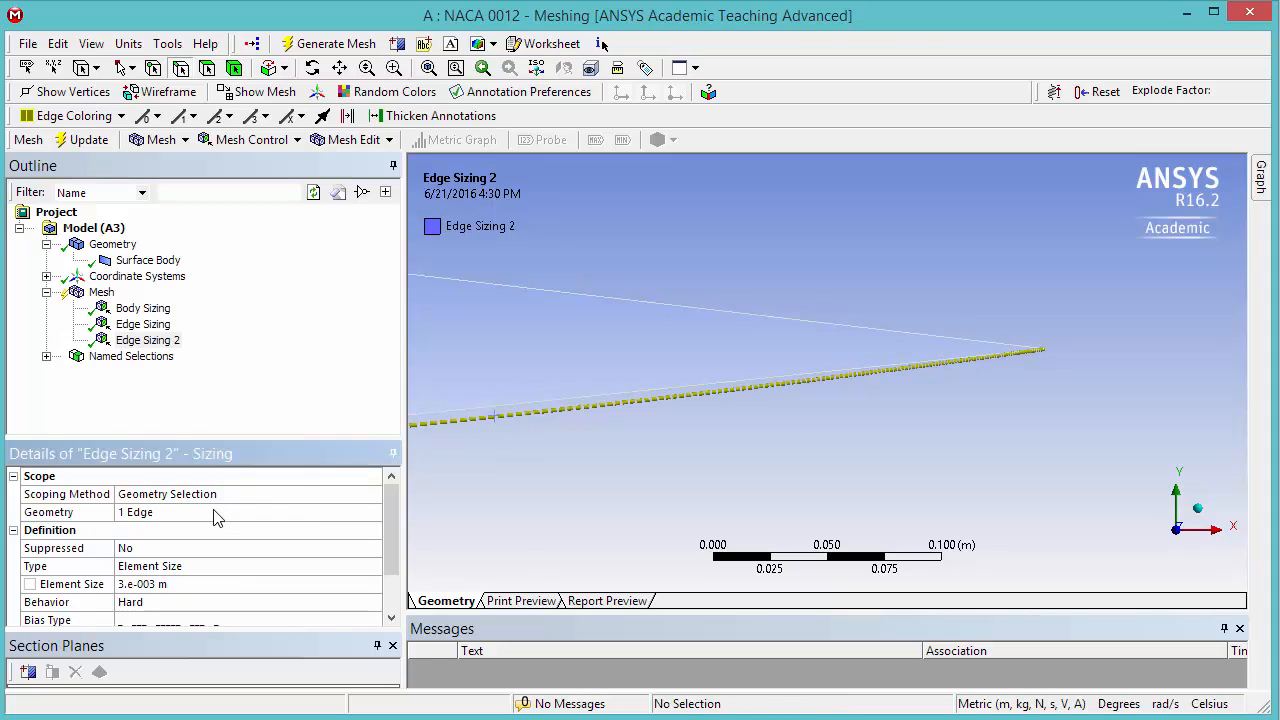
{"action": "scroll", "scroll_direction": "down", "scroll_amount": 3}
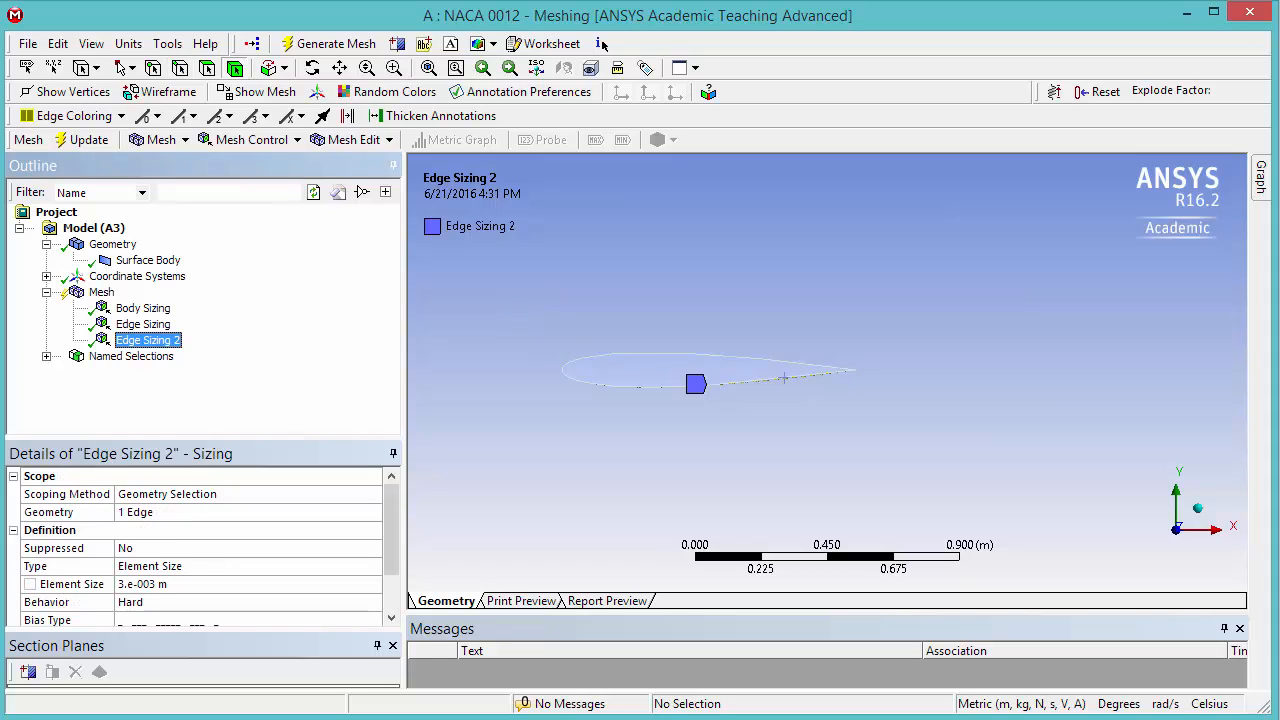
{"action": "mouse_move", "coordinate": [524, 116]}
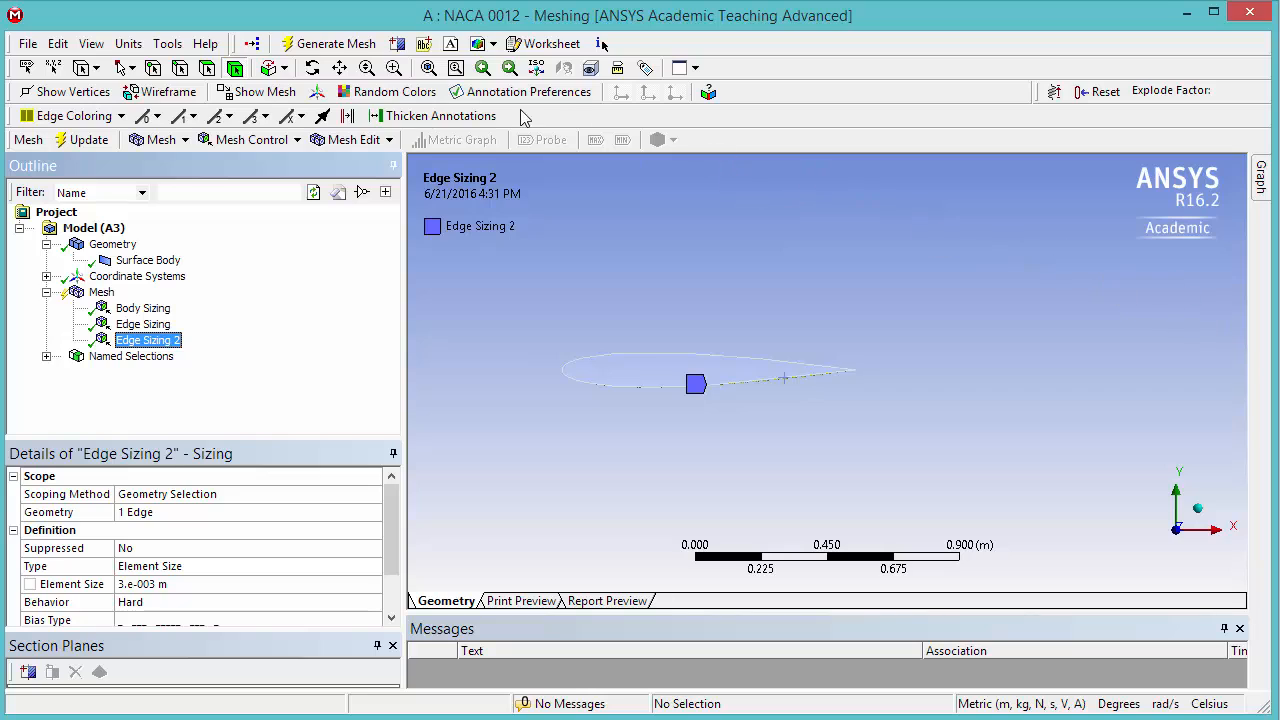
Insert an Inflation control scoped to the surface body face around the airfoil.
{"action": "left_click", "coordinate": [250, 140]}
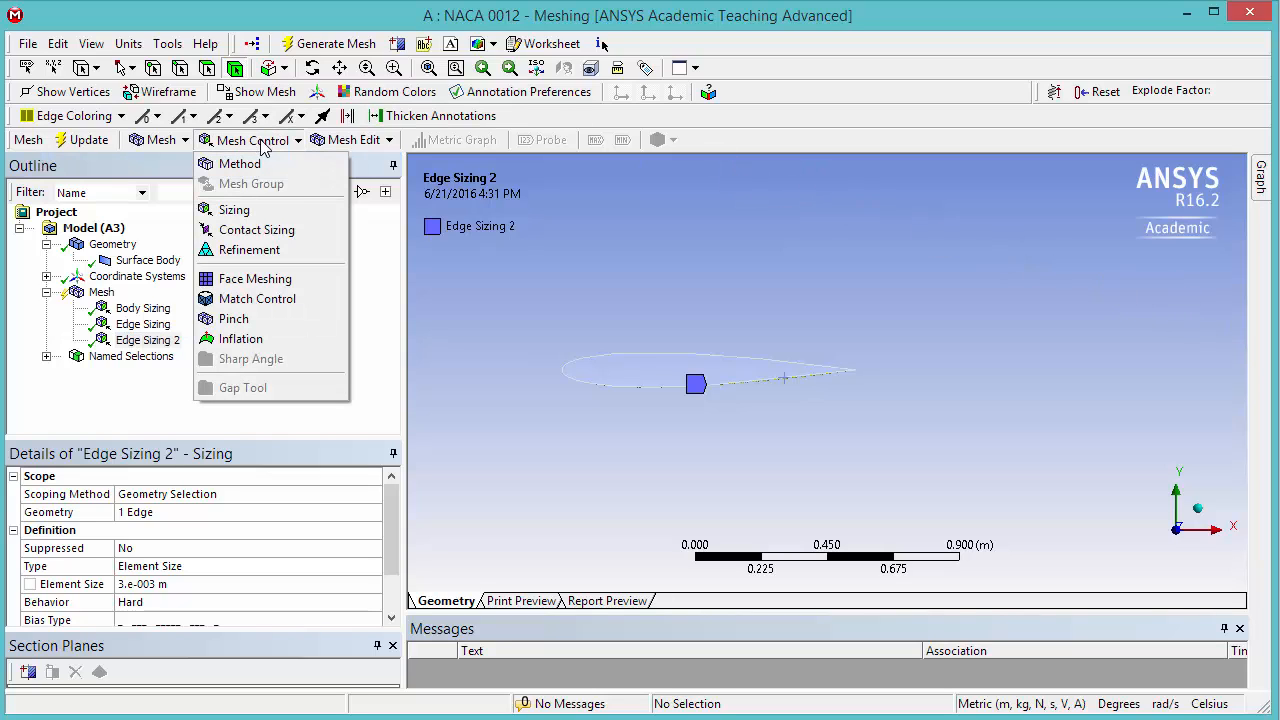
{"action": "mouse_move", "coordinate": [240, 338]}
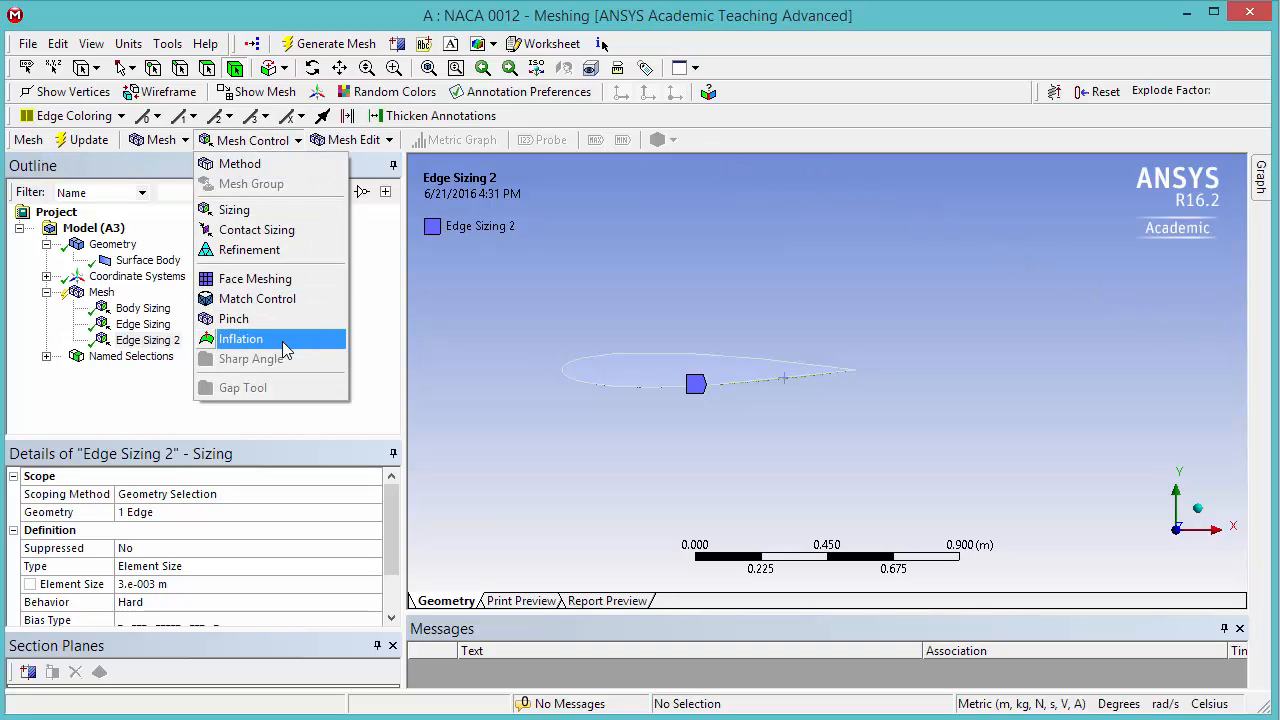
{"action": "left_click", "coordinate": [240, 338]}
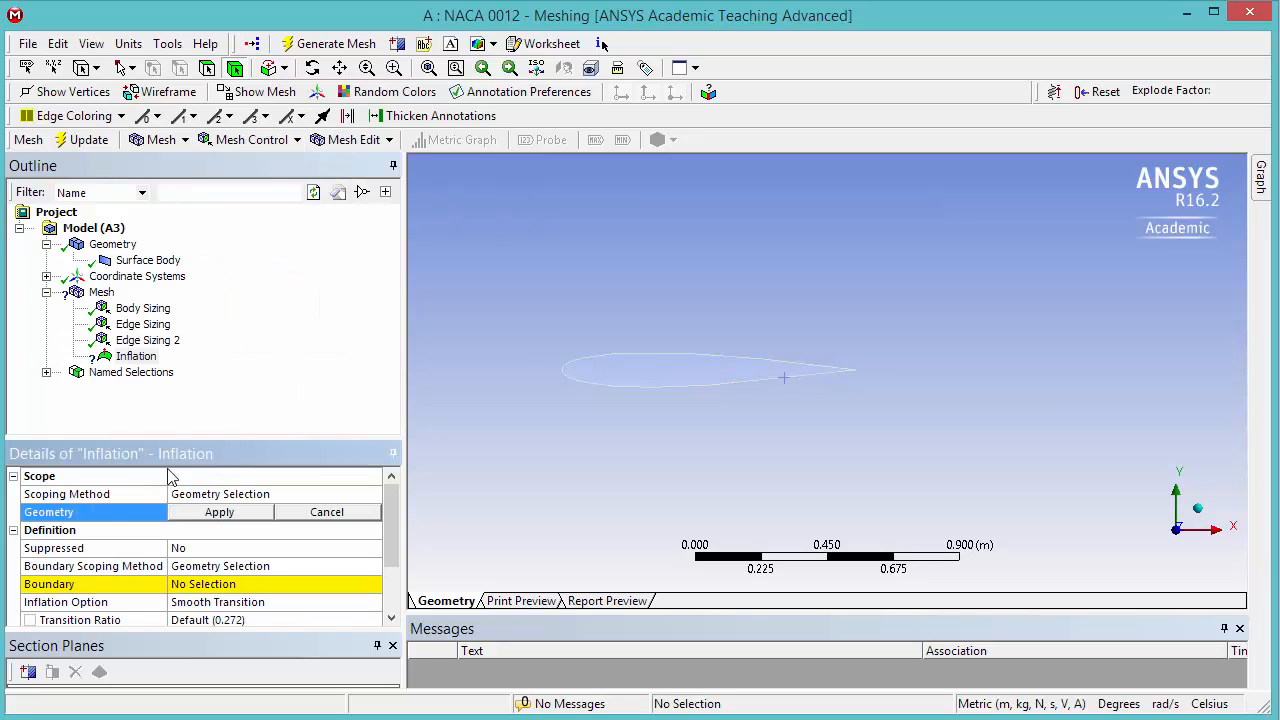
{"action": "mouse_move", "coordinate": [208, 68]}
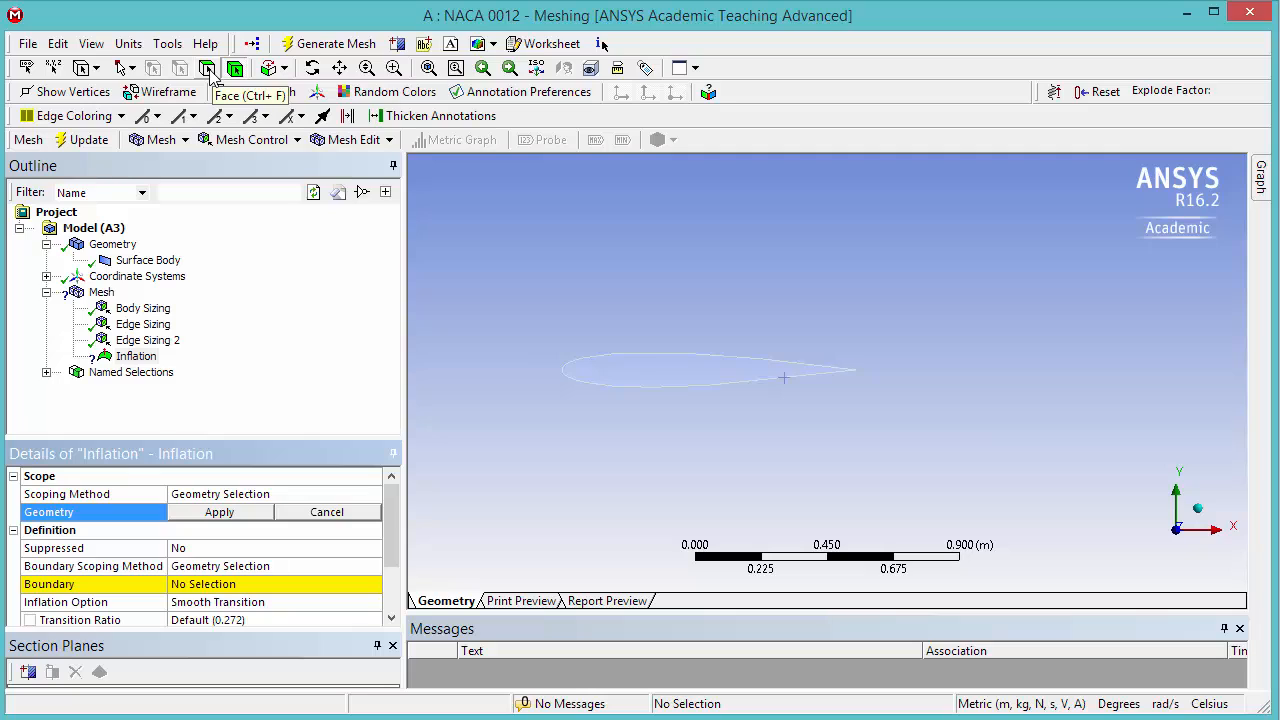
{"action": "left_click", "coordinate": [210, 68]}
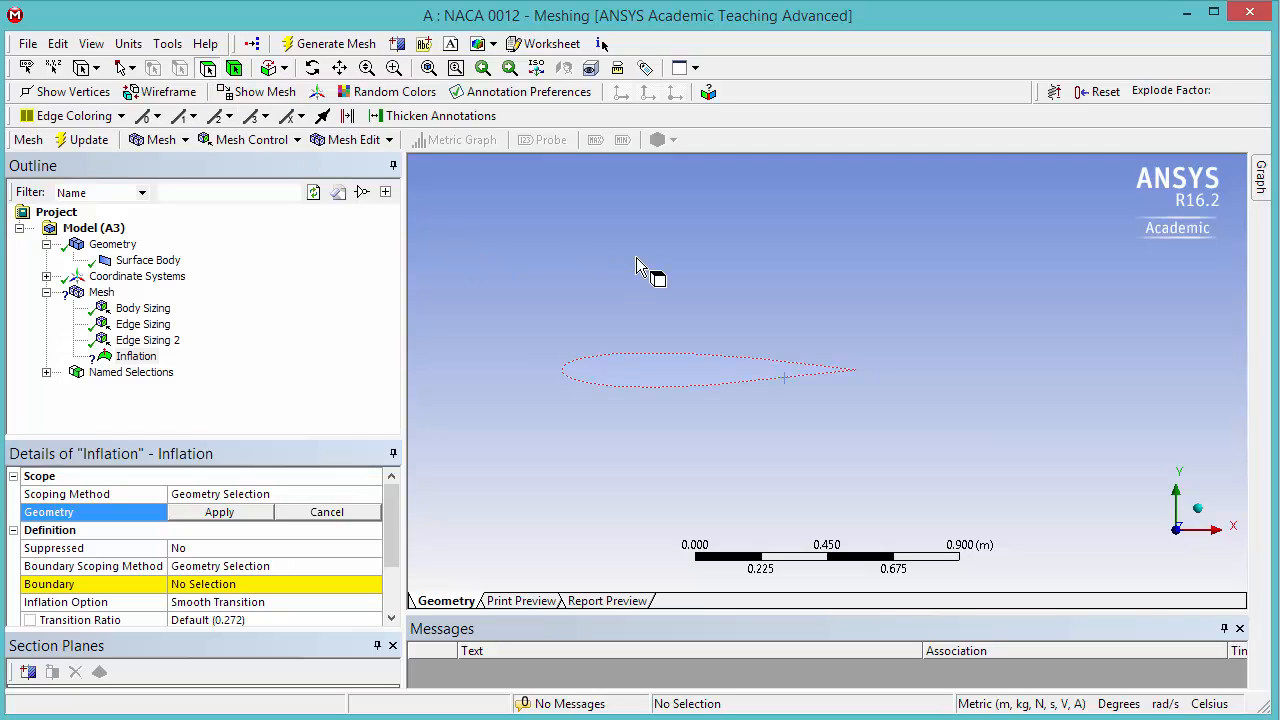
{"action": "left_click", "coordinate": [710, 370]}
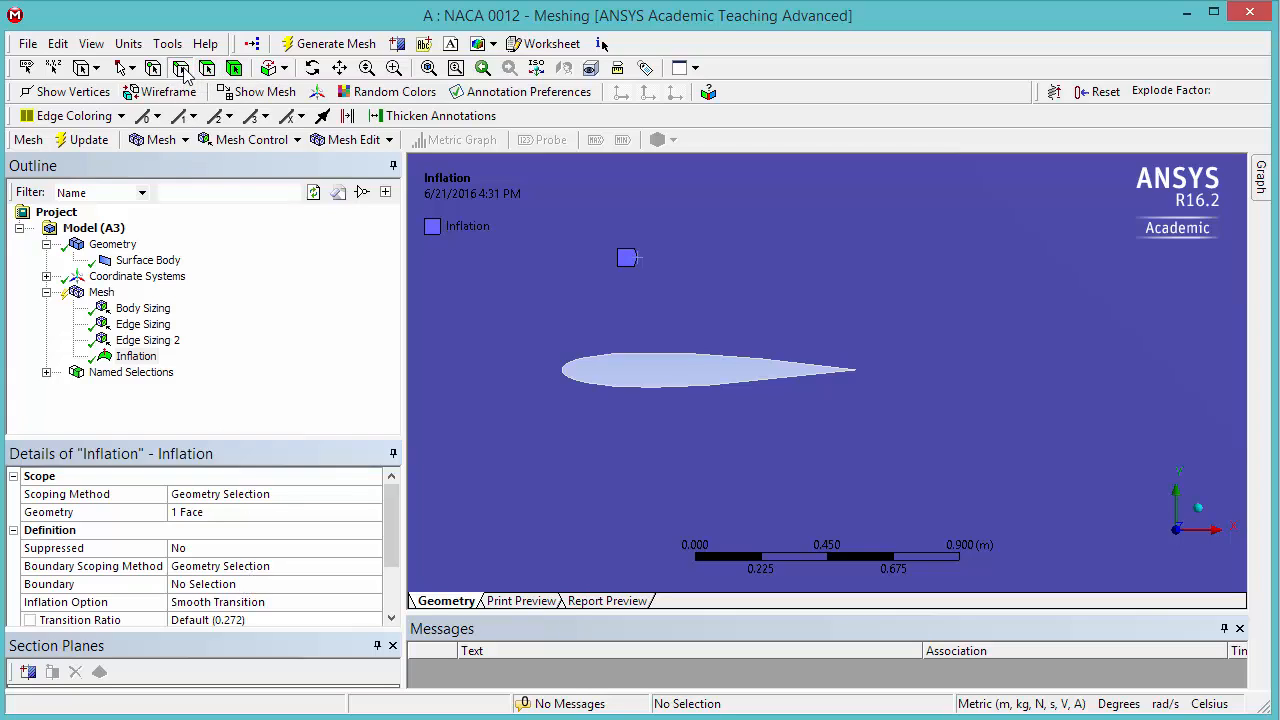
{"action": "mouse_move", "coordinate": [656, 368]}
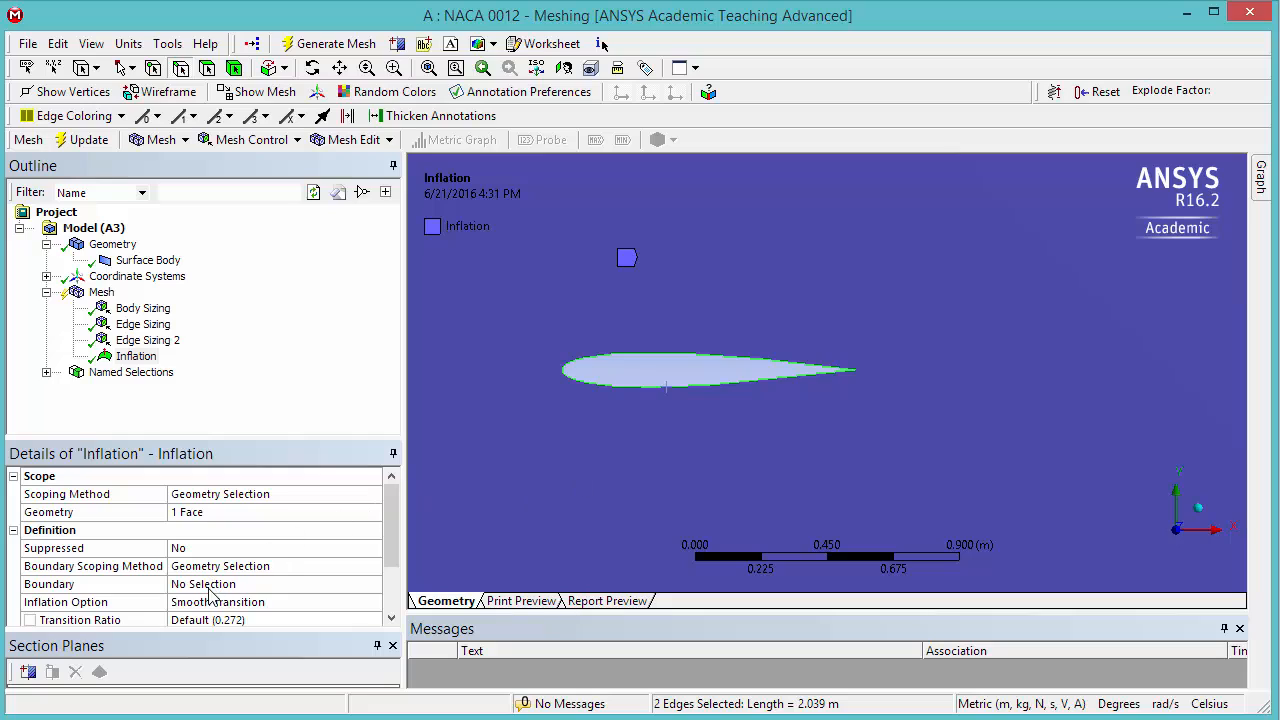
Set the inflation boundary to both airfoil edges and define it by total thickness.
{"action": "left_click", "coordinate": [204, 584]}
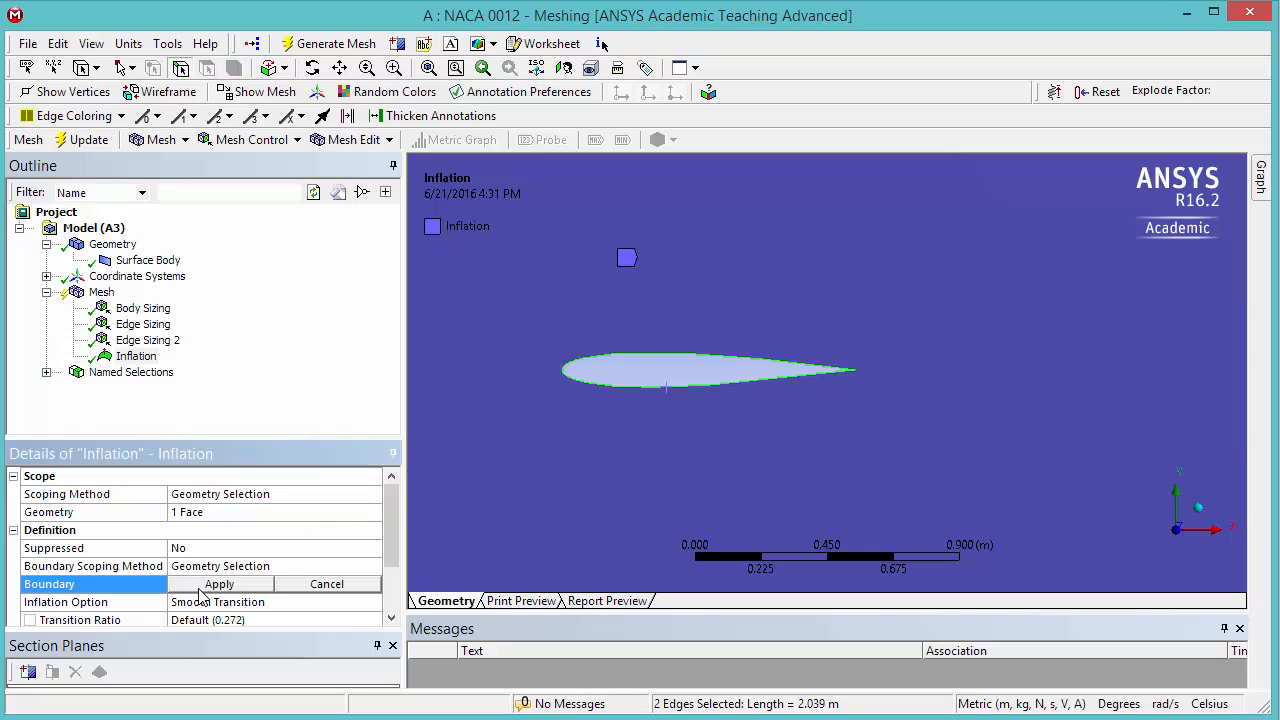
{"action": "left_click", "coordinate": [220, 584]}
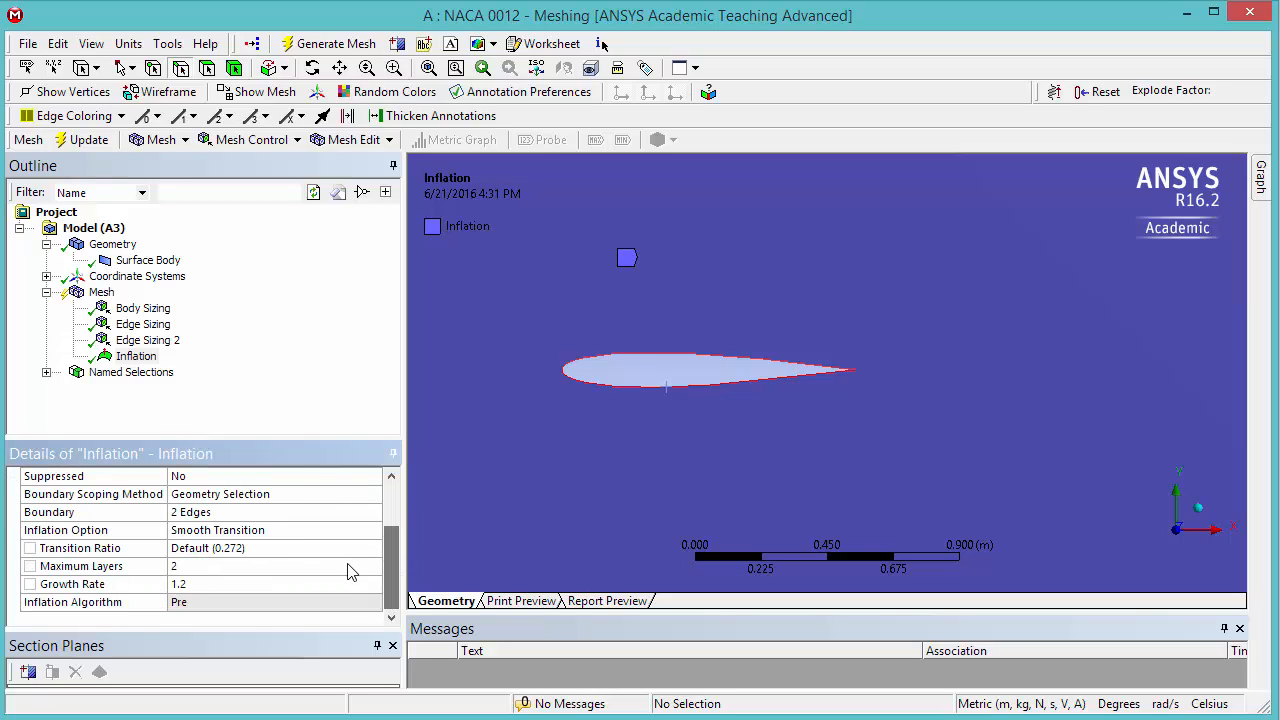
{"action": "left_click", "coordinate": [270, 530]}
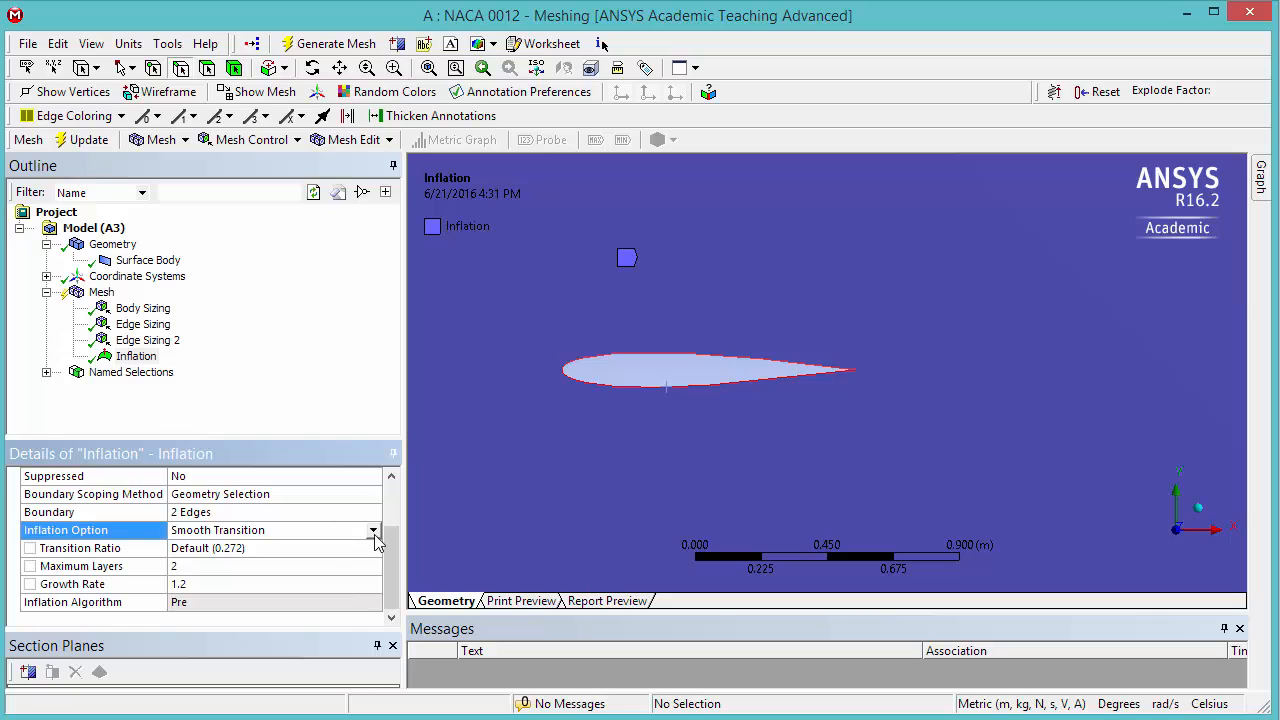
{"action": "left_click", "coordinate": [374, 530]}
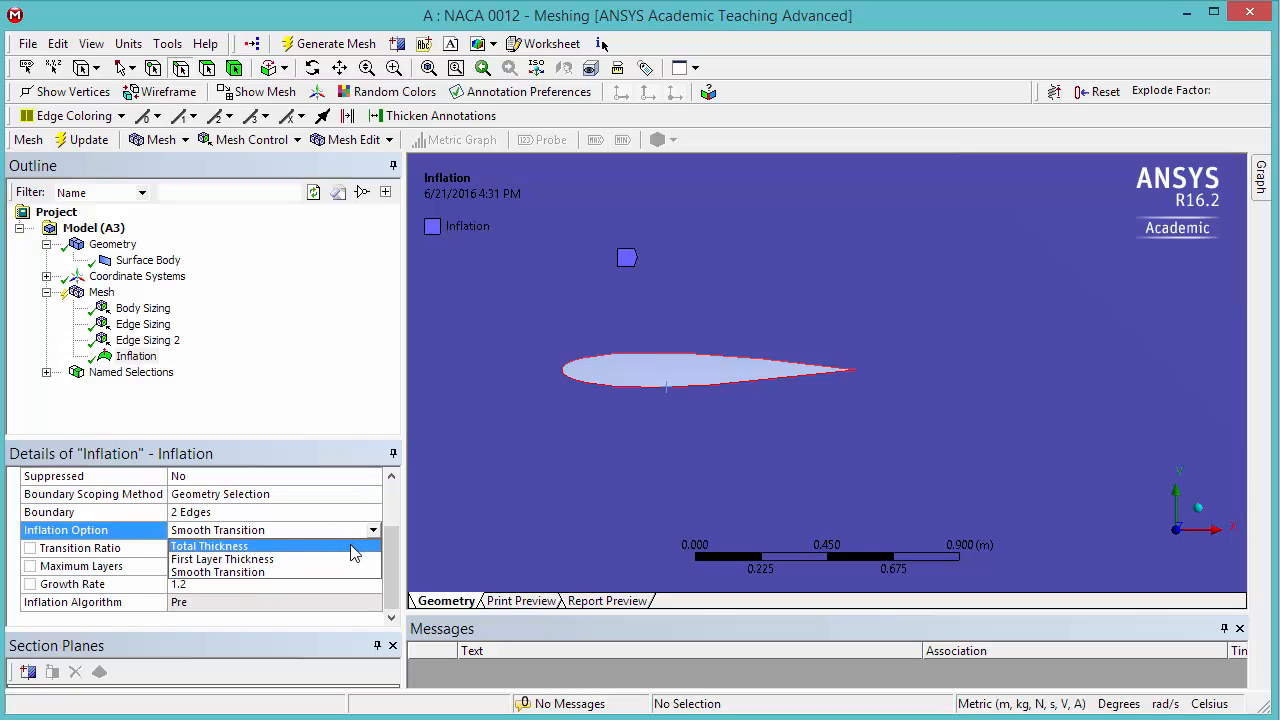
{"action": "left_click", "coordinate": [208, 546]}
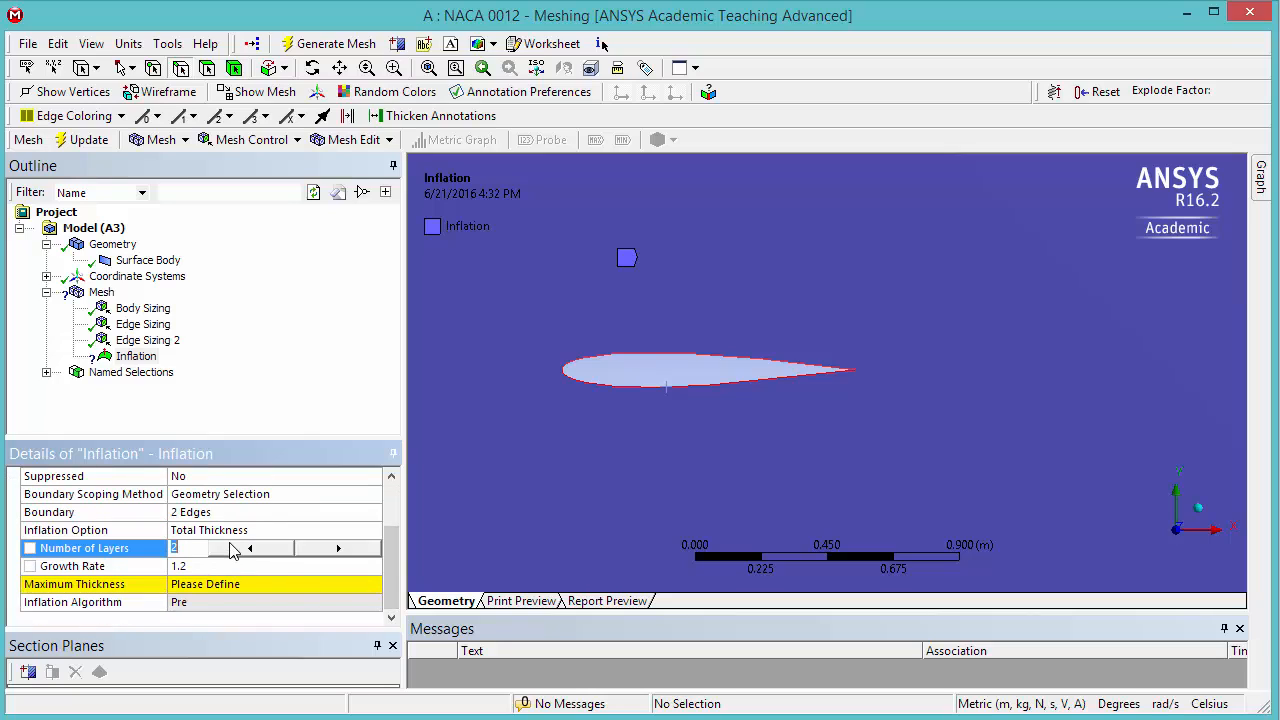
Use 10 inflation layers with maximum thickness 6e-3 m.
{"action": "type", "text": "10"}
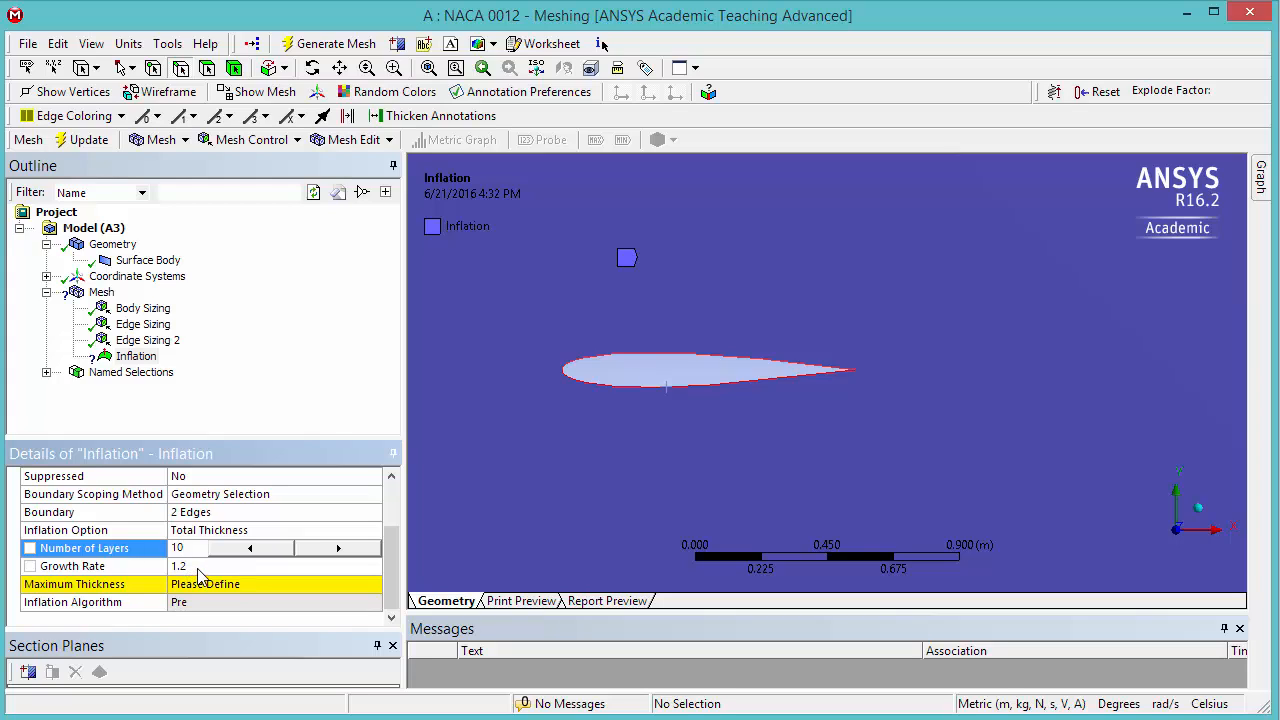
{"action": "left_click", "coordinate": [276, 584]}
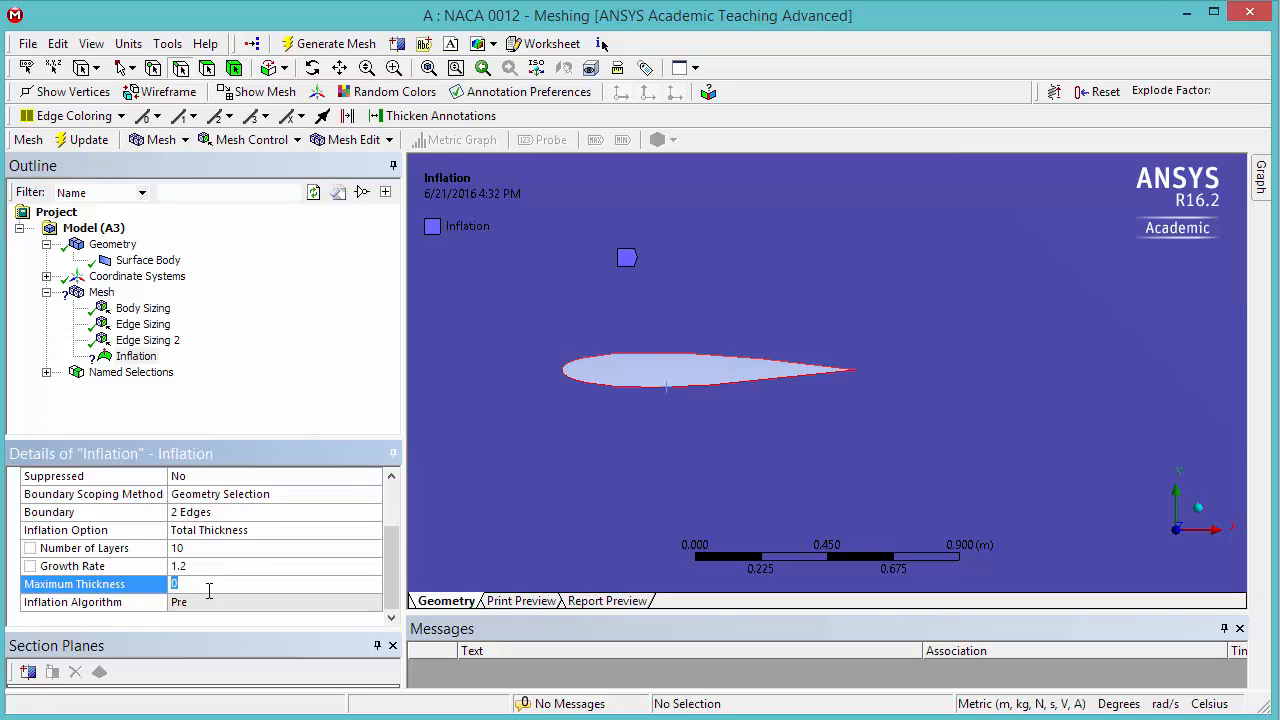
{"action": "type", "text": "6e-3"}
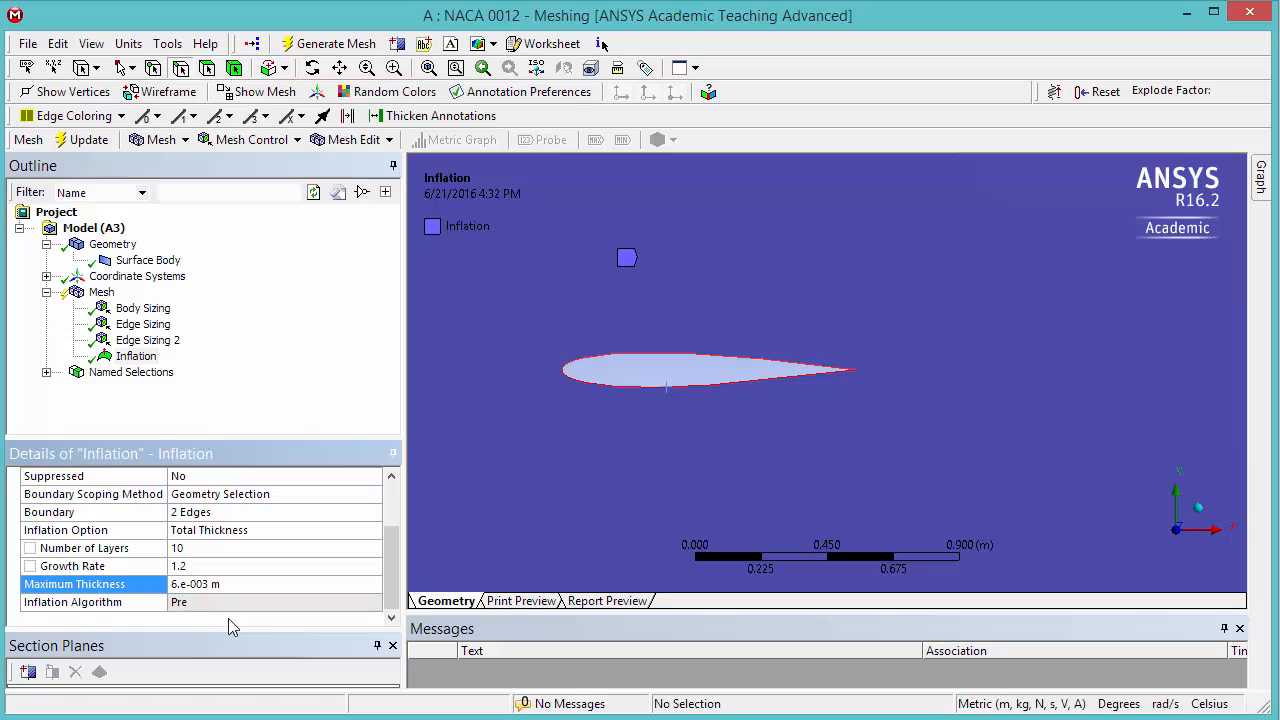
{"action": "mouse_move", "coordinate": [118, 304]}
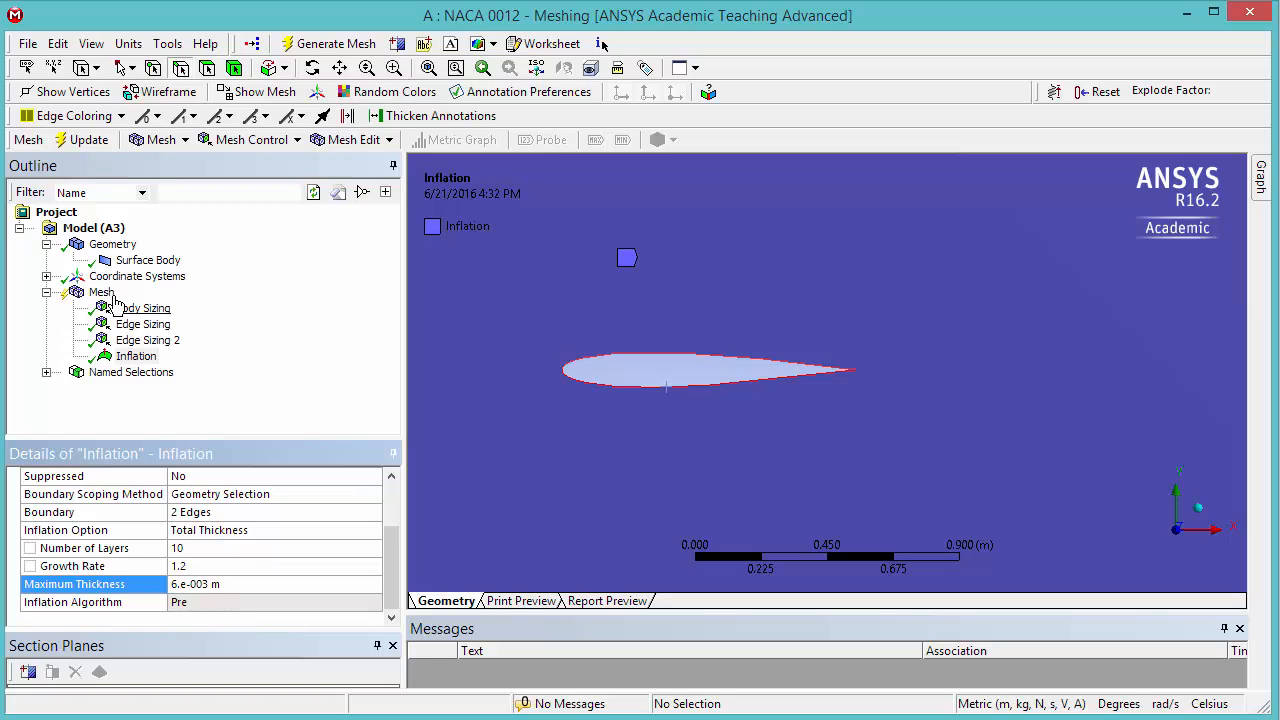
Regenerate the mesh with all sizing and inflation controls applied.
{"action": "left_click", "coordinate": [100, 292]}
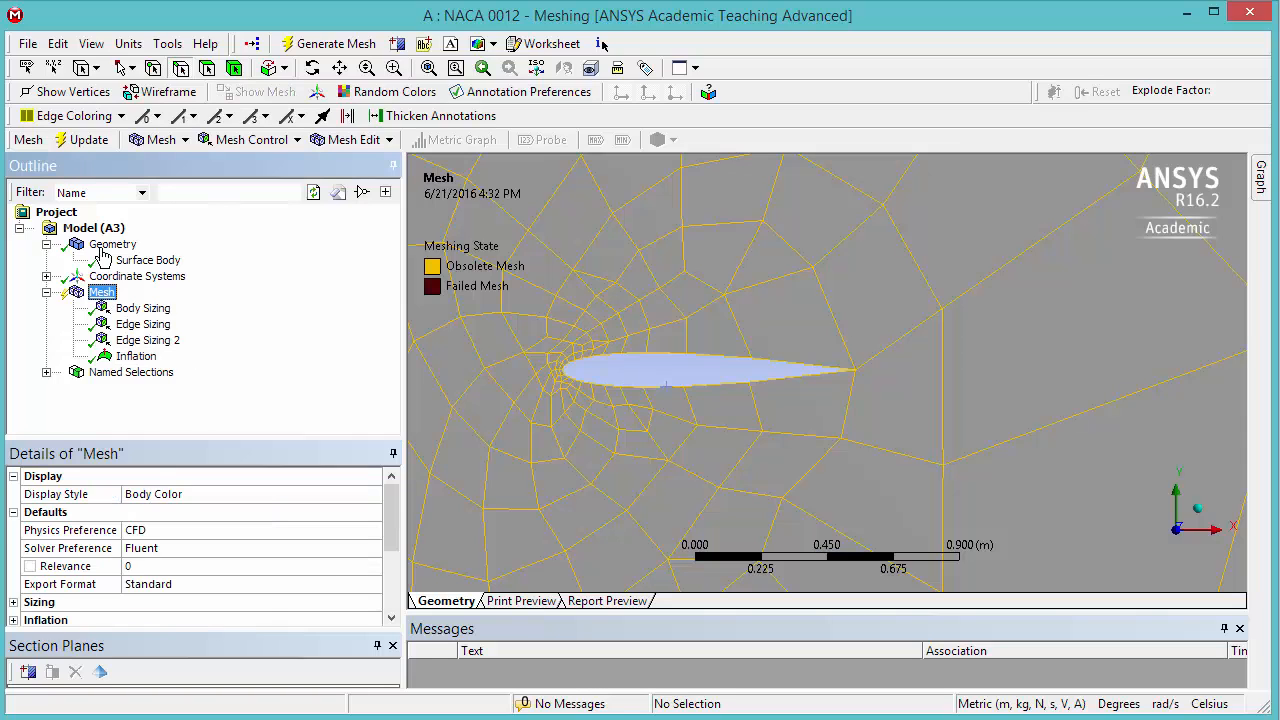
{"action": "left_click", "coordinate": [336, 44]}
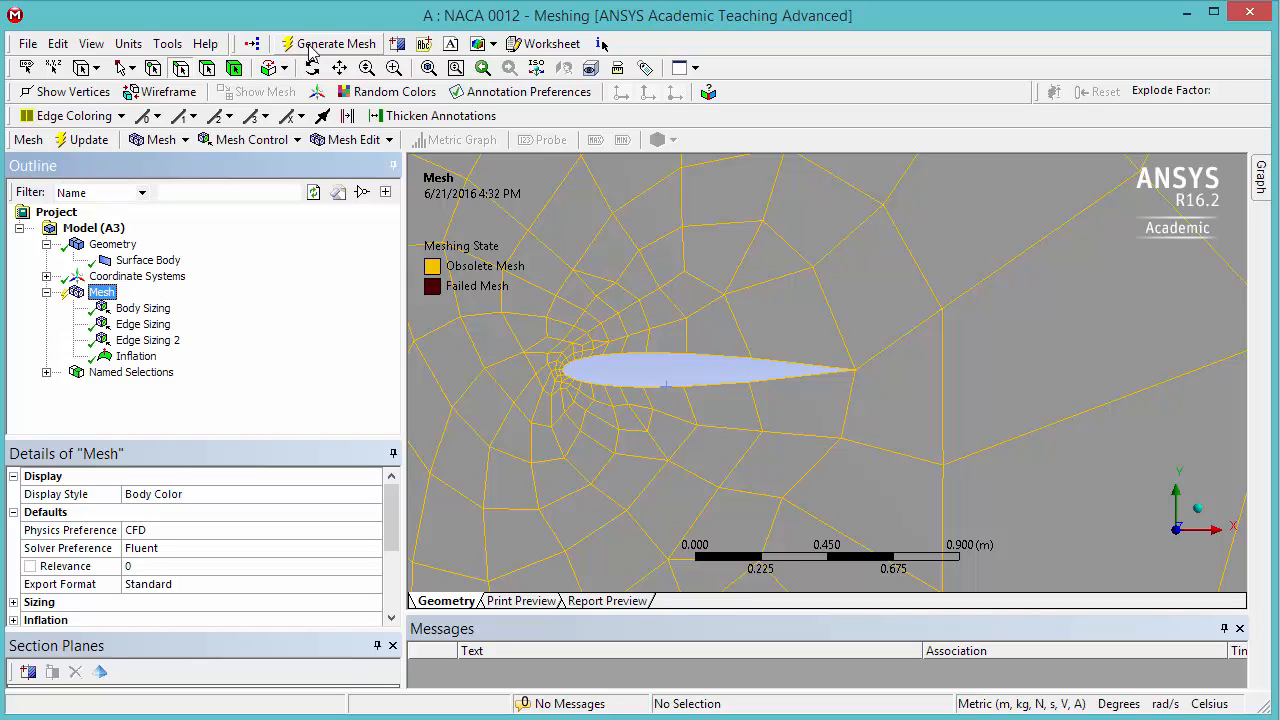
{"action": "left_click", "coordinate": [328, 44]}
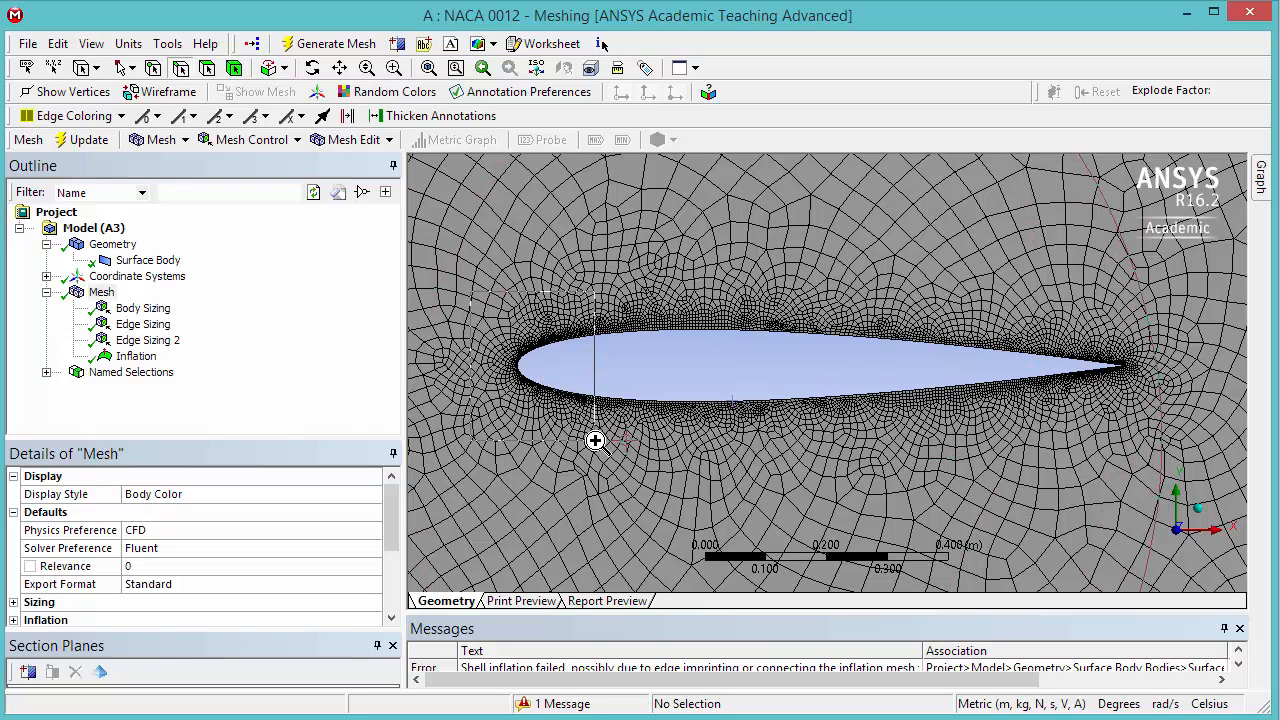
{"action": "scroll", "scroll_direction": "up", "scroll_amount": 3}
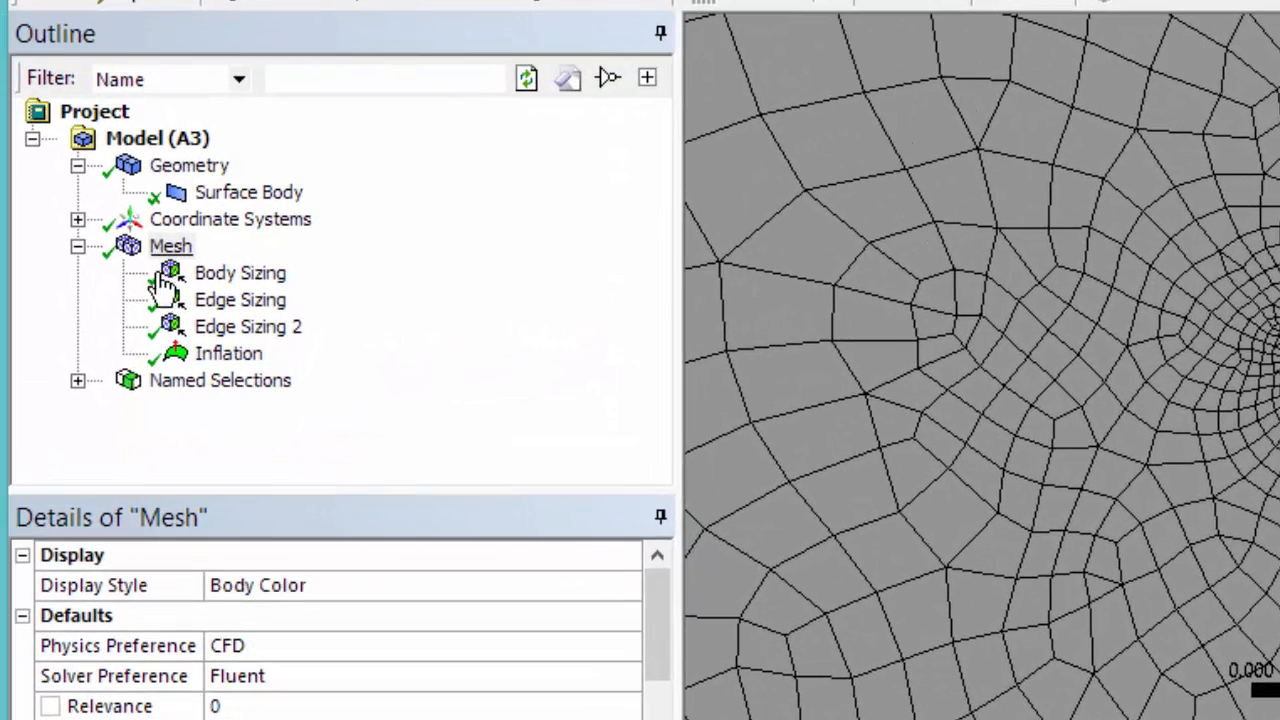
Set the global size function to proximity and curvature with high smoothing in Details of Mesh.
{"action": "left_click", "coordinate": [170, 246]}
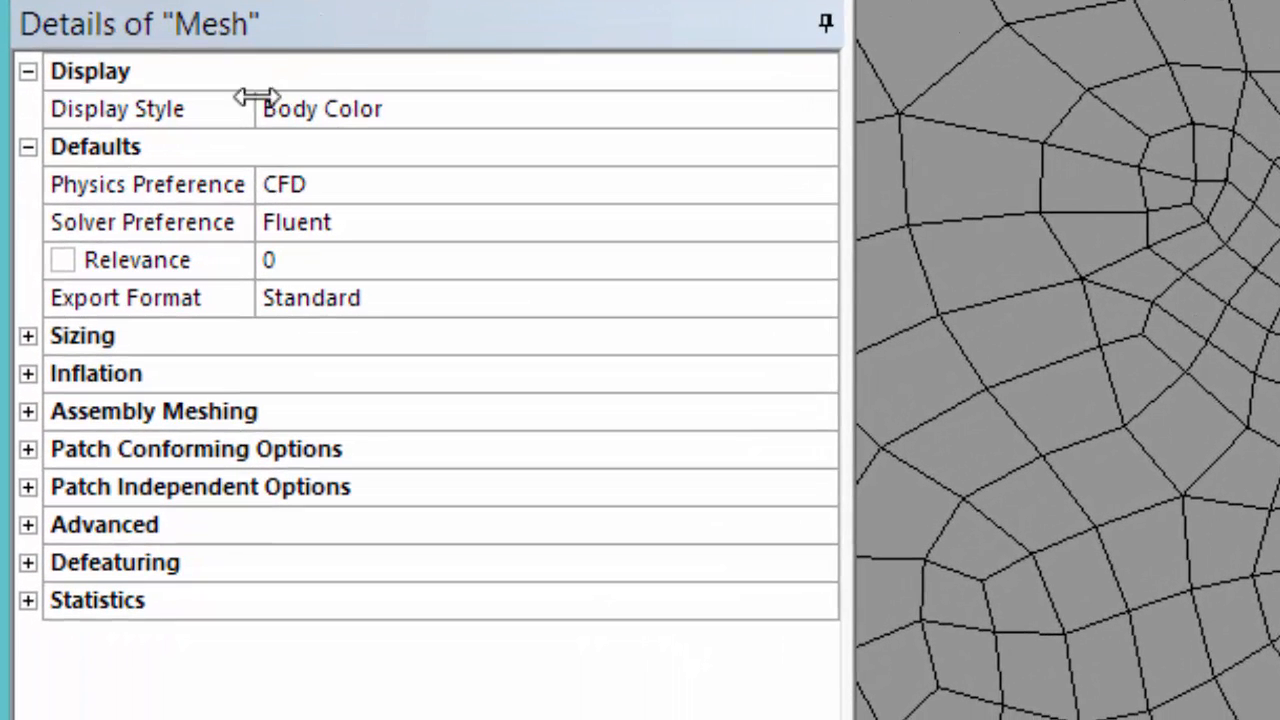
{"action": "mouse_move", "coordinate": [44, 350]}
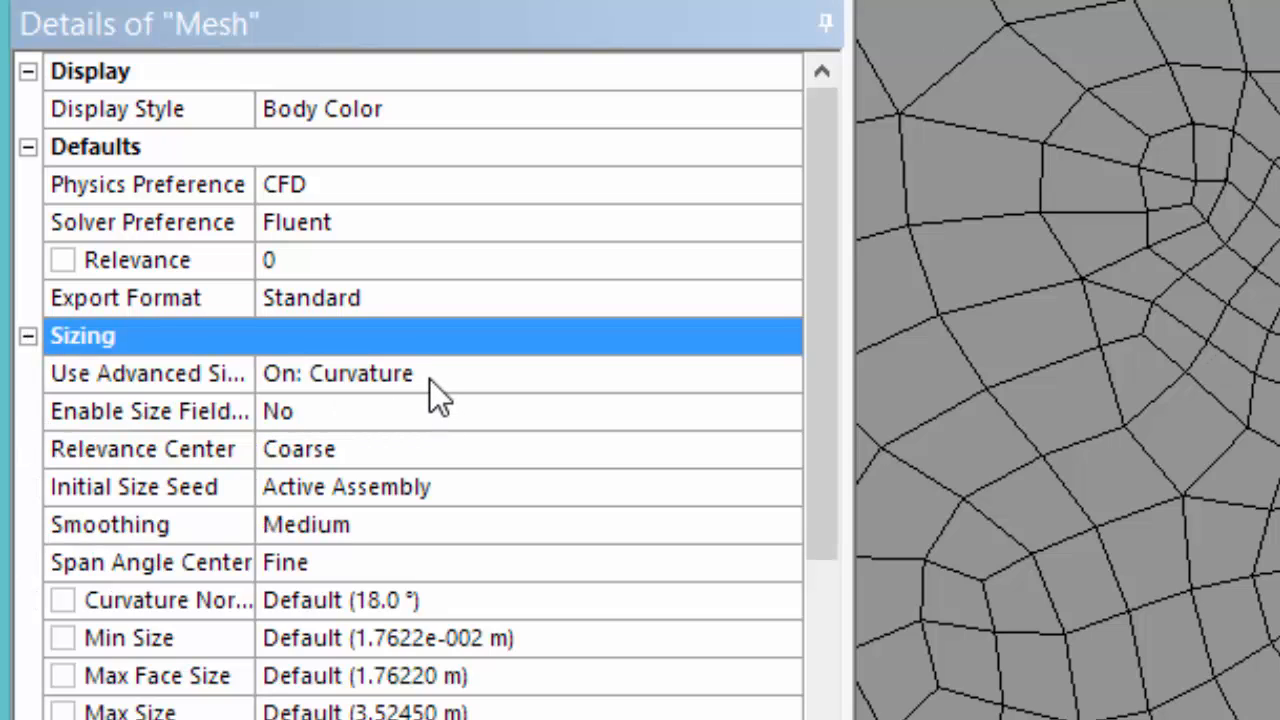
{"action": "left_click", "coordinate": [784, 374]}
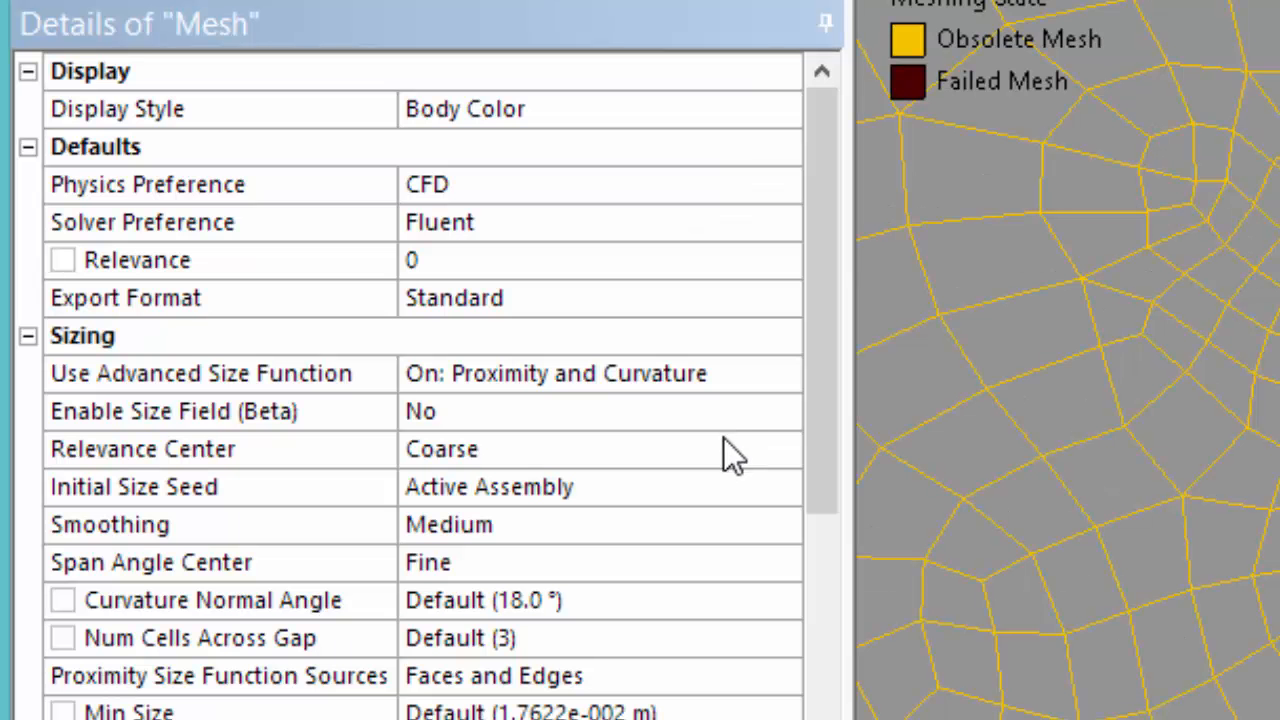
{"action": "left_click", "coordinate": [600, 448]}
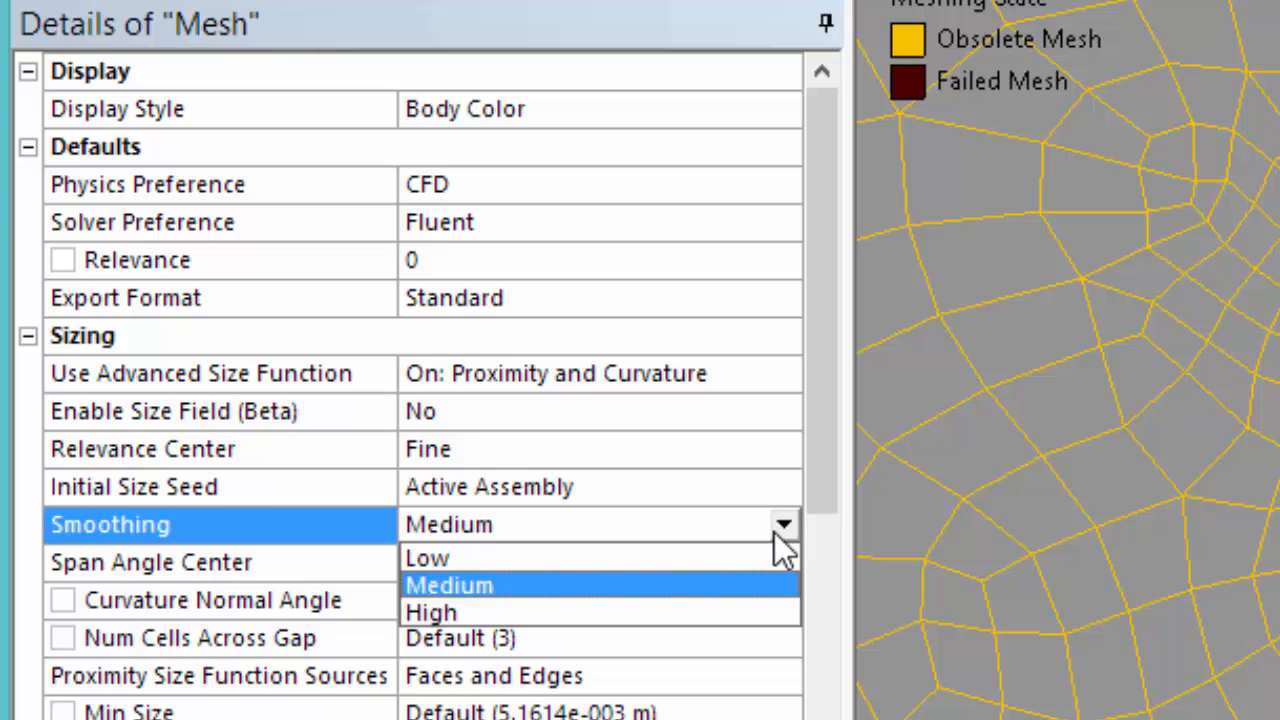
{"action": "left_click", "coordinate": [432, 612]}
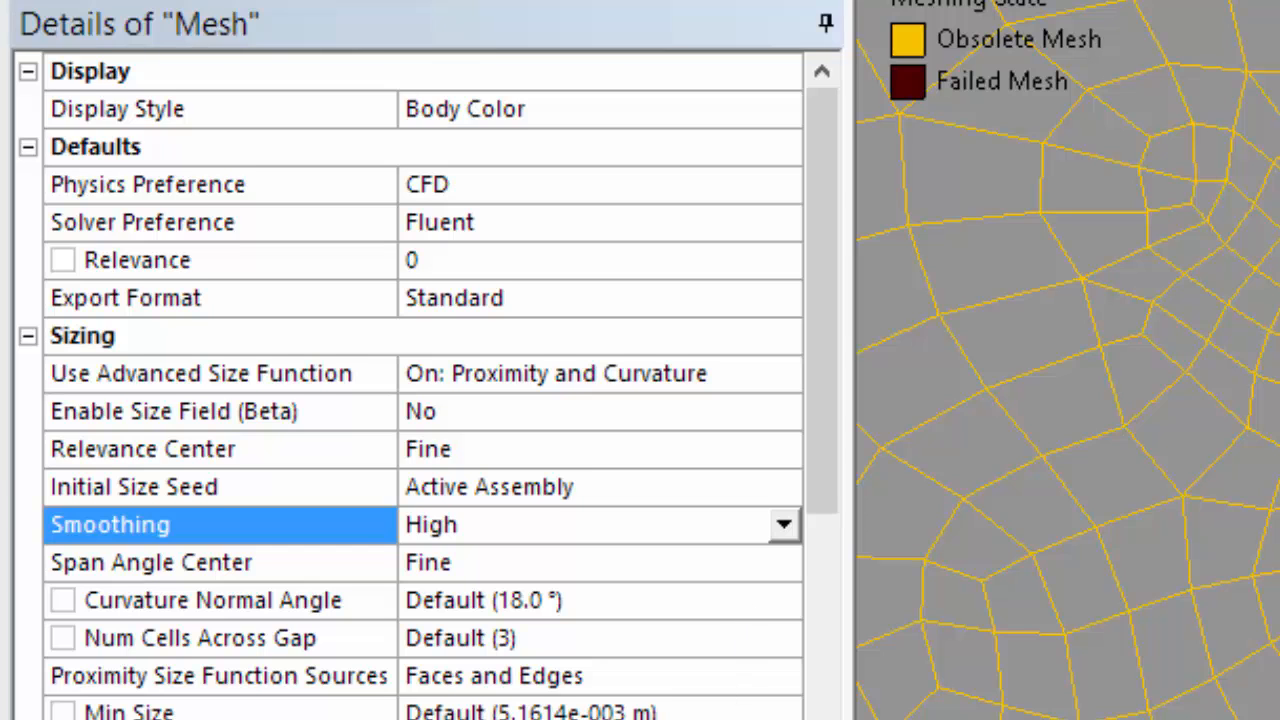
Set Min Size to 9e-5 m and Max Face Size and Max Size to 0.5 m.
{"action": "scroll", "scroll_direction": "down", "scroll_amount": 3}
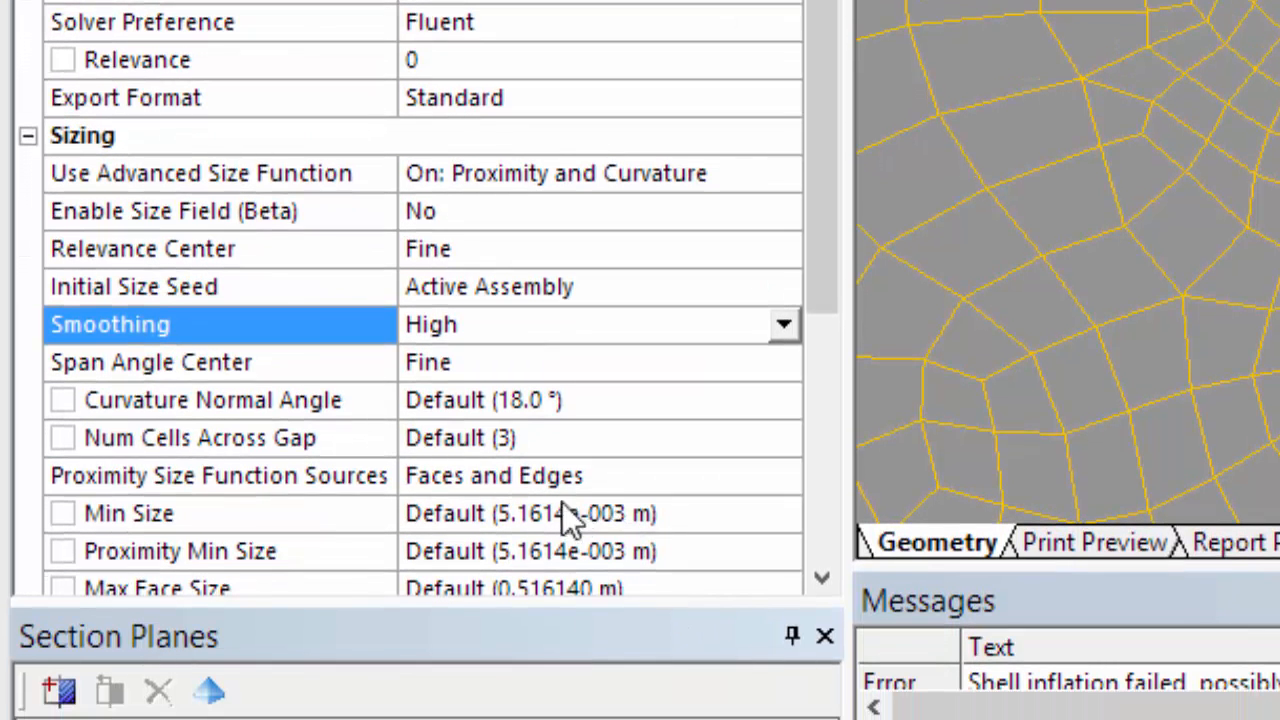
{"action": "left_click", "coordinate": [130, 512]}
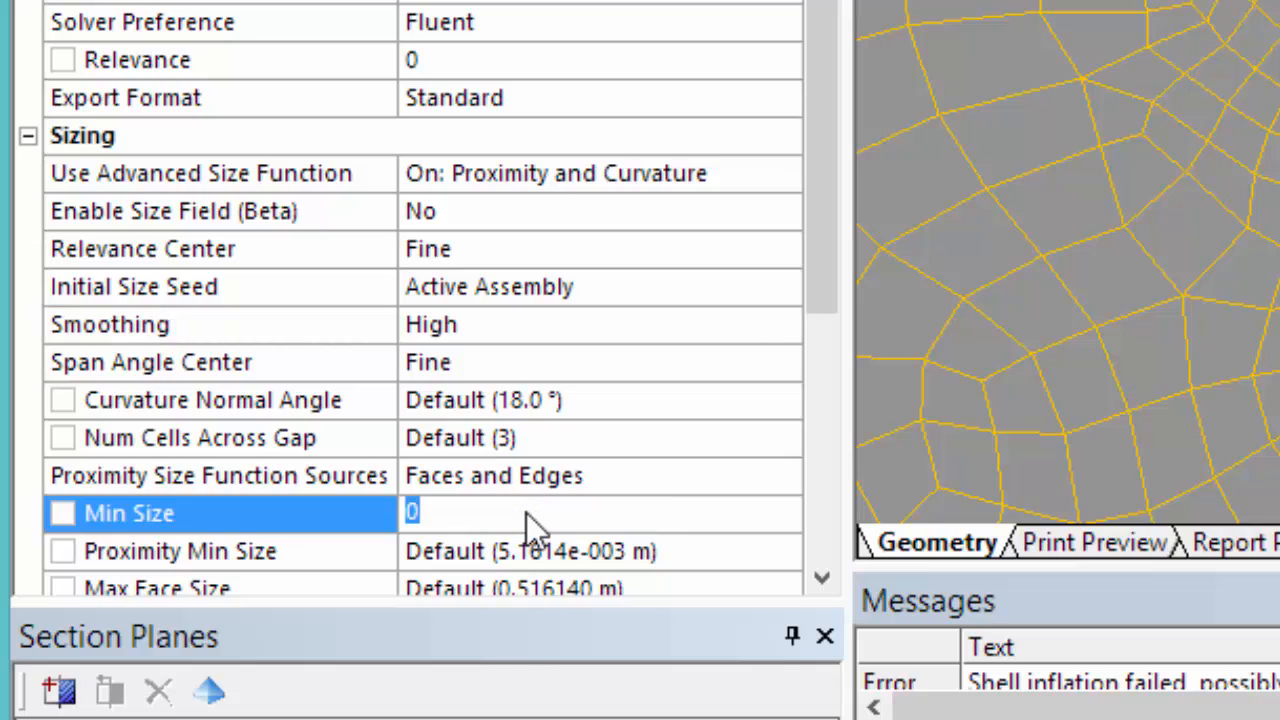
{"action": "type", "text": "9"}
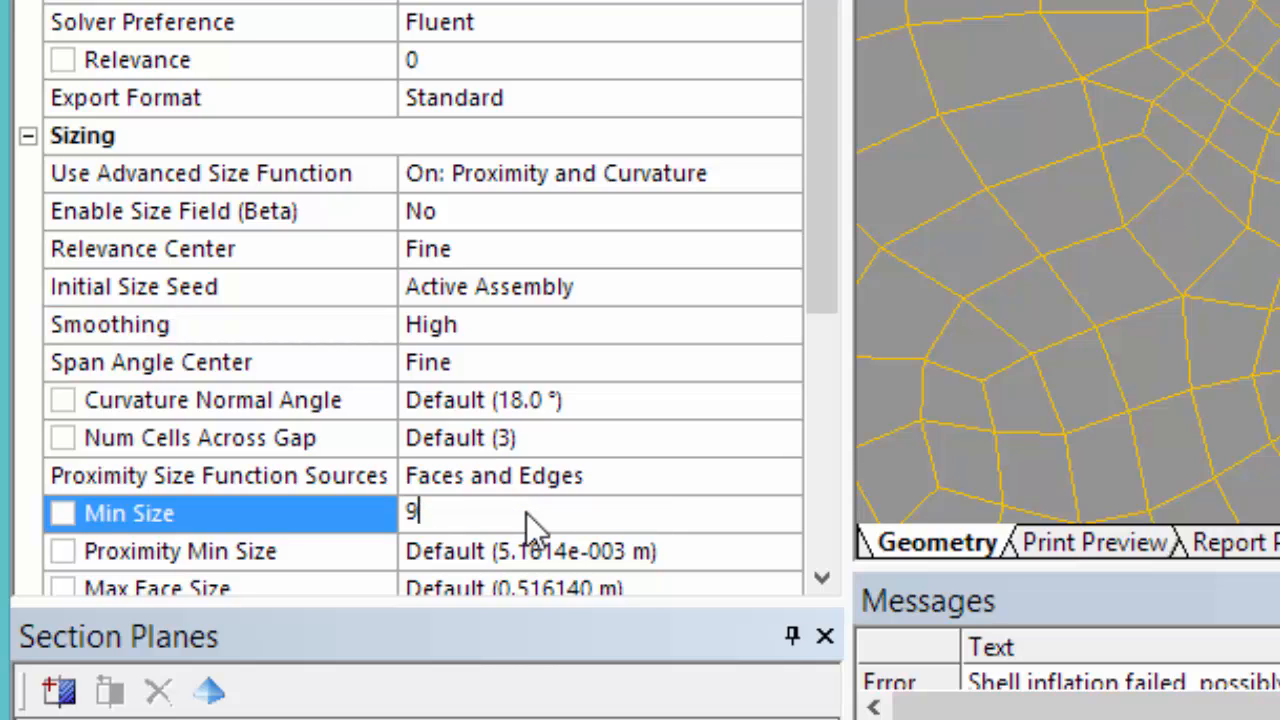
{"action": "type", "text": "e-5"}
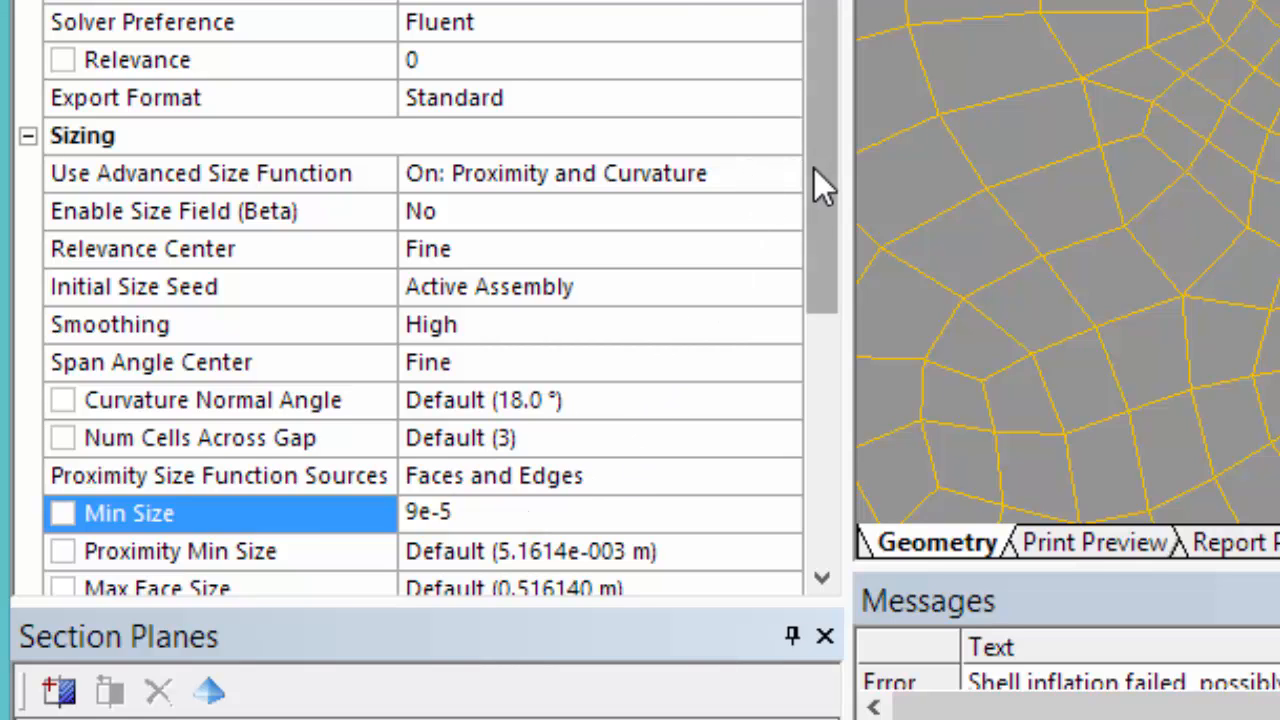
{"action": "scroll", "scroll_direction": "down", "scroll_amount": 3}
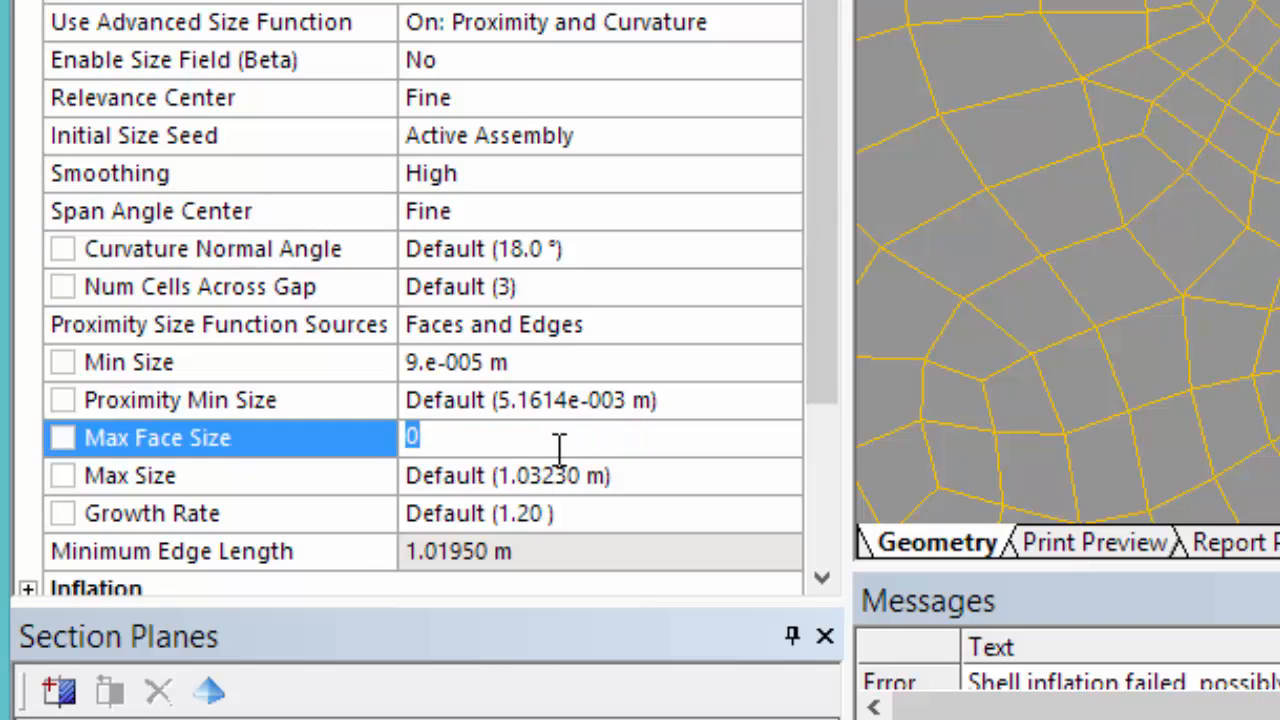
{"action": "type", "text": ".50 m"}
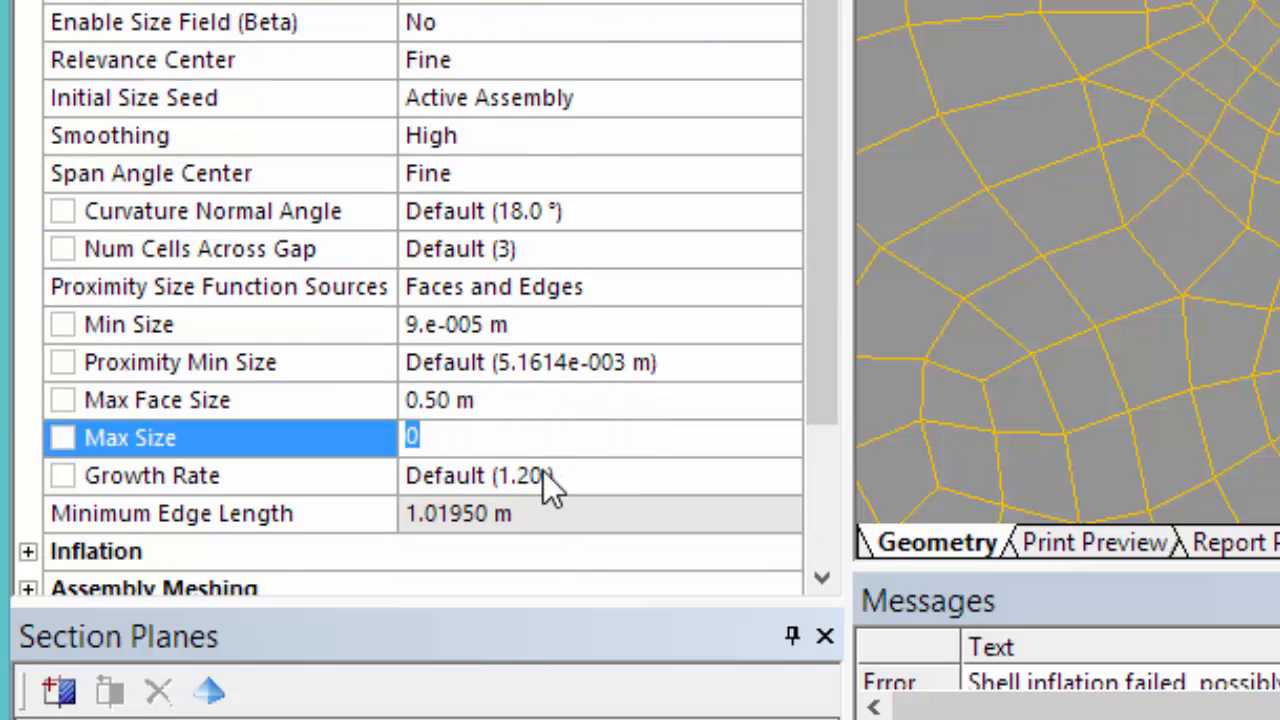
{"action": "type", "text": ".5"}
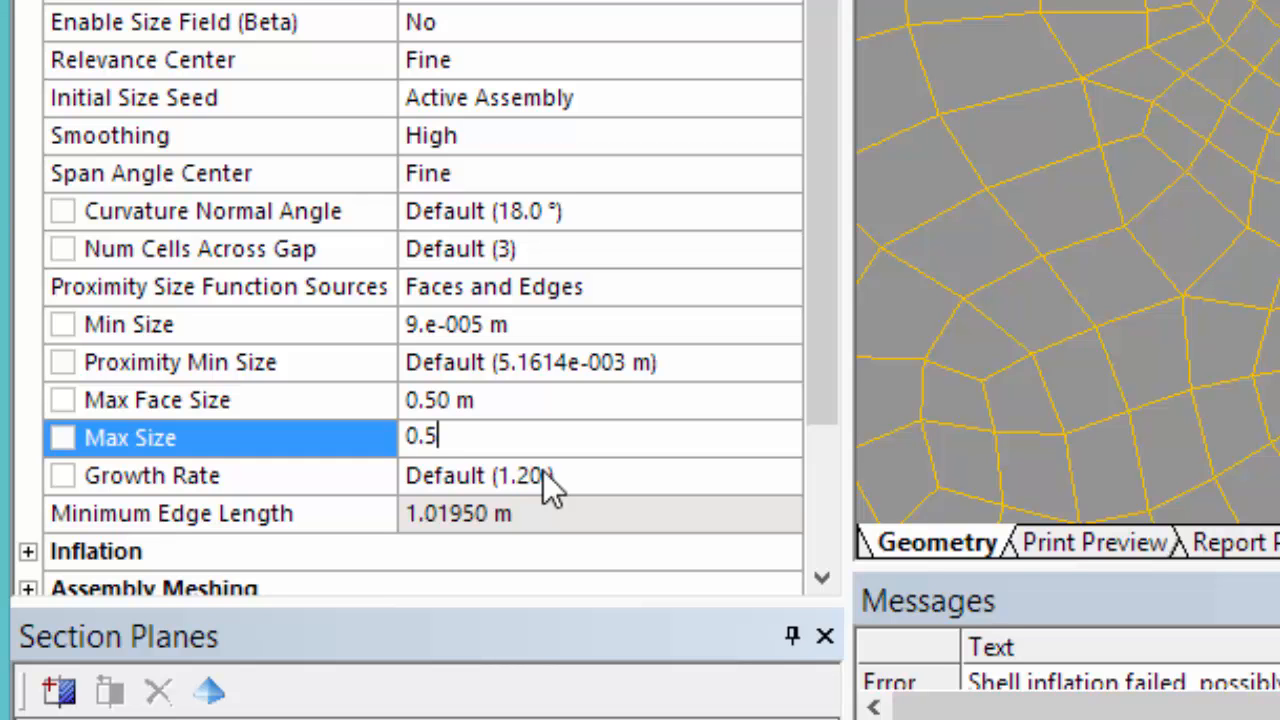
{"action": "scroll", "scroll_direction": "up", "scroll_amount": 3}
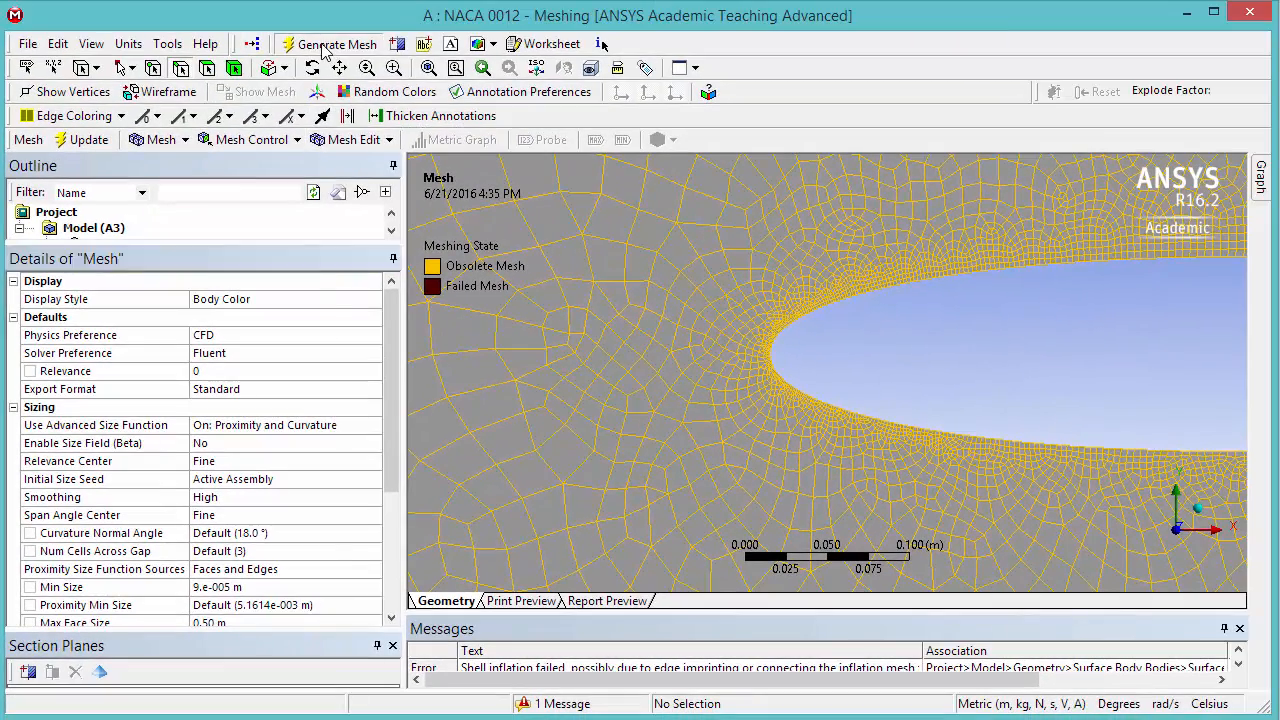
Regenerate the airfoil mesh with the new global sizing so the inflation layers resolve cleanly.
{"action": "left_click", "coordinate": [328, 44]}
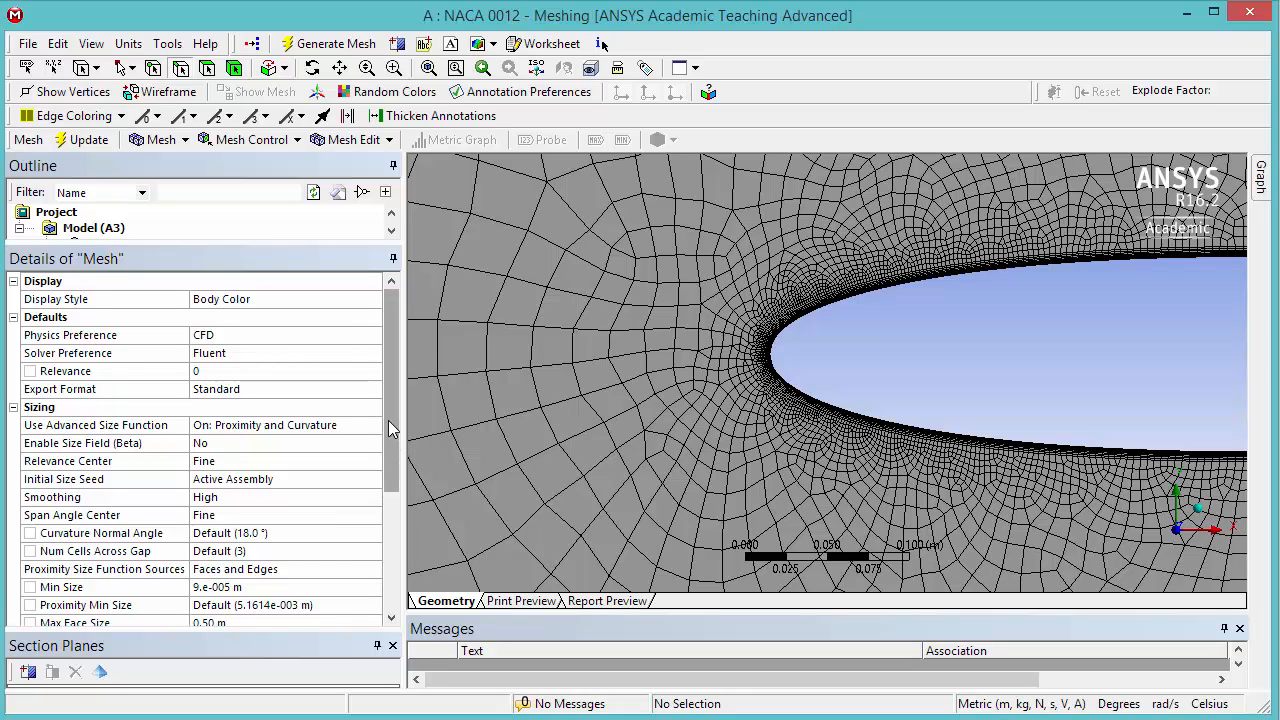
Scroll to the Statistics section showing 27568 nodes and 27180 elements.
{"action": "scroll", "scroll_direction": "down", "scroll_amount": 3}
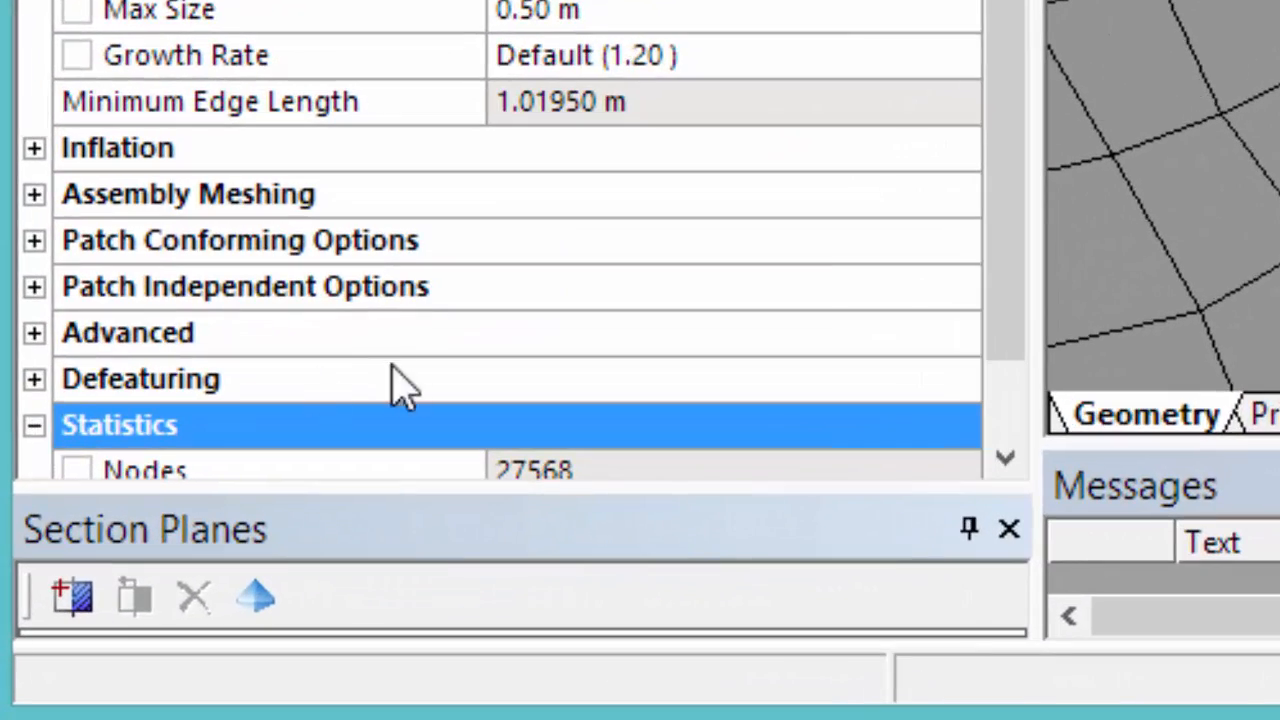
{"action": "scroll", "scroll_direction": "down", "scroll_amount": 3}
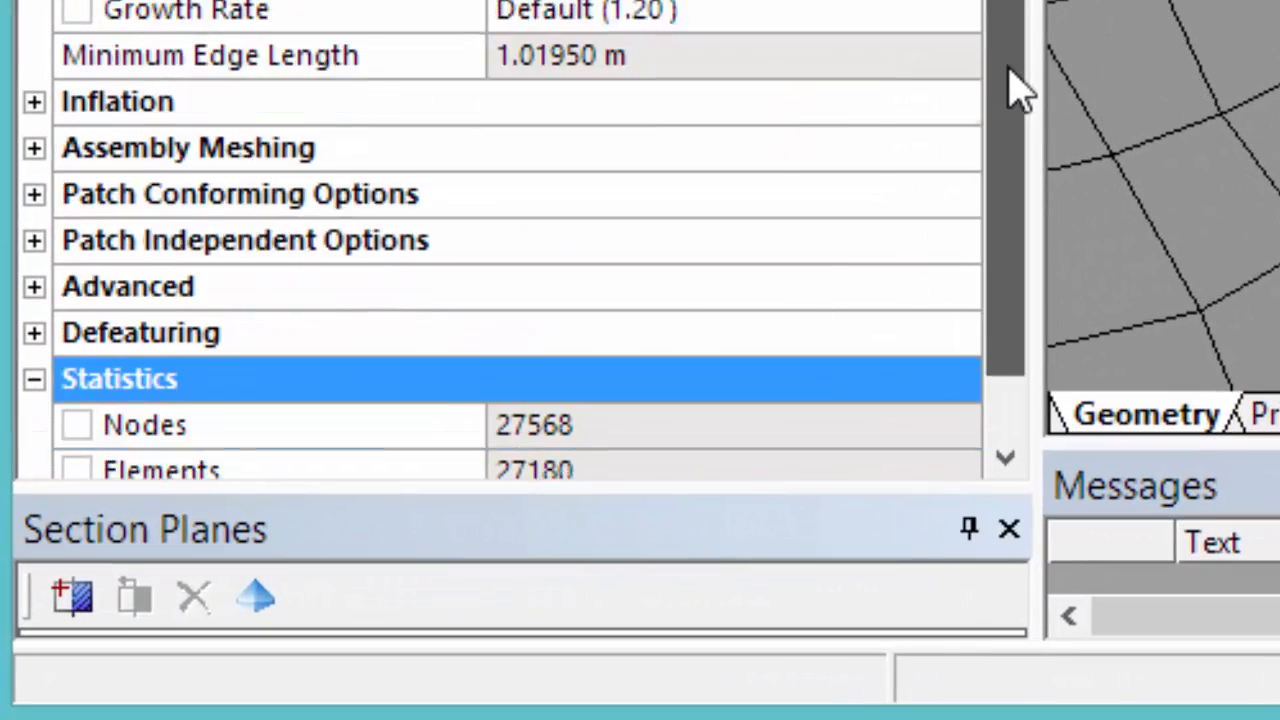
{"action": "scroll", "scroll_direction": "down", "scroll_amount": 3}
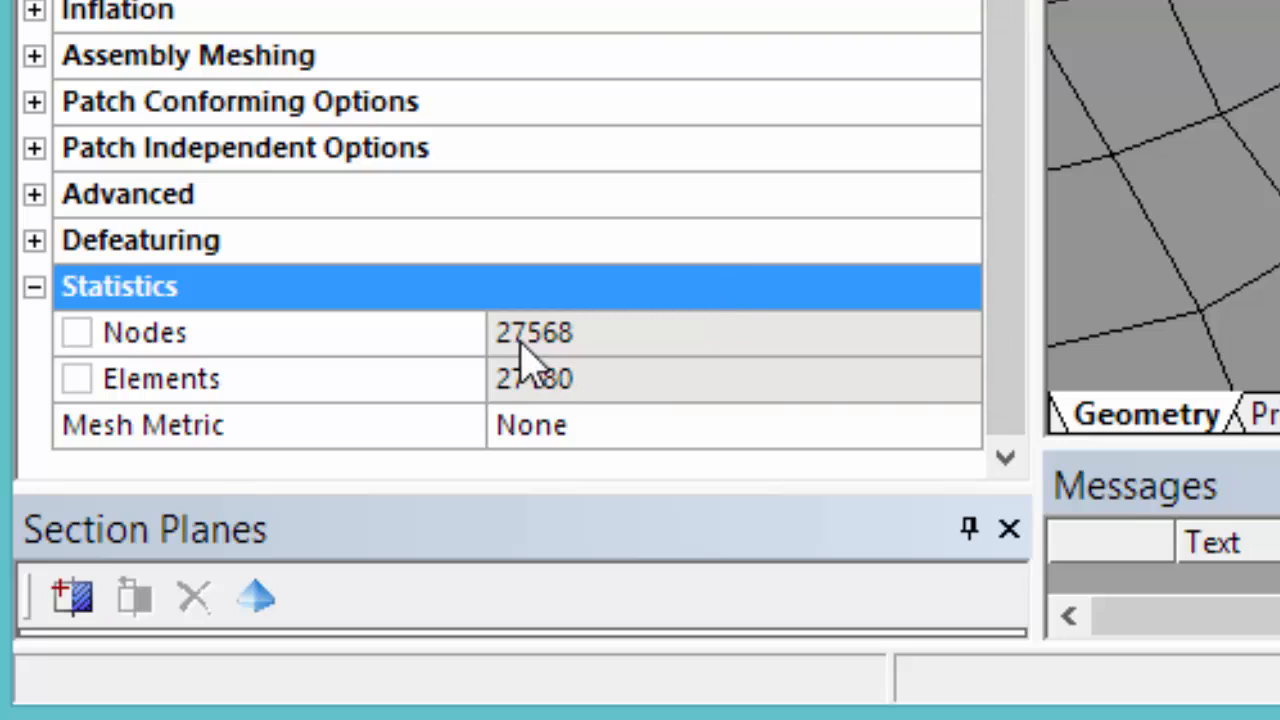
{"action": "mouse_move", "coordinate": [530, 390]}
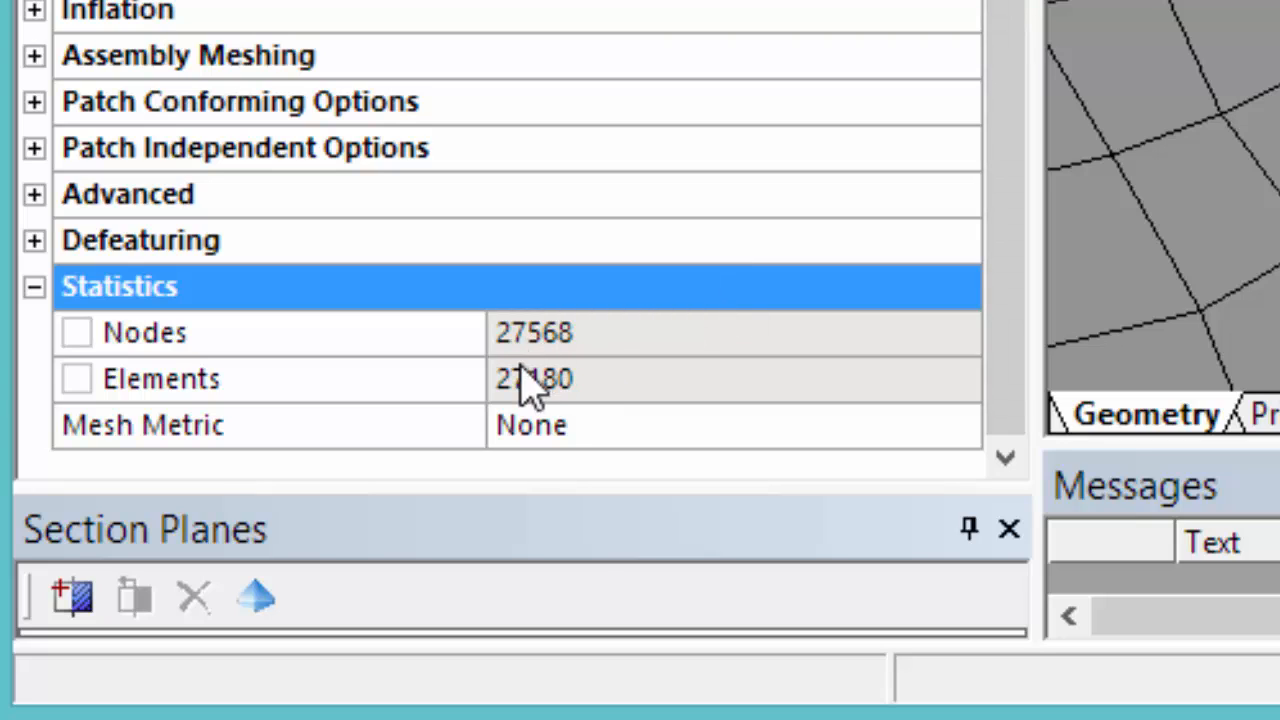
{"action": "mouse_move", "coordinate": [572, 410]}
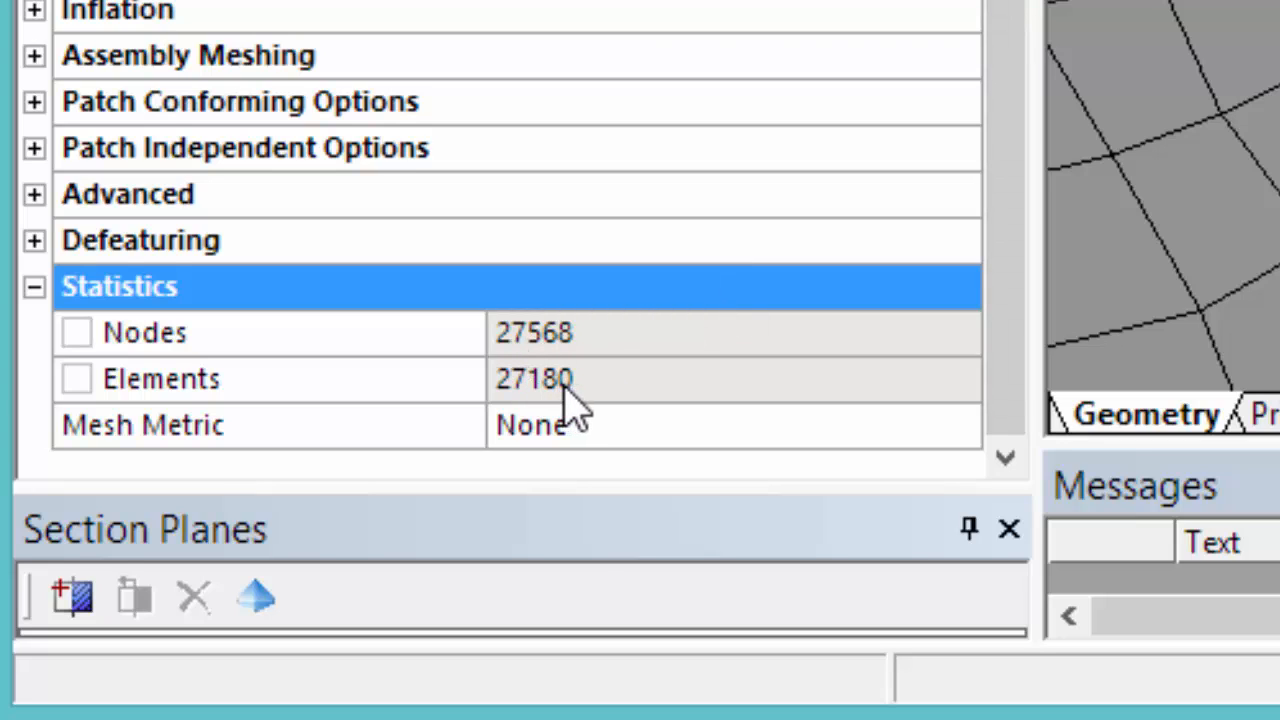
{"action": "mouse_move", "coordinate": [596, 440]}
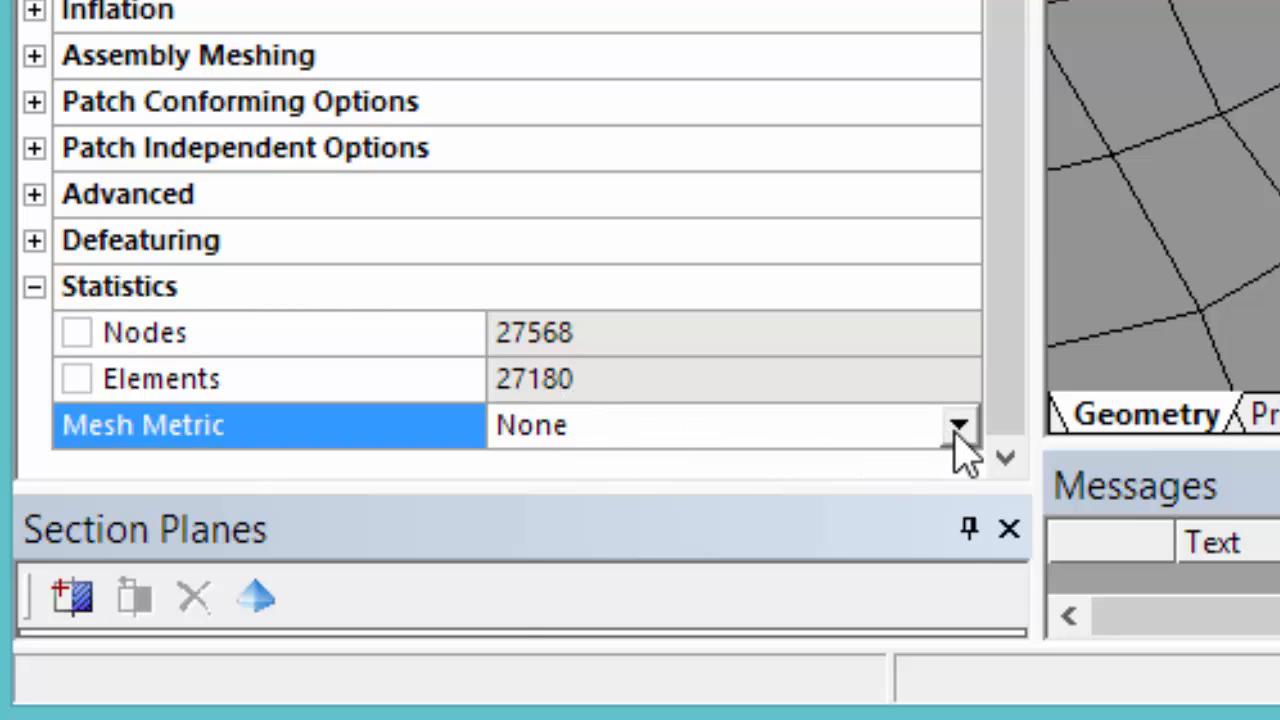
Choose a mesh quality metric to display the Quad4 element quality histogram.
{"action": "left_click", "coordinate": [956, 424]}
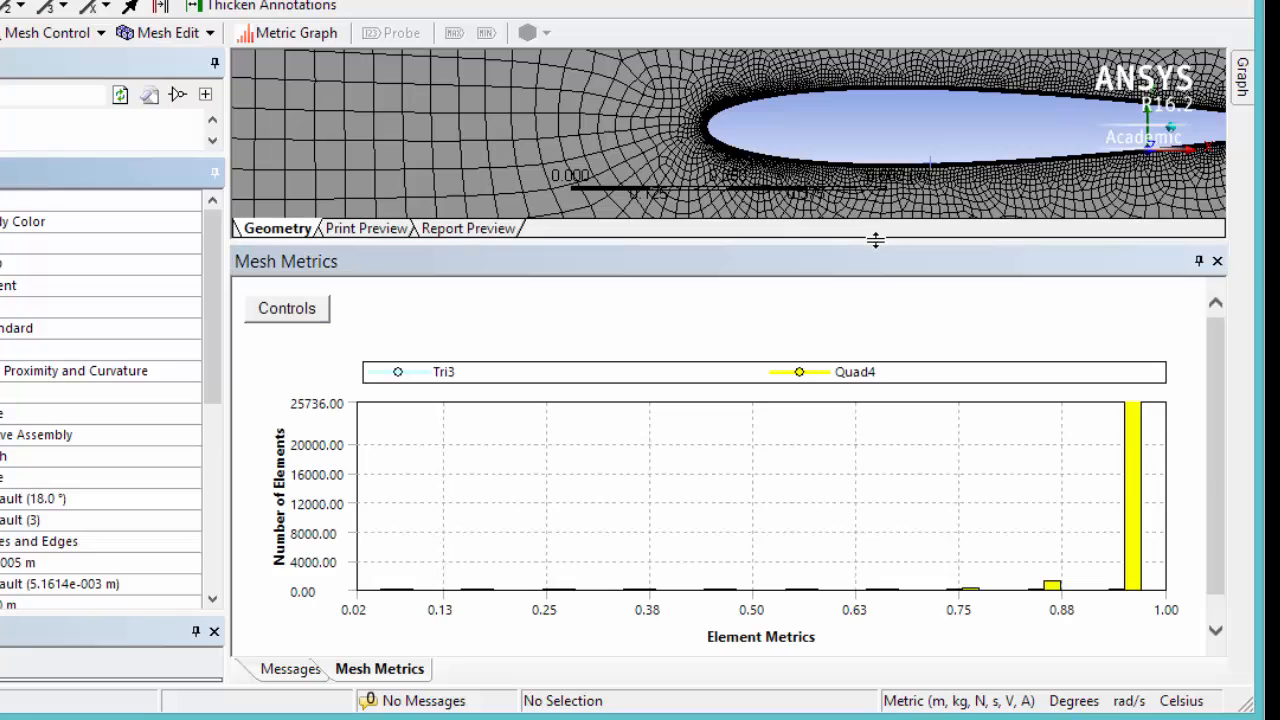
{"action": "mouse_move", "coordinate": [850, 450]}
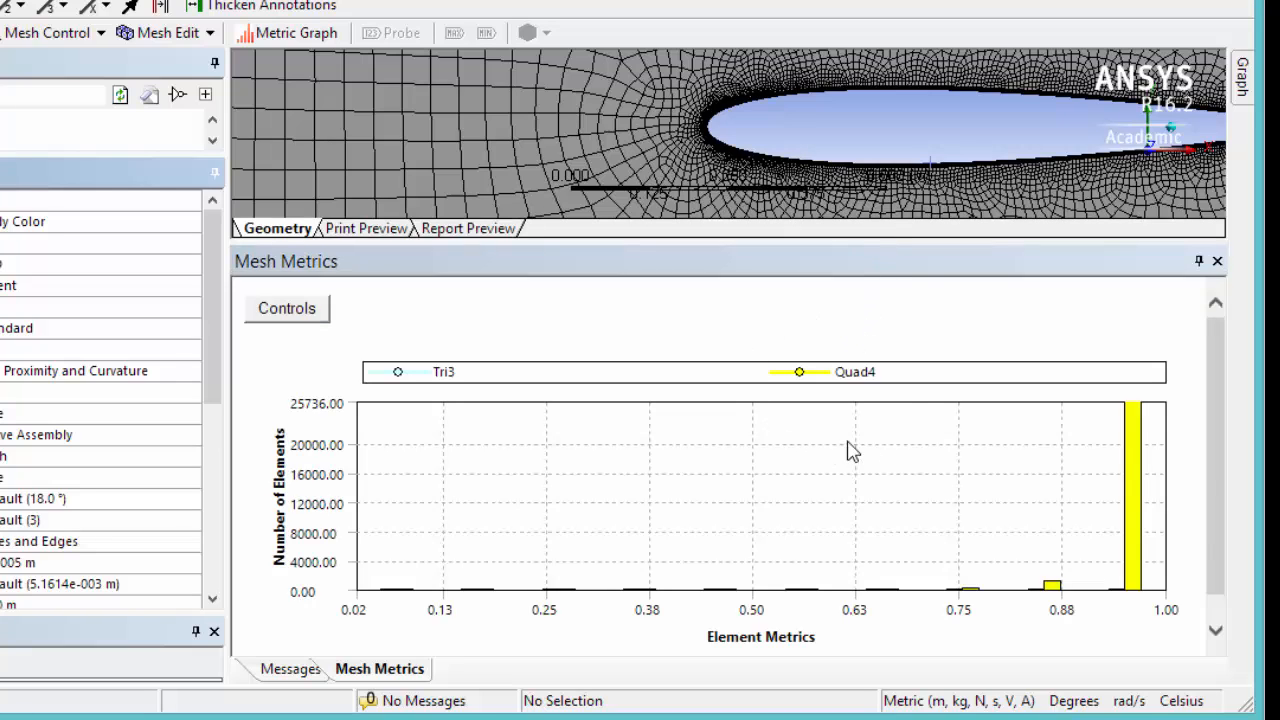
{"action": "mouse_move", "coordinate": [770, 430]}
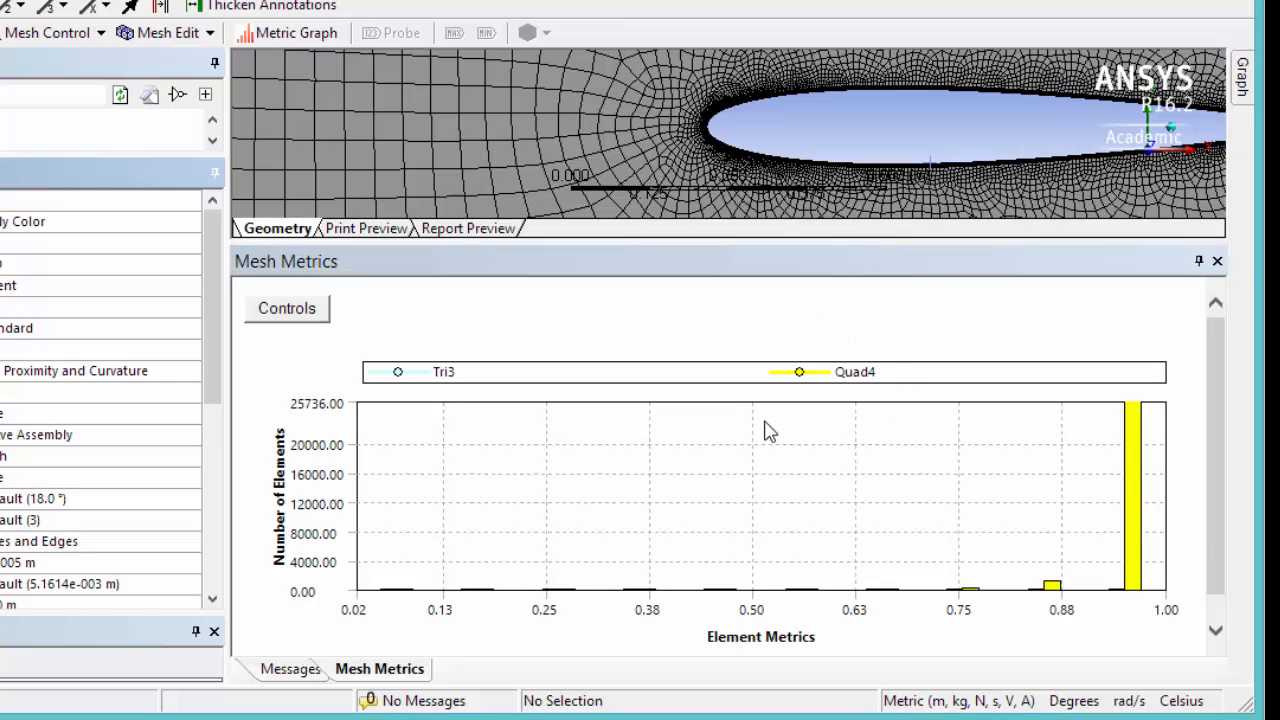
{"action": "mouse_move", "coordinate": [888, 430]}
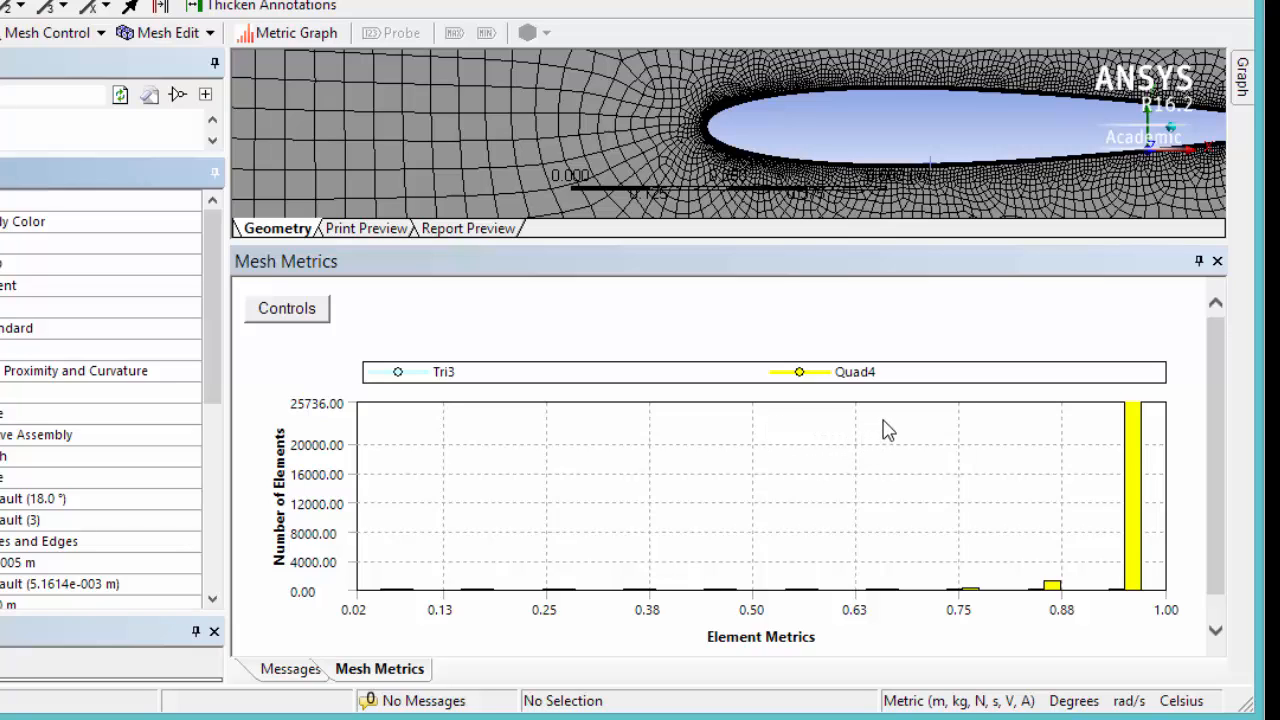
{"action": "mouse_move", "coordinate": [988, 412]}
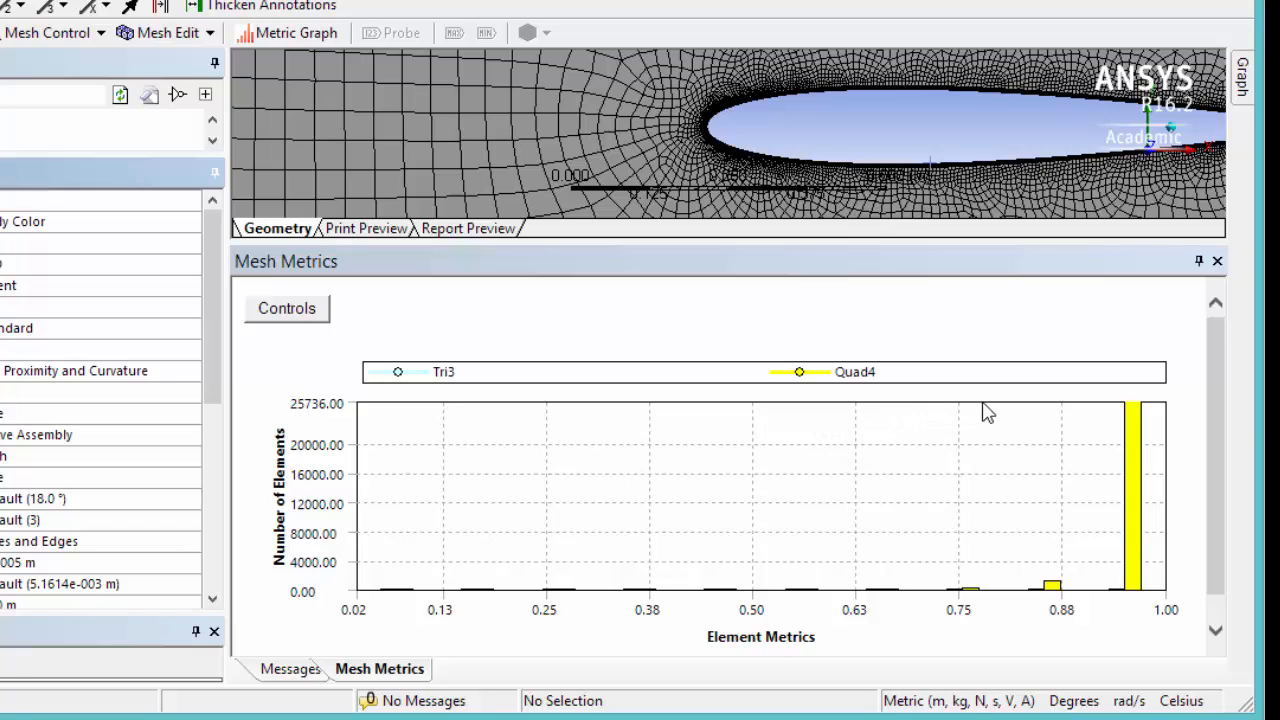
{"action": "mouse_move", "coordinate": [1144, 414]}
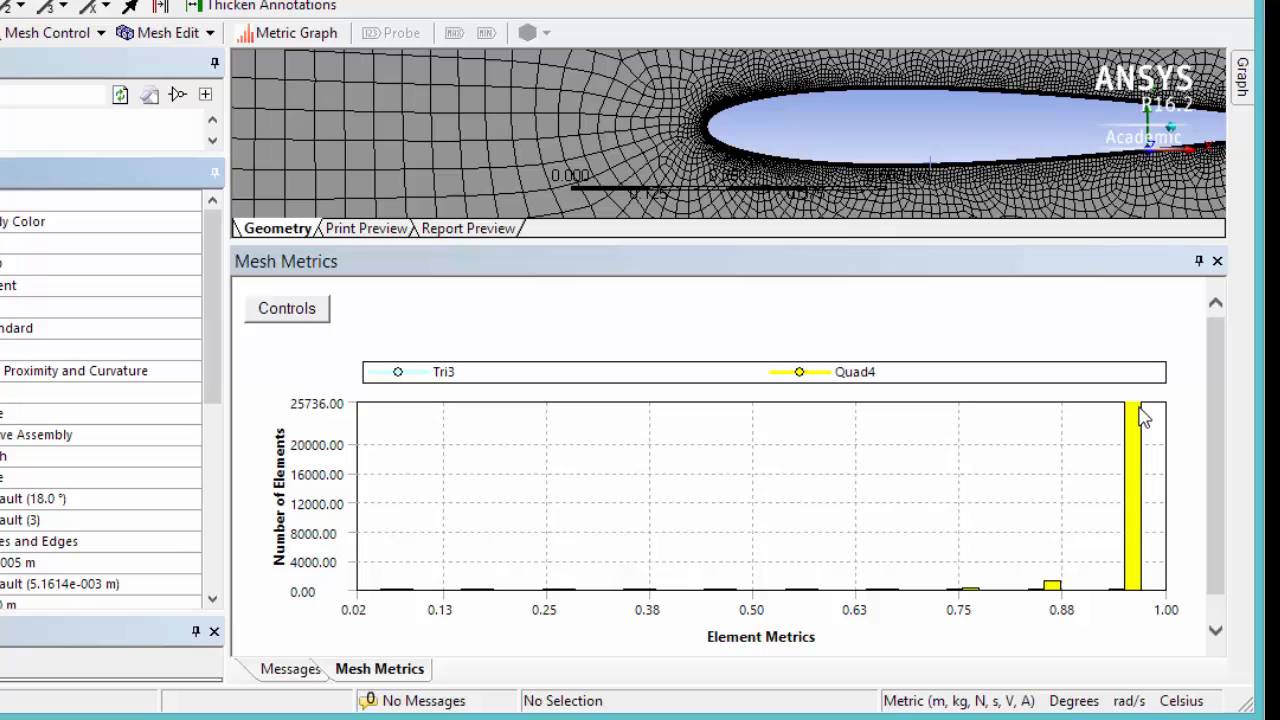
{"action": "mouse_move", "coordinate": [1156, 596]}
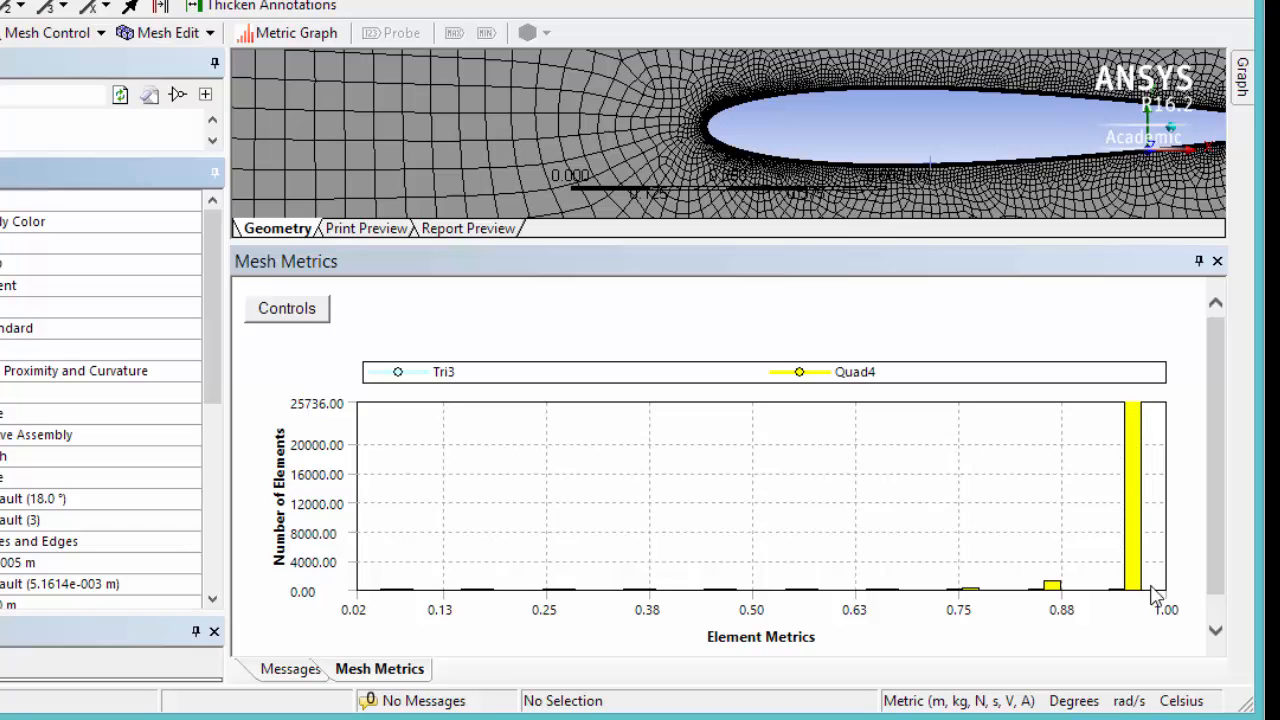